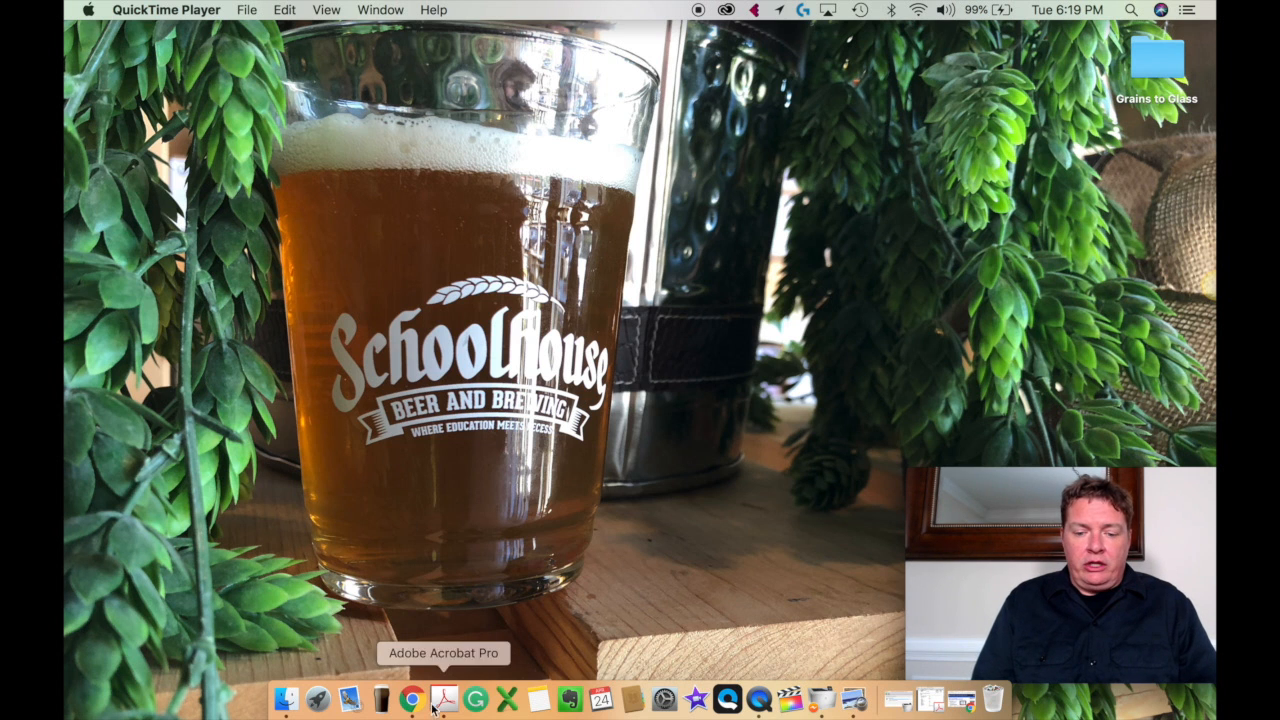
- Switch Chrome to the Ward Laboratories tab and scroll to the Order Brewers Kit tile
click(427, 699)
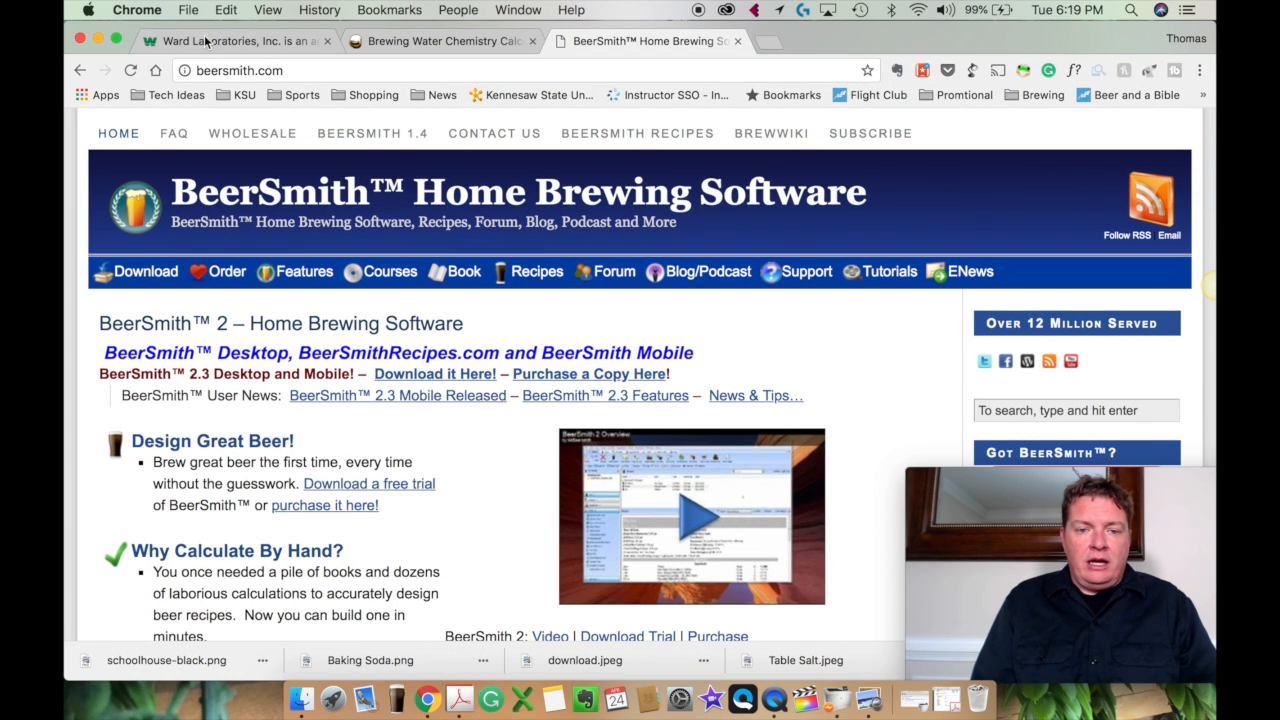
click(235, 41)
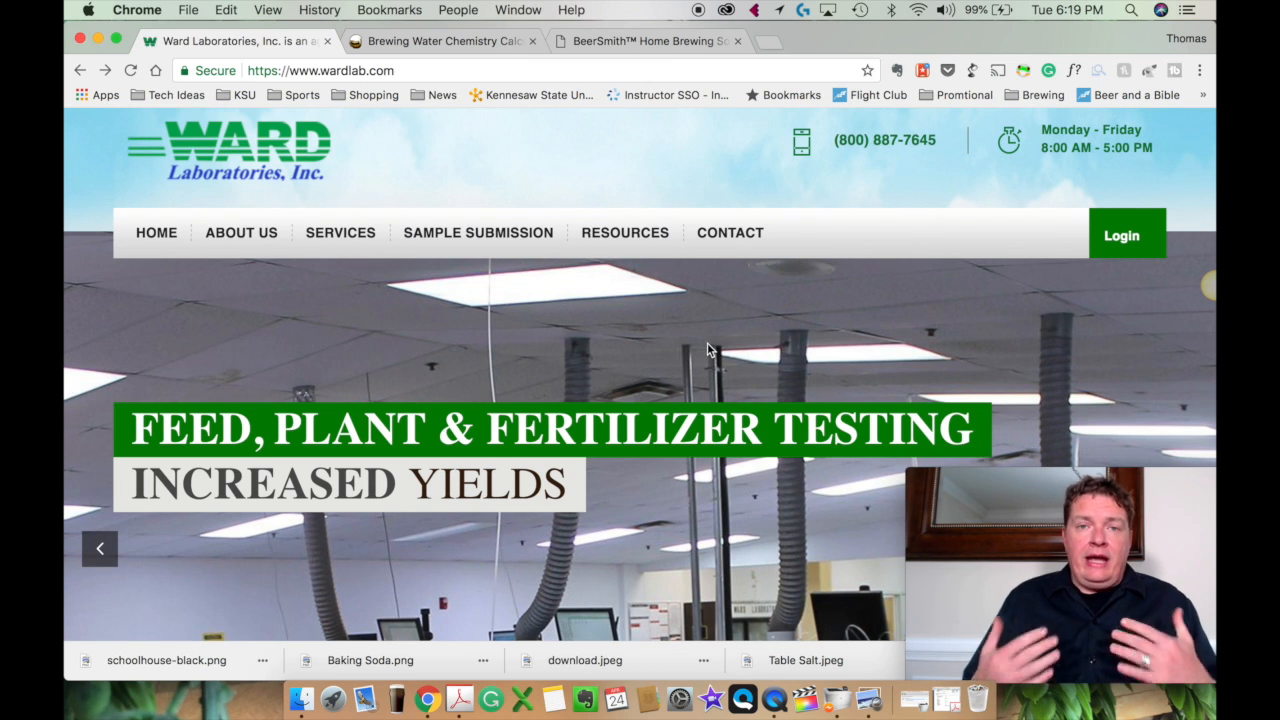
scroll(down, 3)
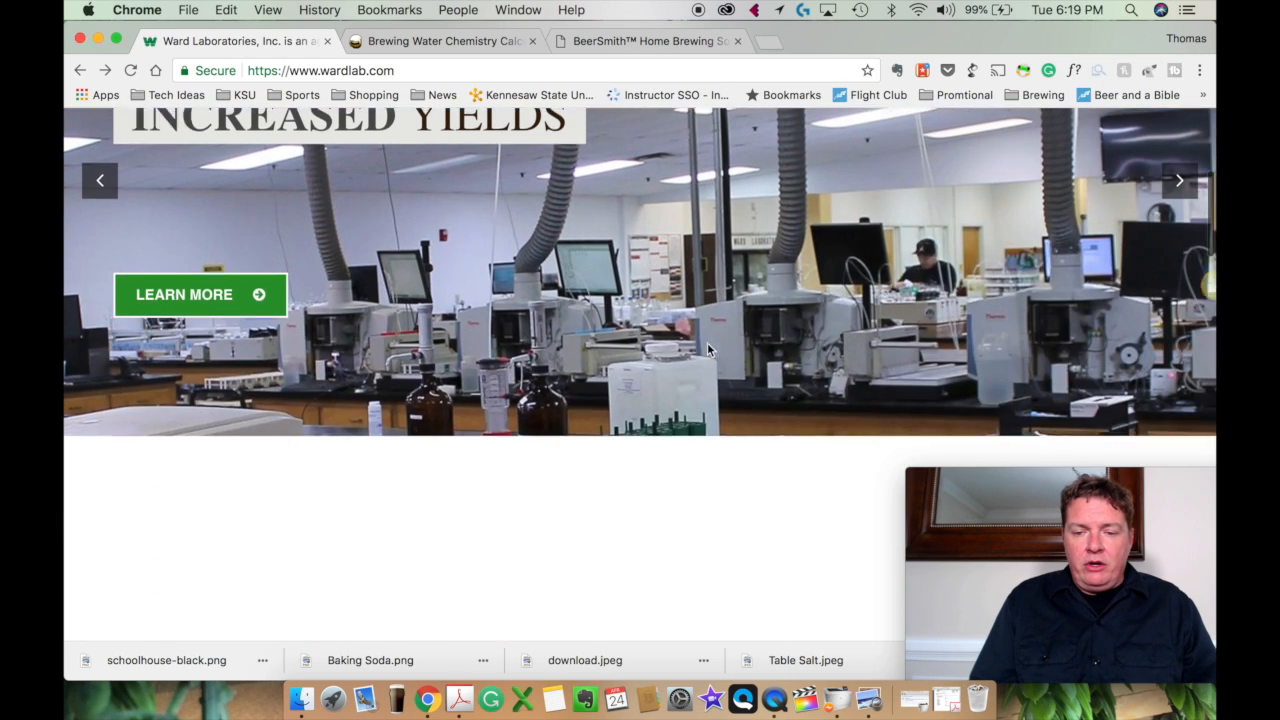
scroll(down, 3)
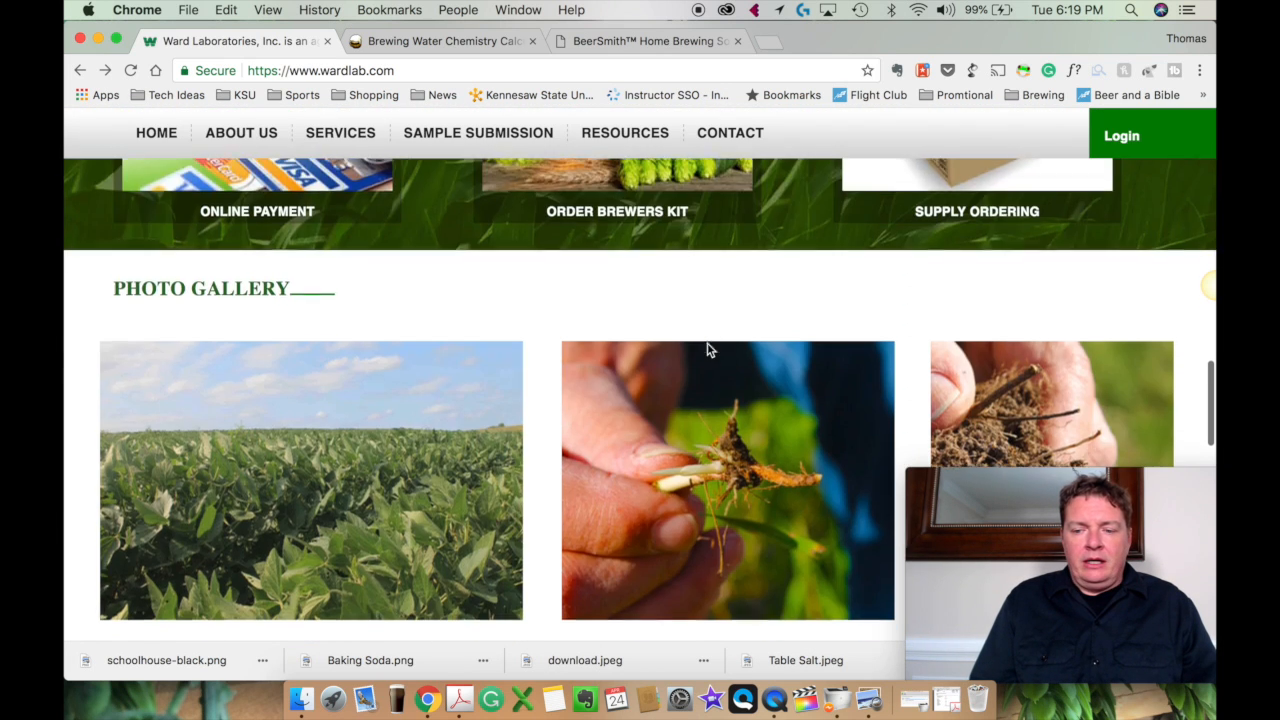
scroll(up, 3)
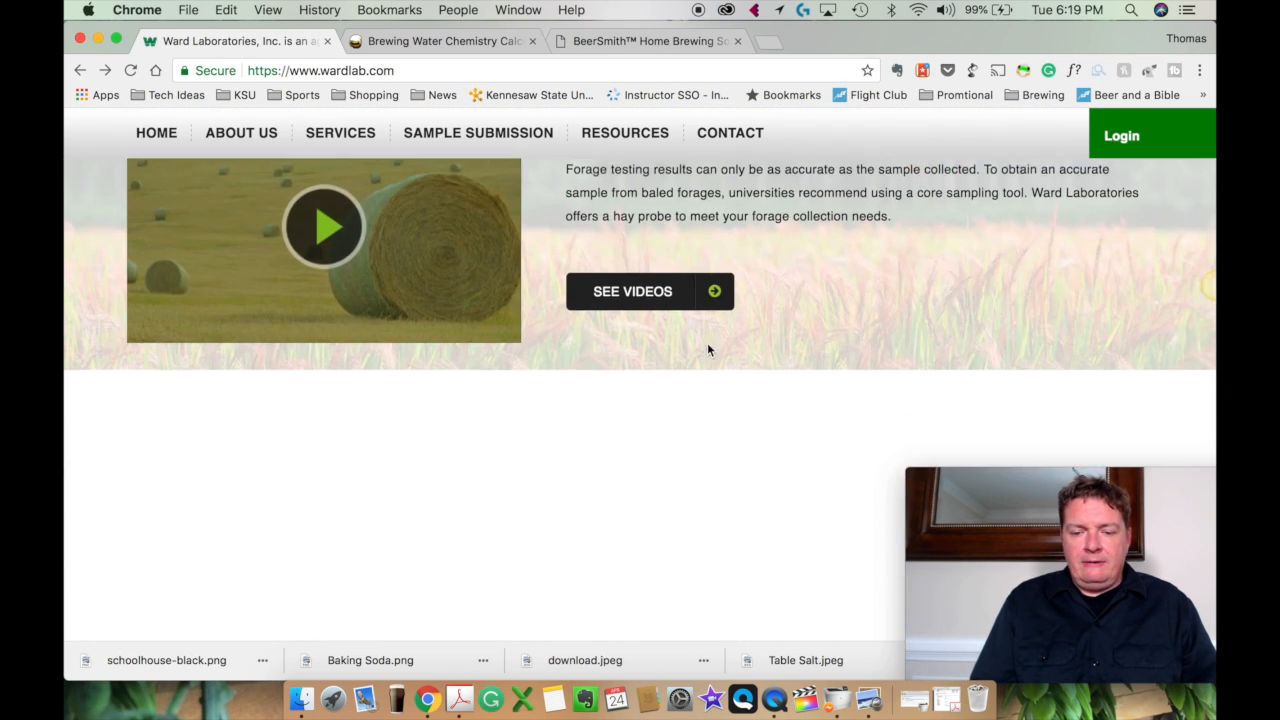
scroll(down, 3)
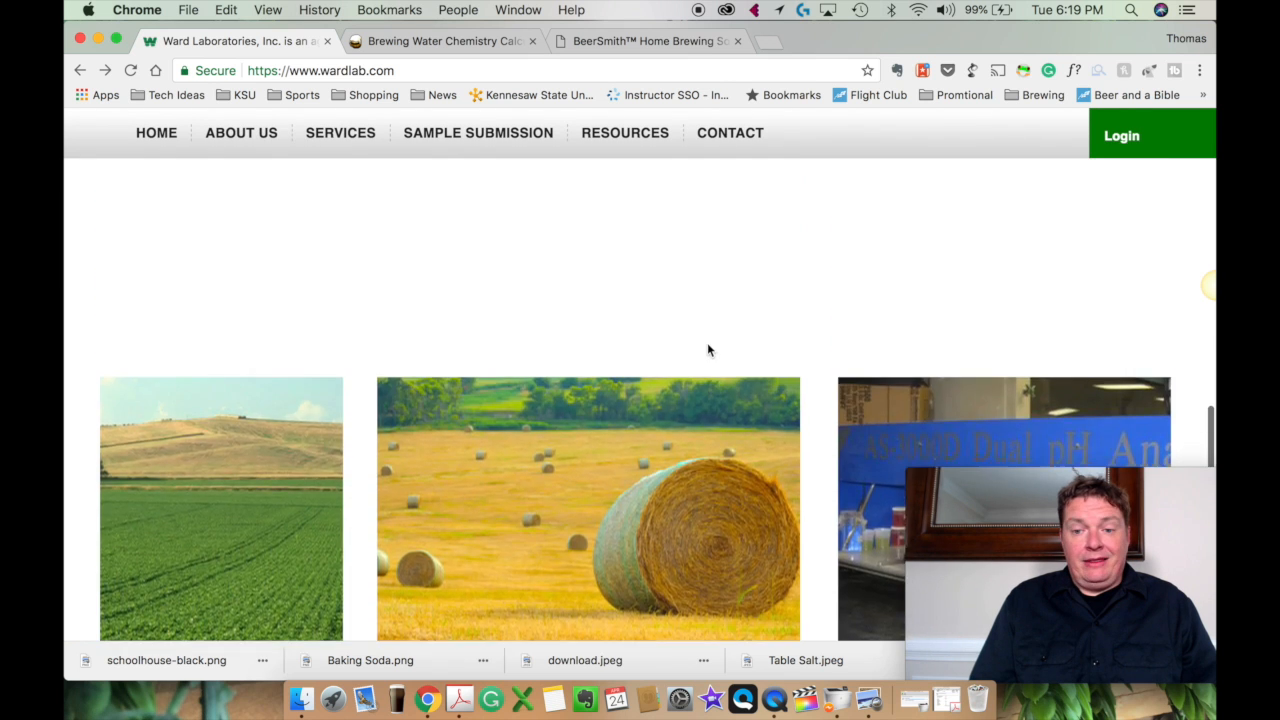
scroll(up, 3)
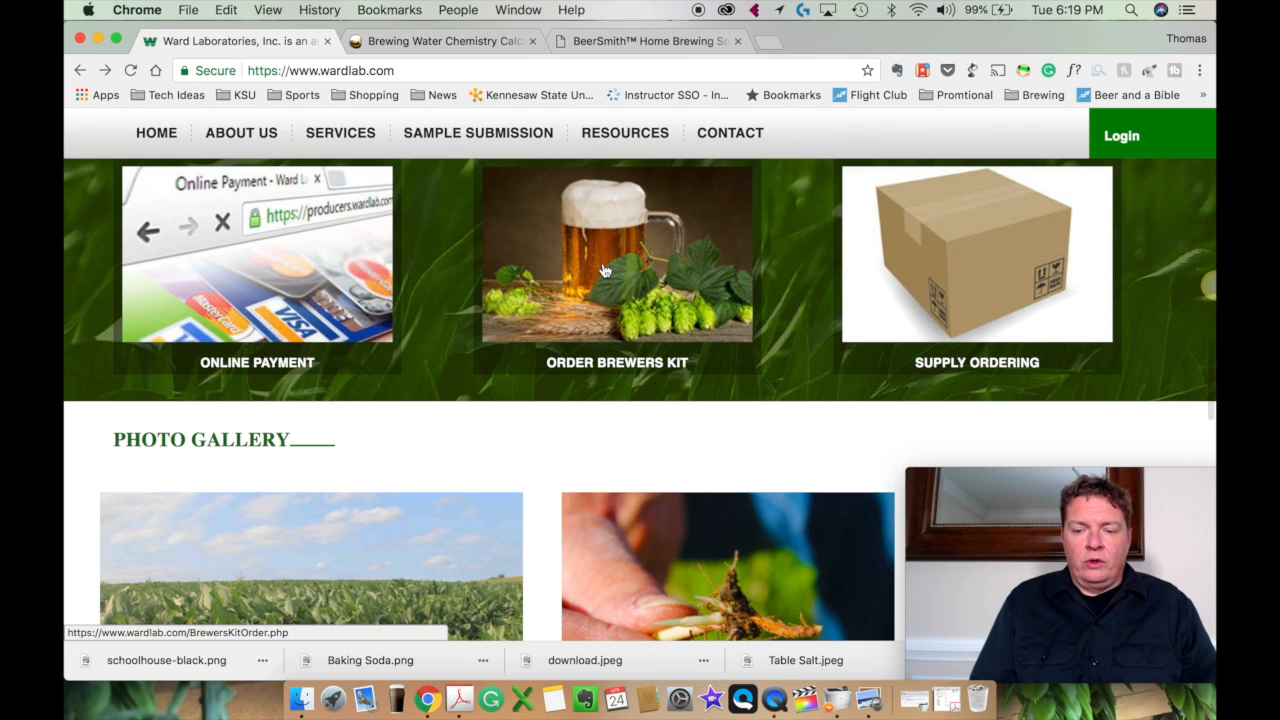
- Open the Order Brewers Kit page and scroll to the W-5A, W-5 and W-6 tests
click(617, 255)
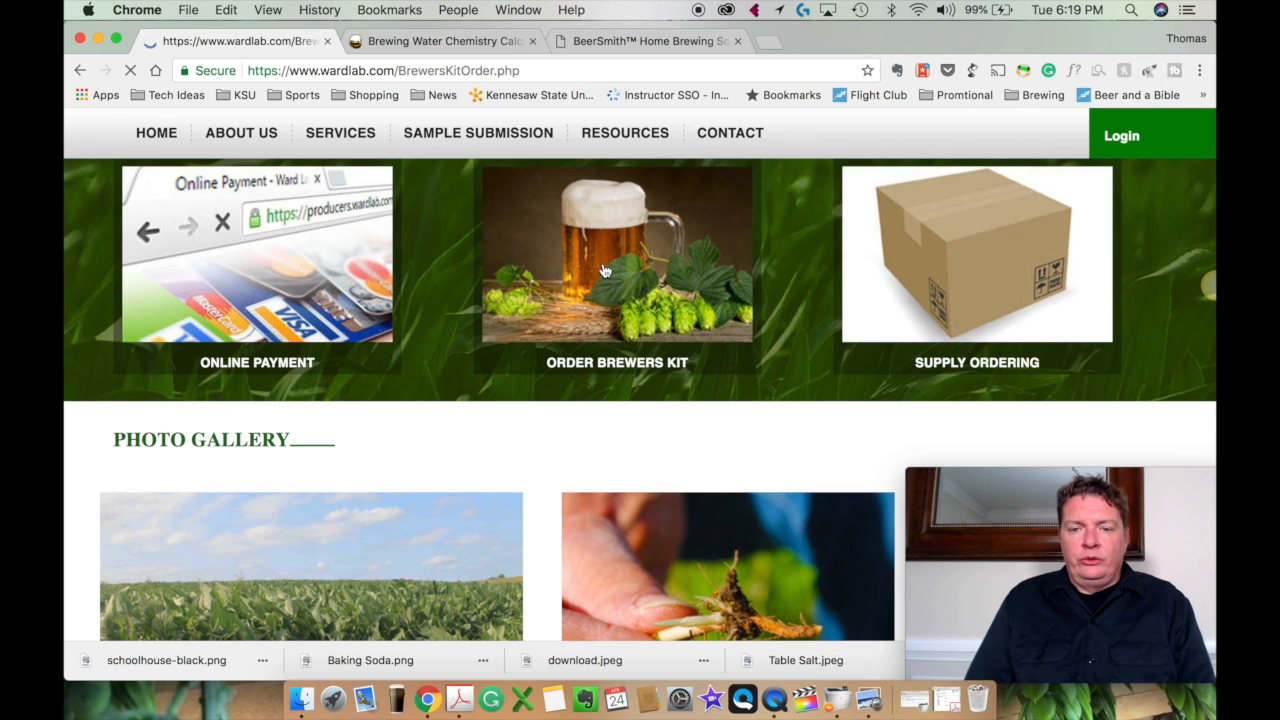
click(617, 255)
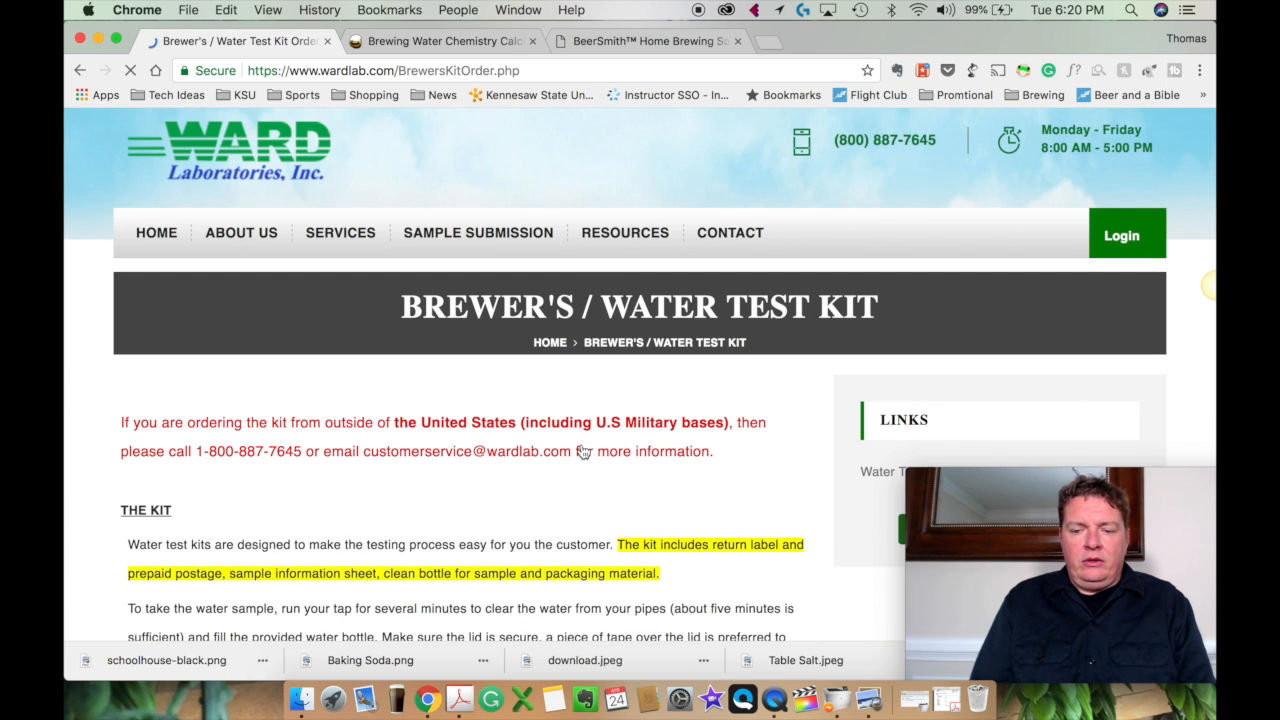
scroll(down, 3)
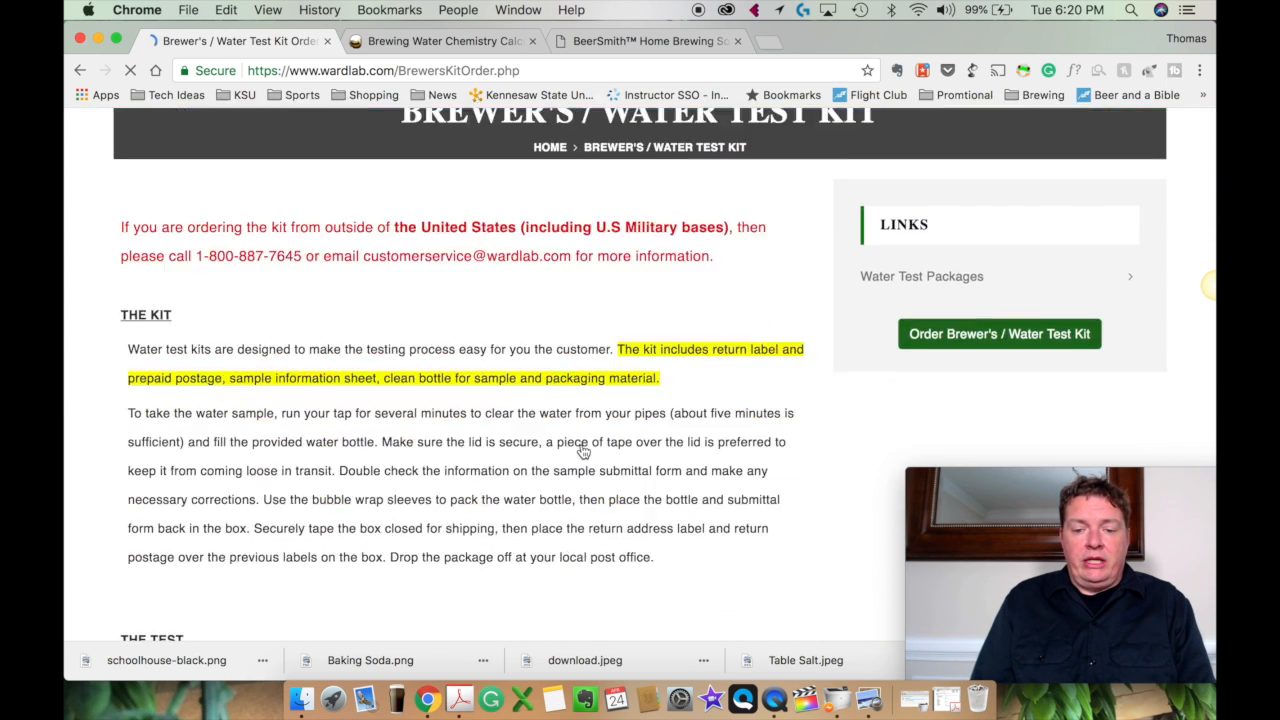
scroll(down, 3)
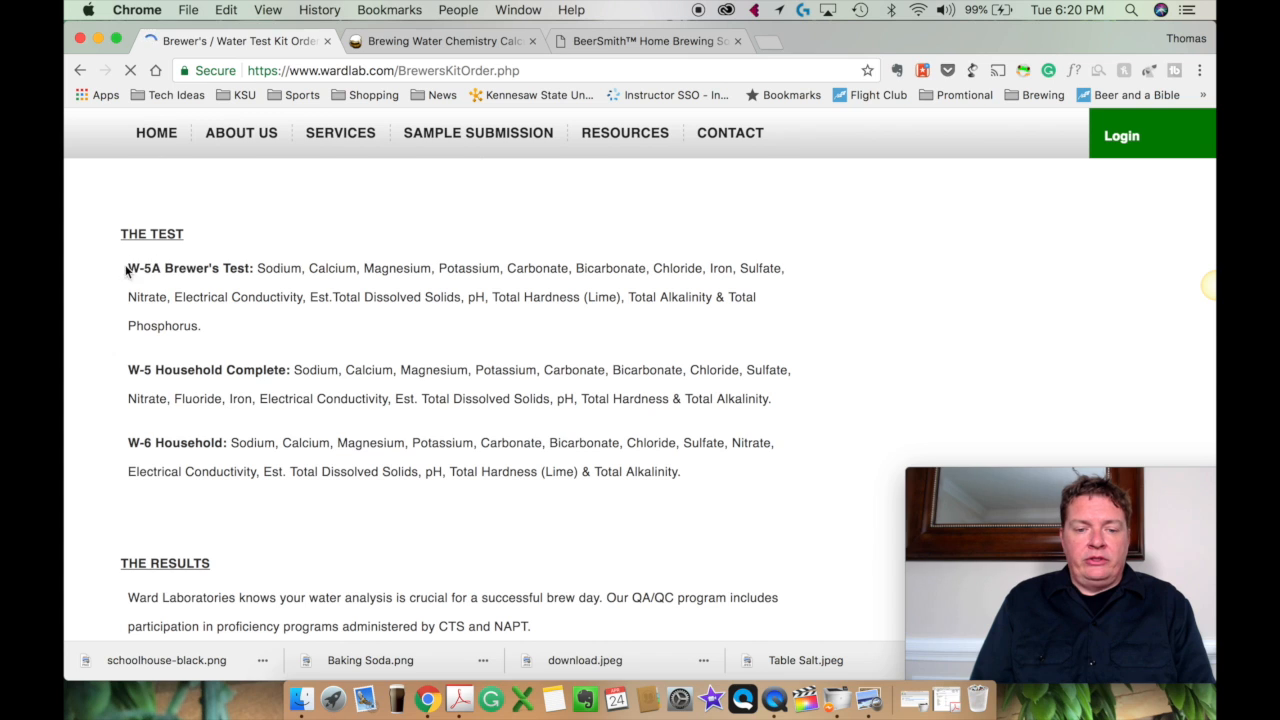
mouse_move(210, 285)
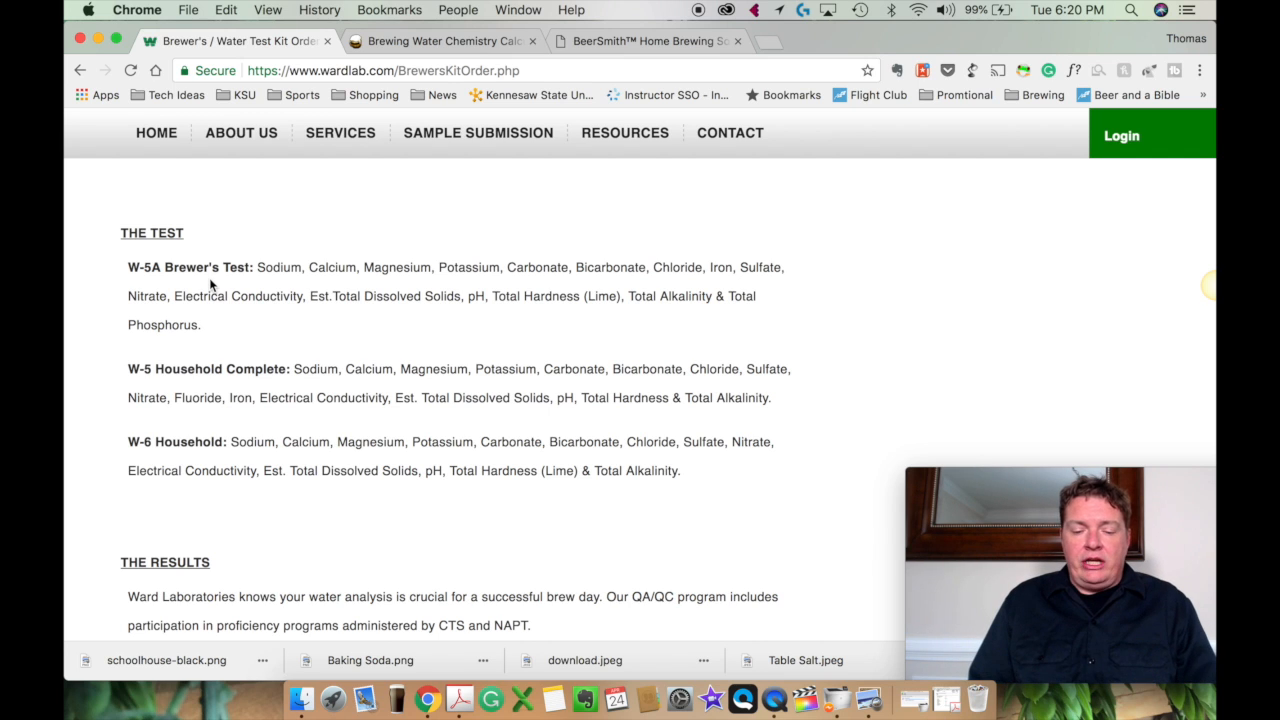
mouse_move(350, 556)
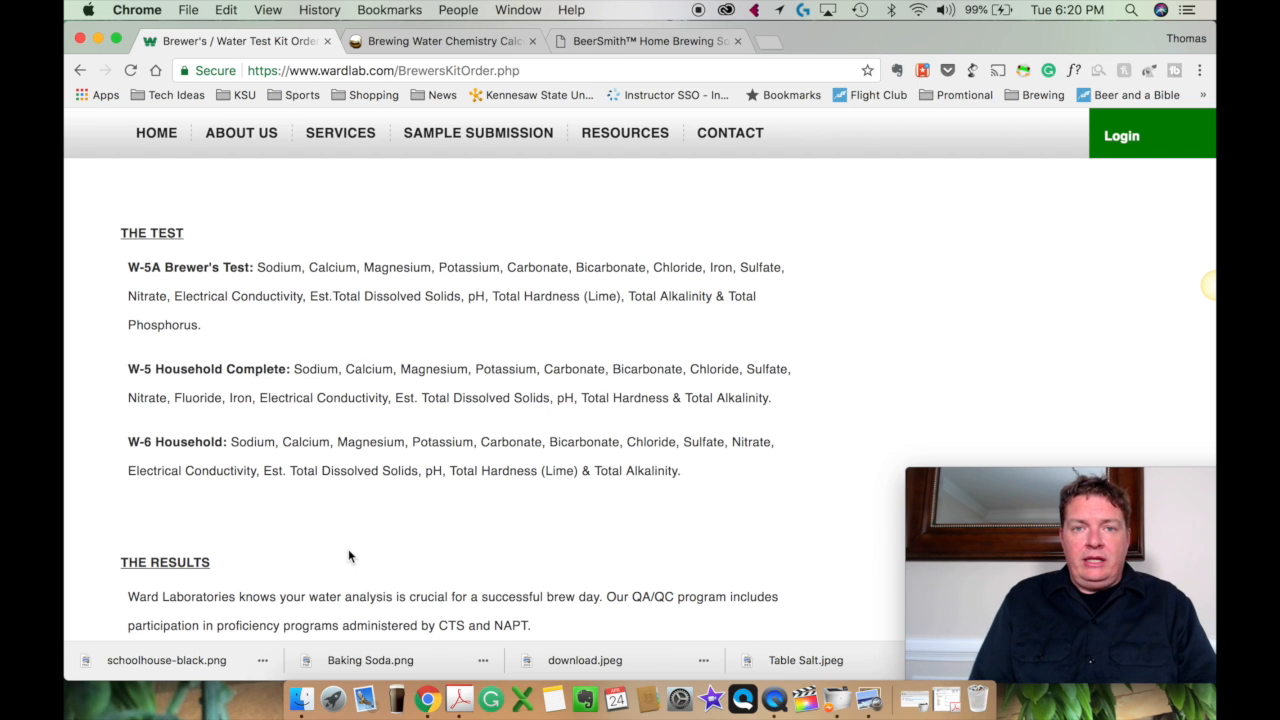
mouse_move(459, 700)
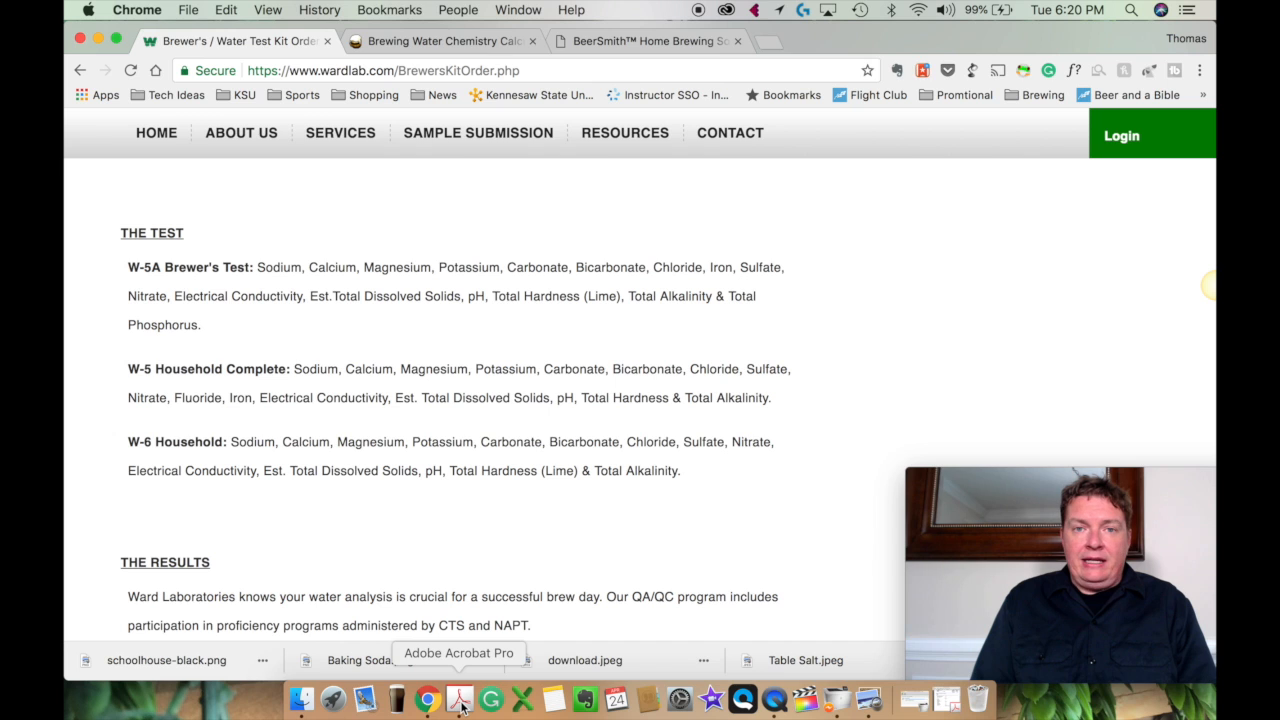
- Show Water1_20180221.pdf in Acrobat and scroll through its pH, hardness and ion results
click(459, 698)
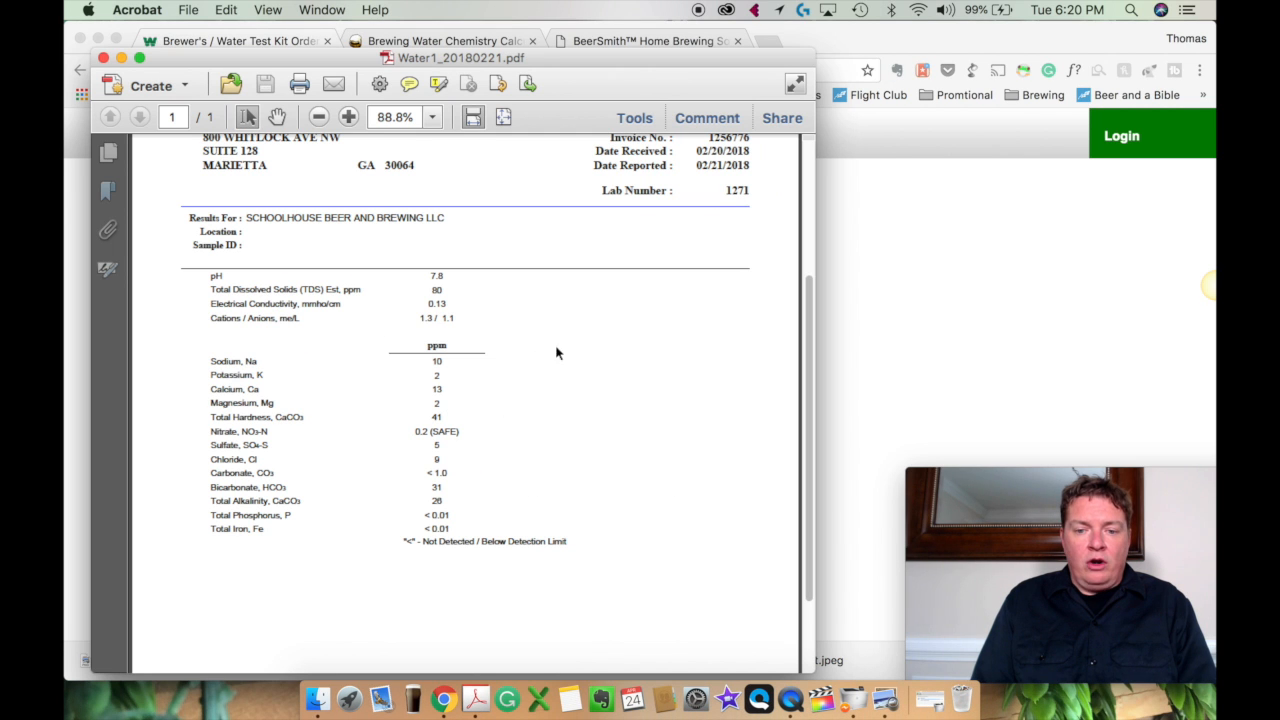
scroll(up, 3)
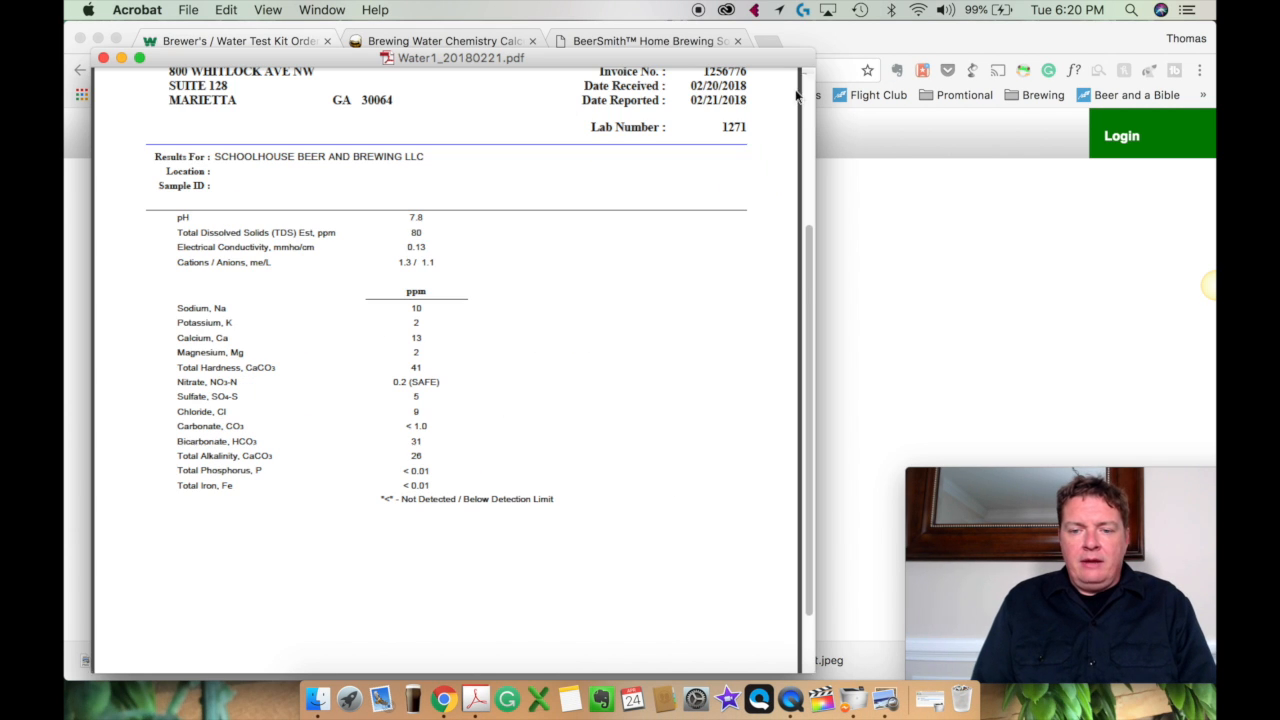
scroll(up, 3)
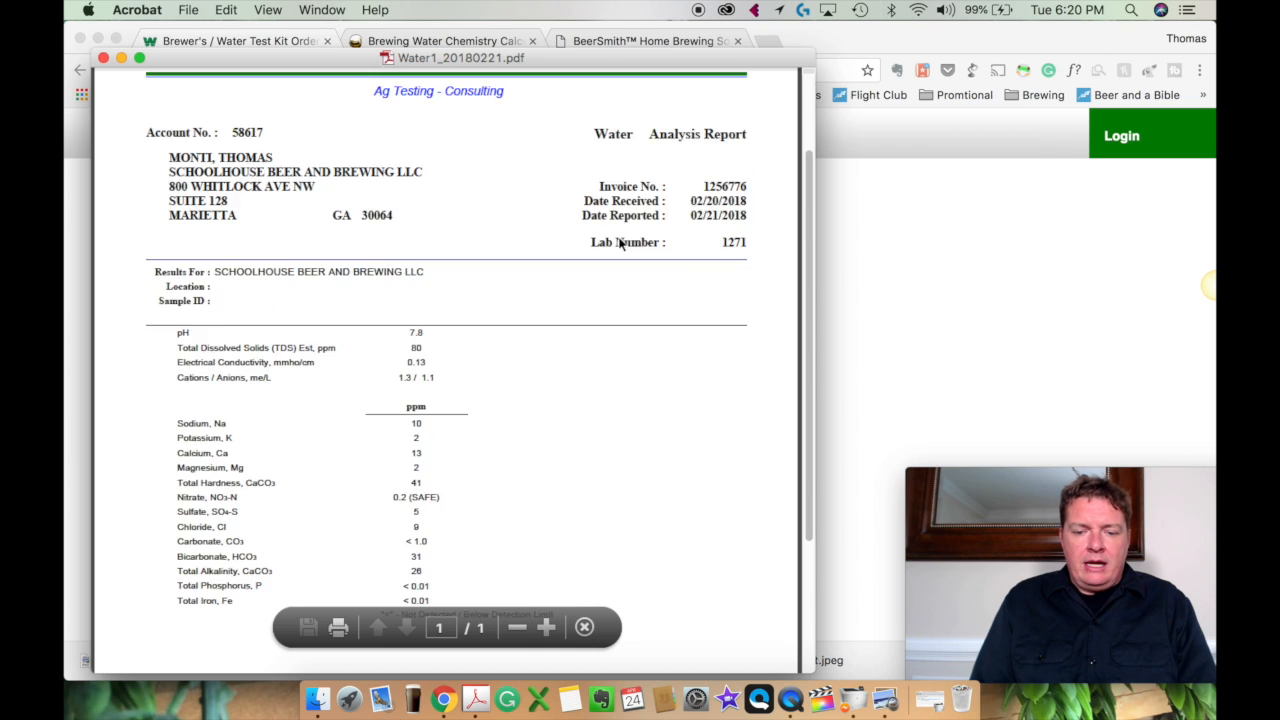
scroll(up, 3)
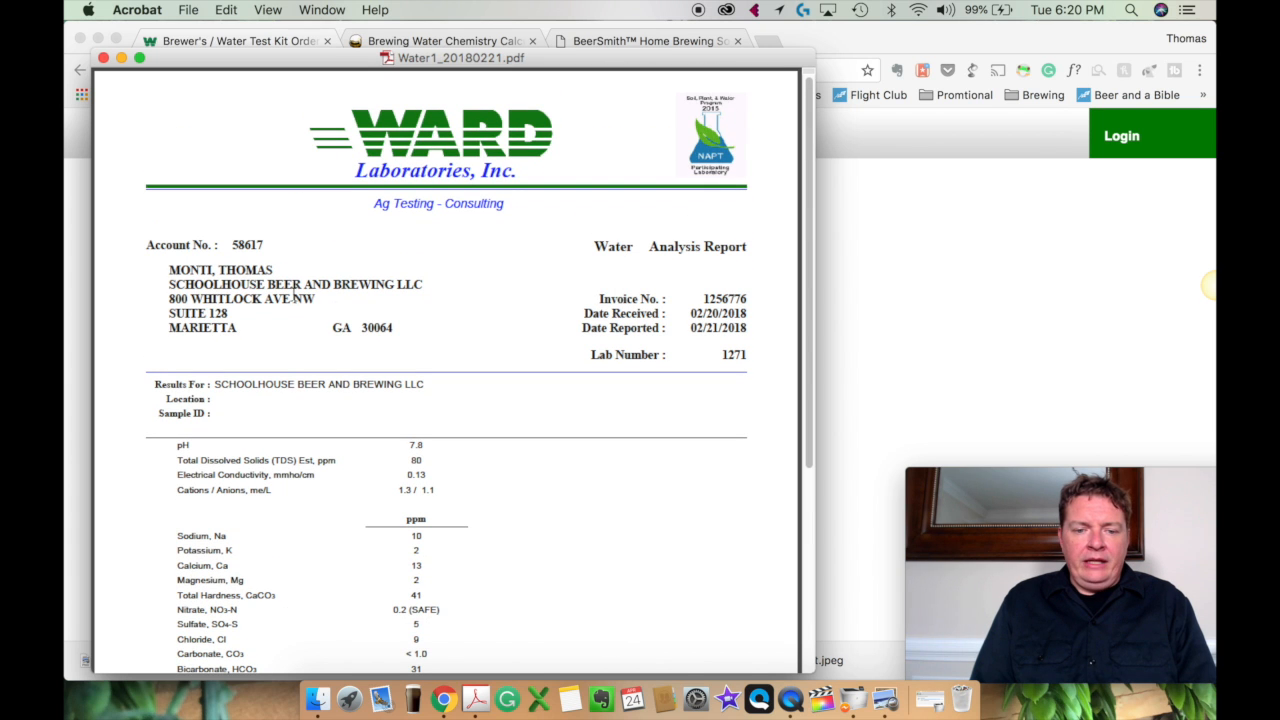
scroll(down, 3)
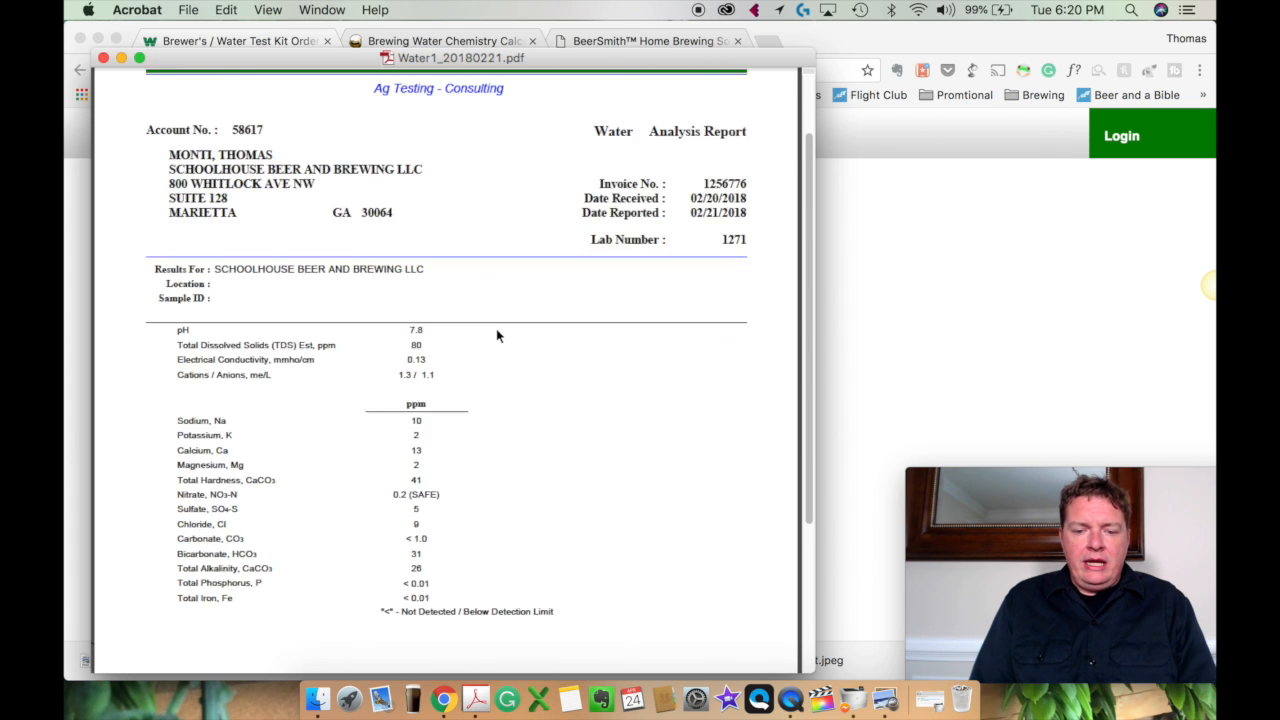
scroll(down, 3)
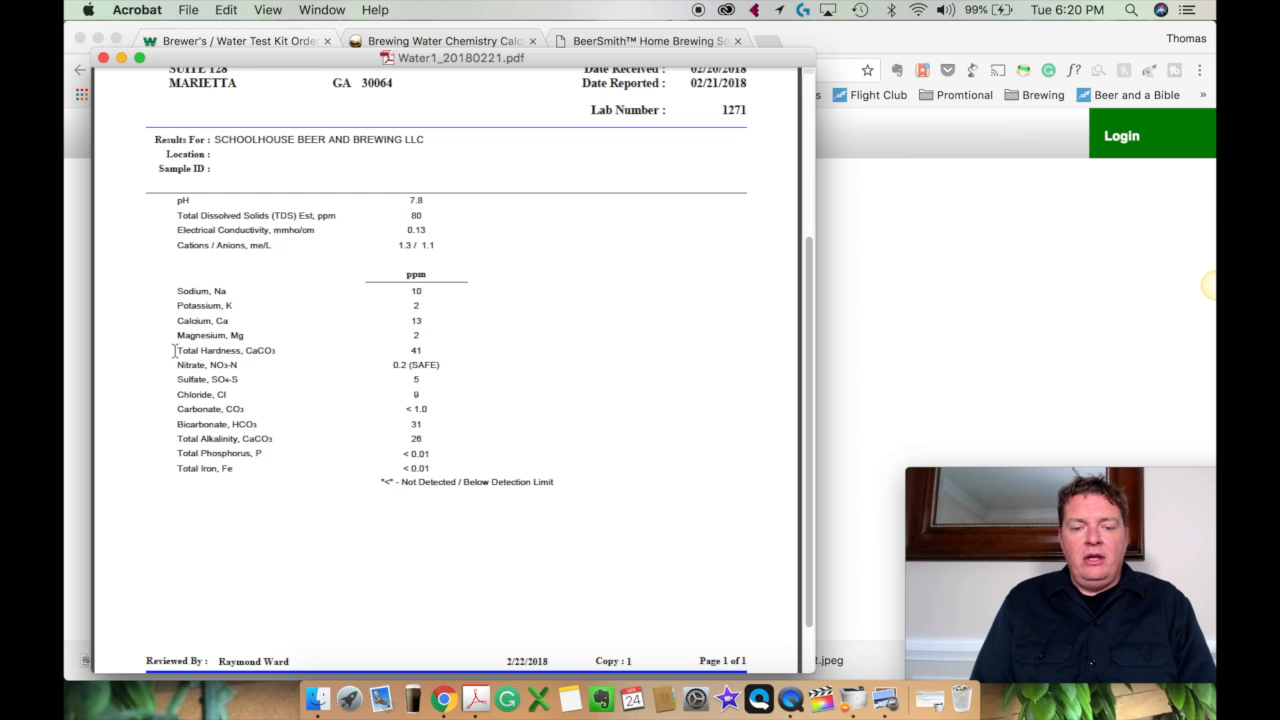
mouse_move(207, 372)
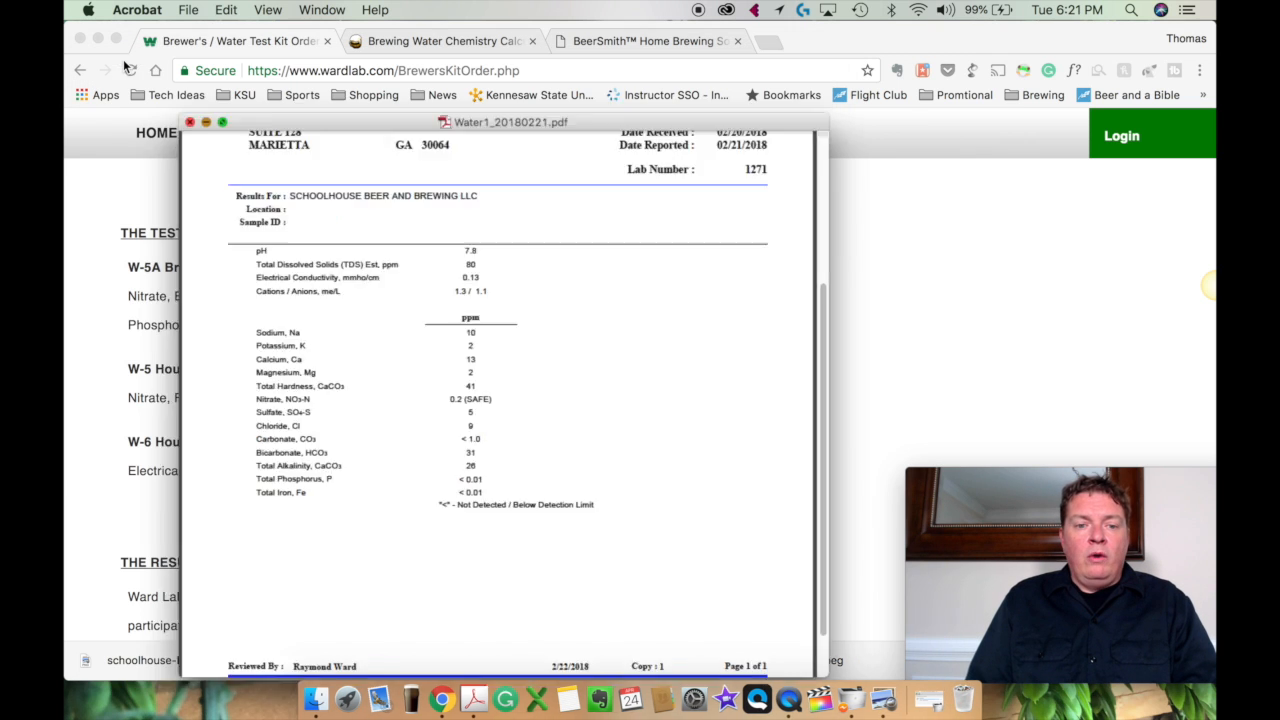
- Bring the Chrome window with the Water Test Kit page back to the front
click(189, 122)
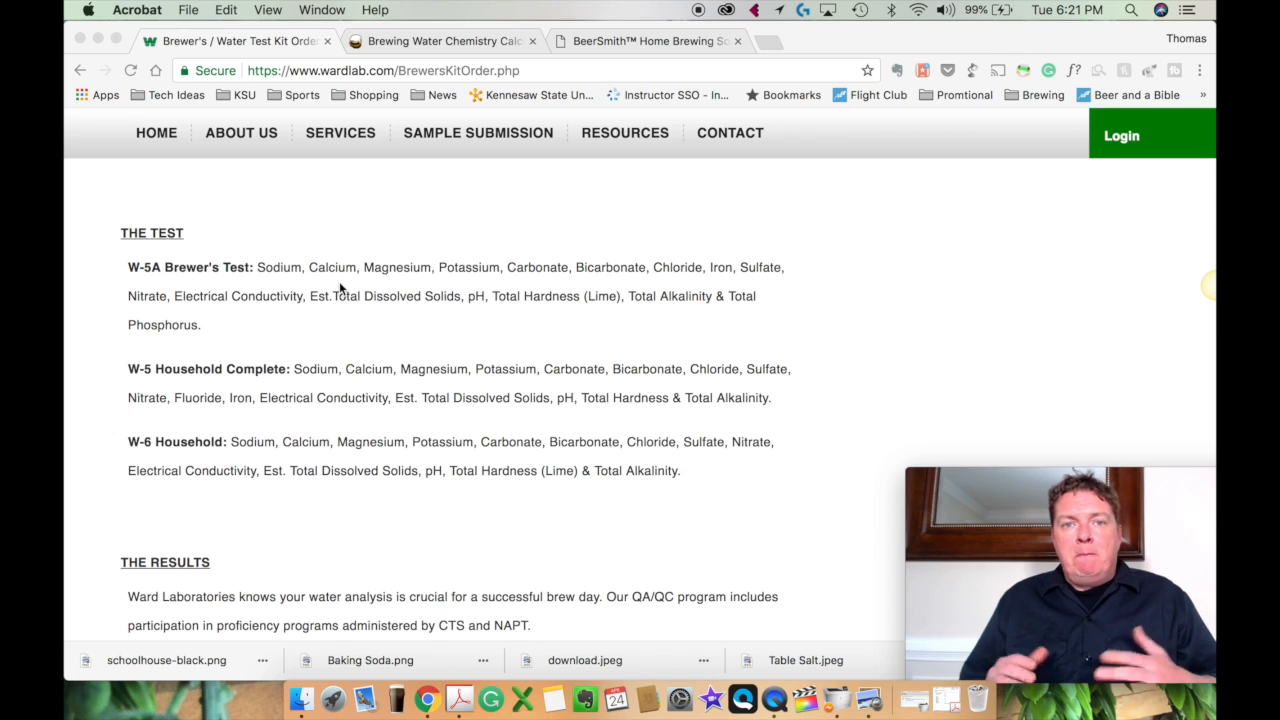
mouse_move(394, 698)
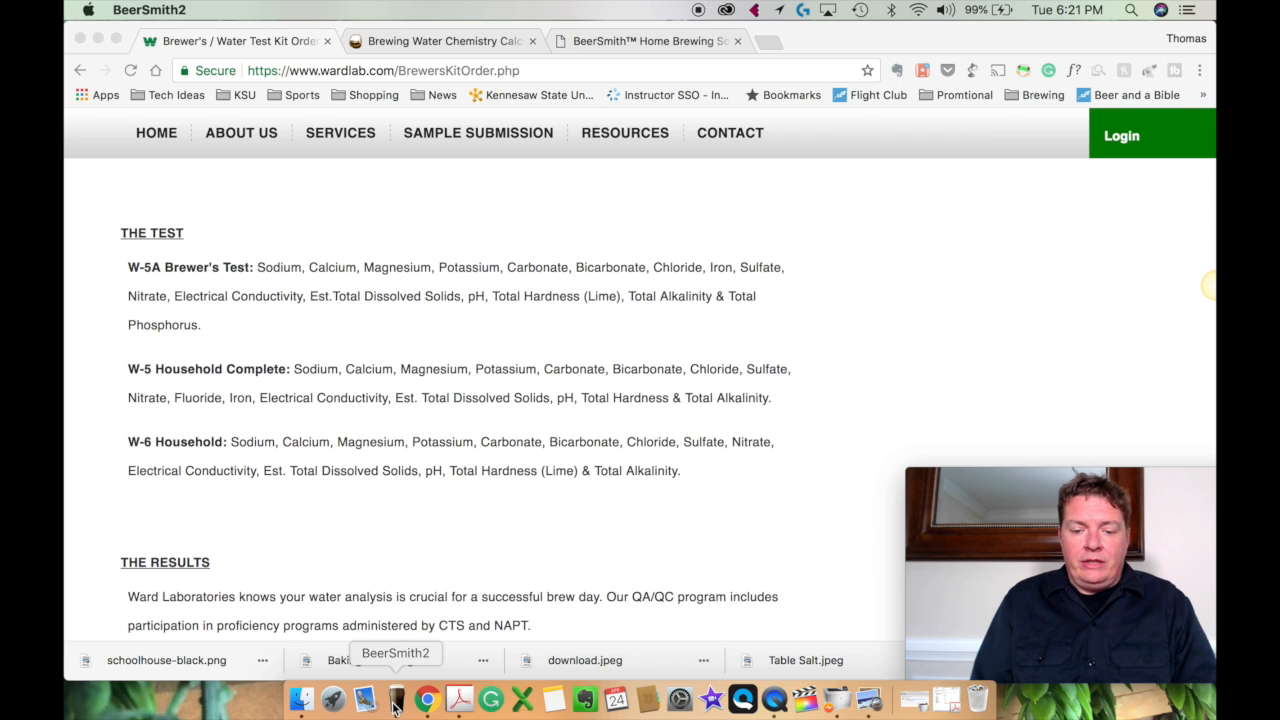
mouse_move(148, 20)
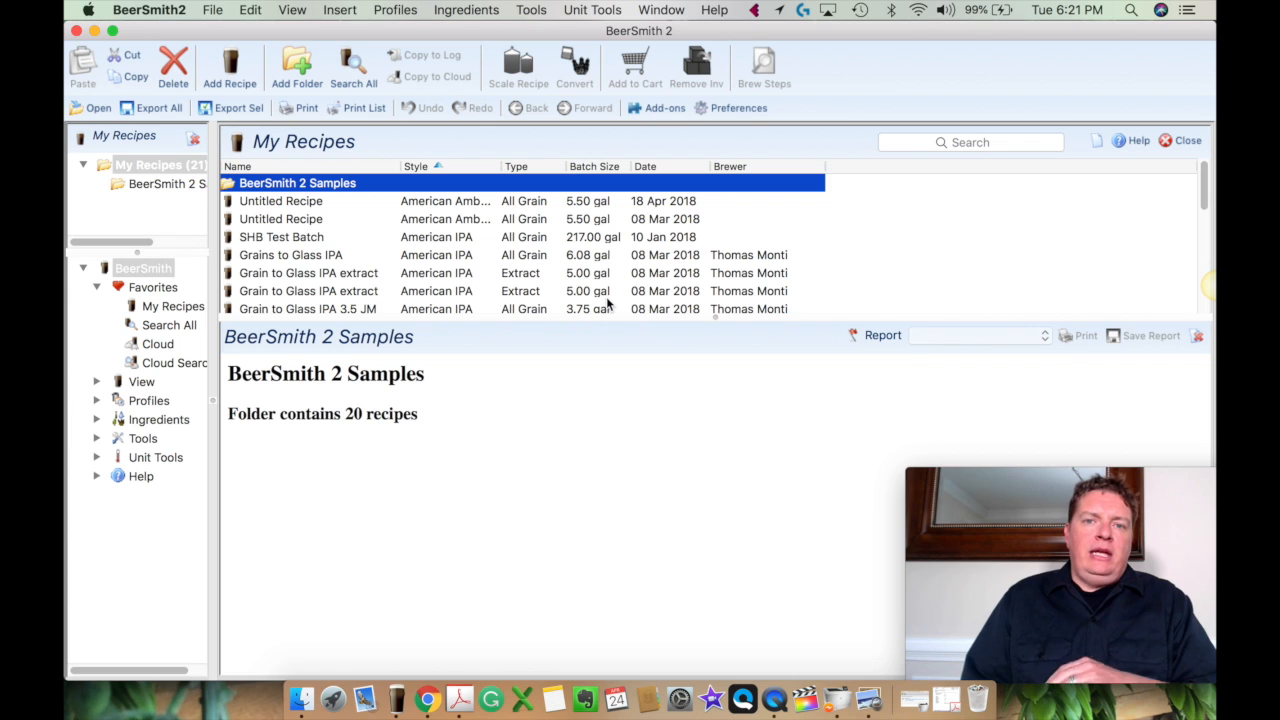
mouse_move(418, 98)
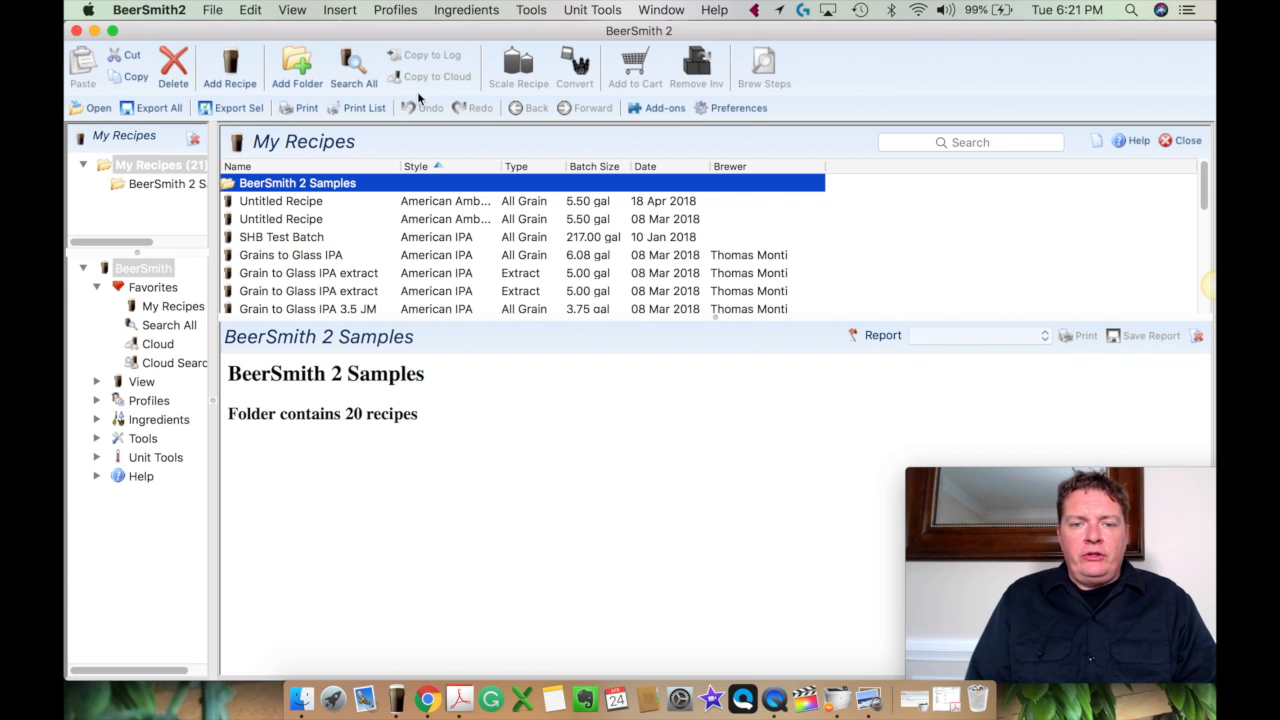
- Add a new water profile record named Marietta and save it
click(340, 10)
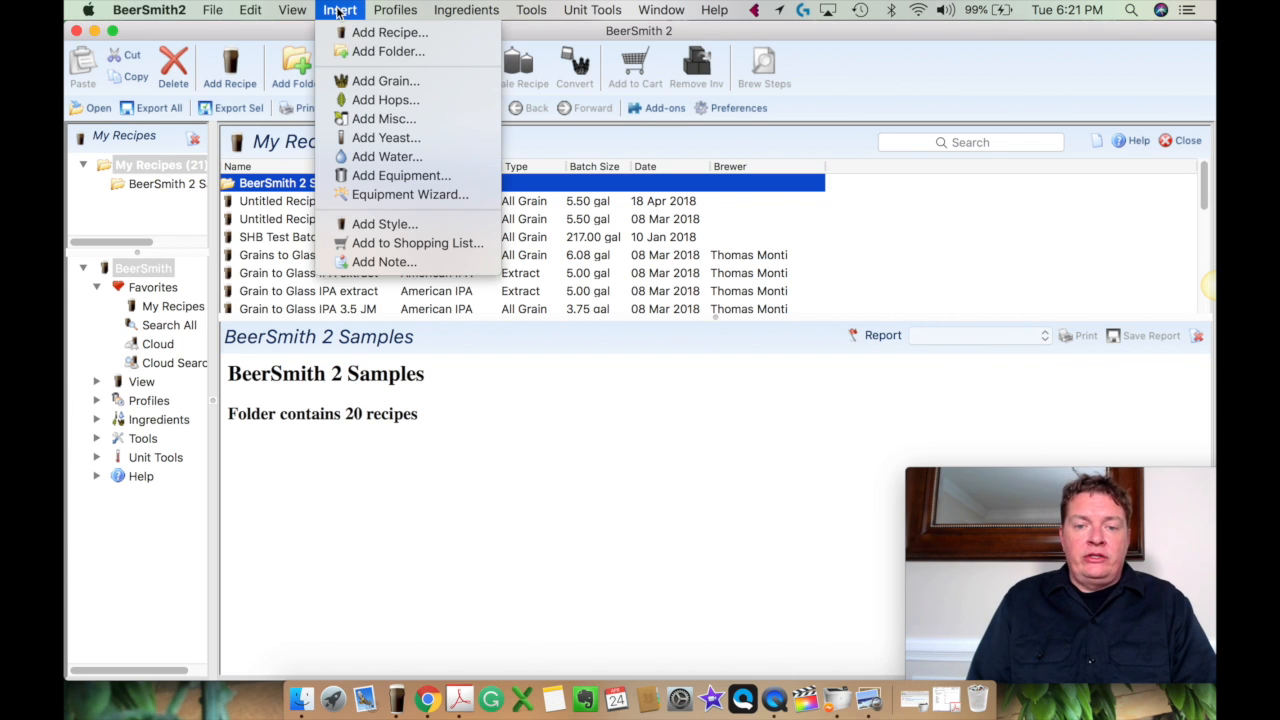
mouse_move(385, 156)
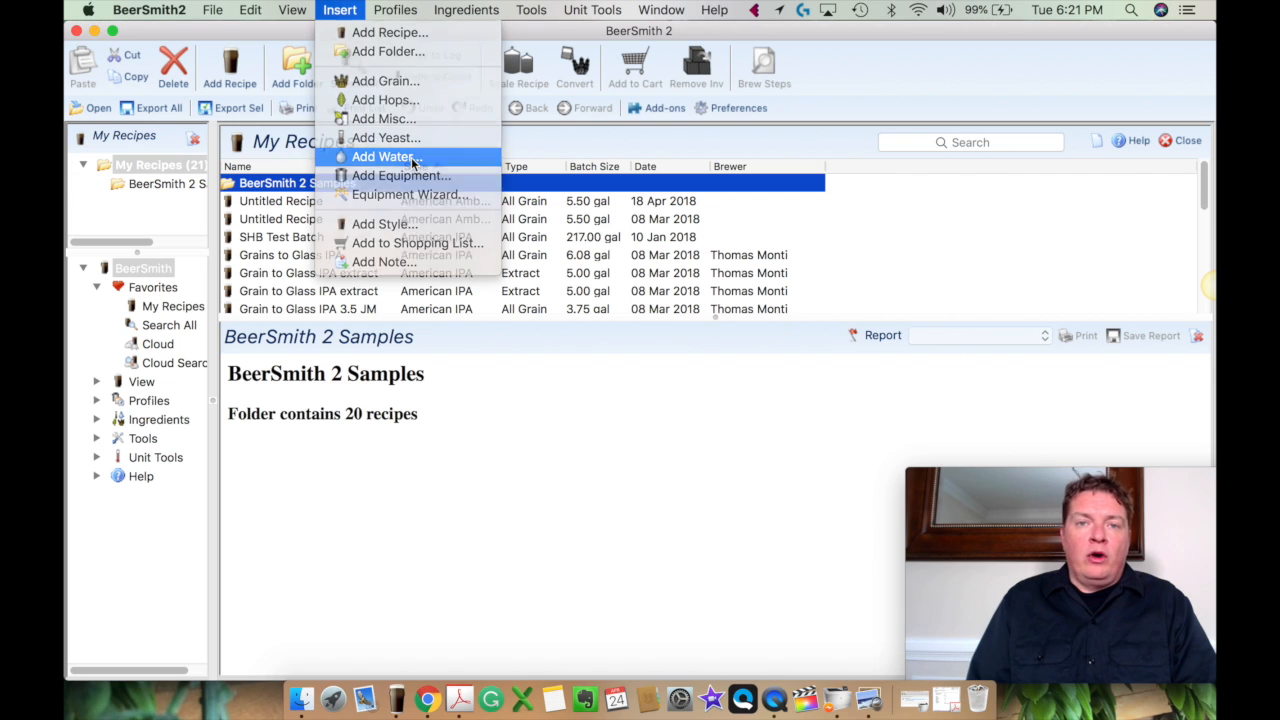
click(382, 156)
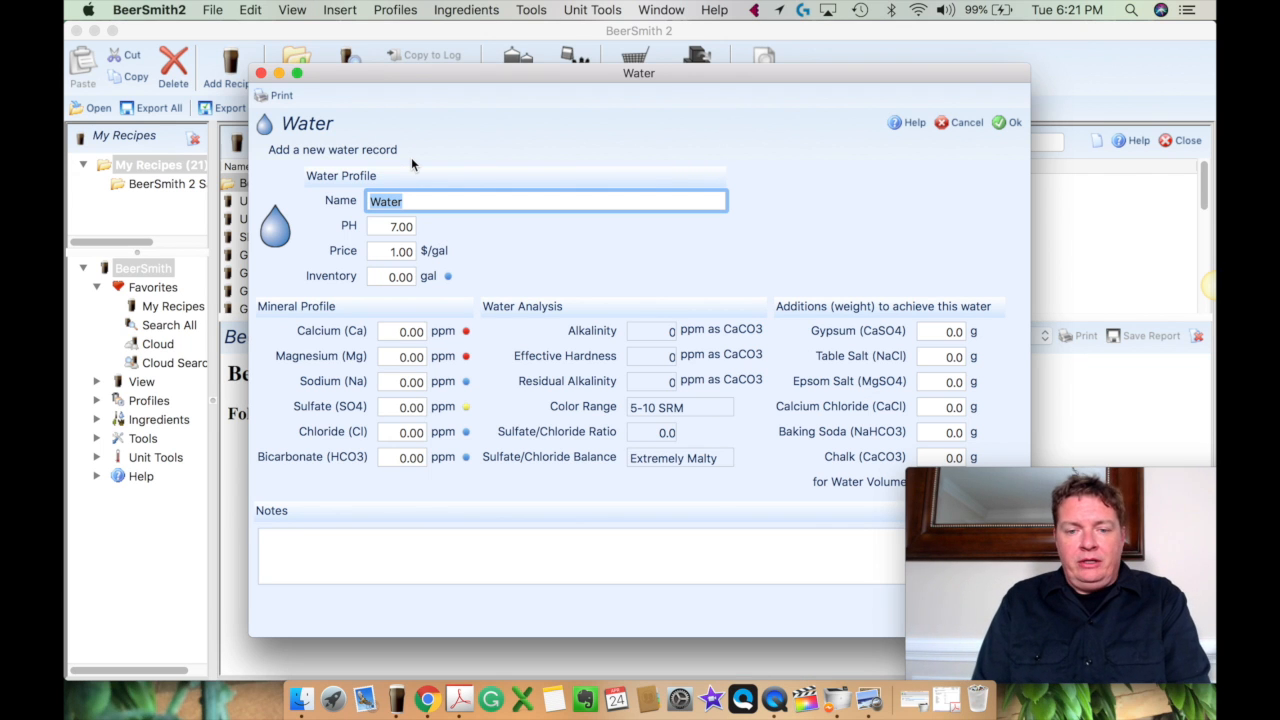
text(Marietta)
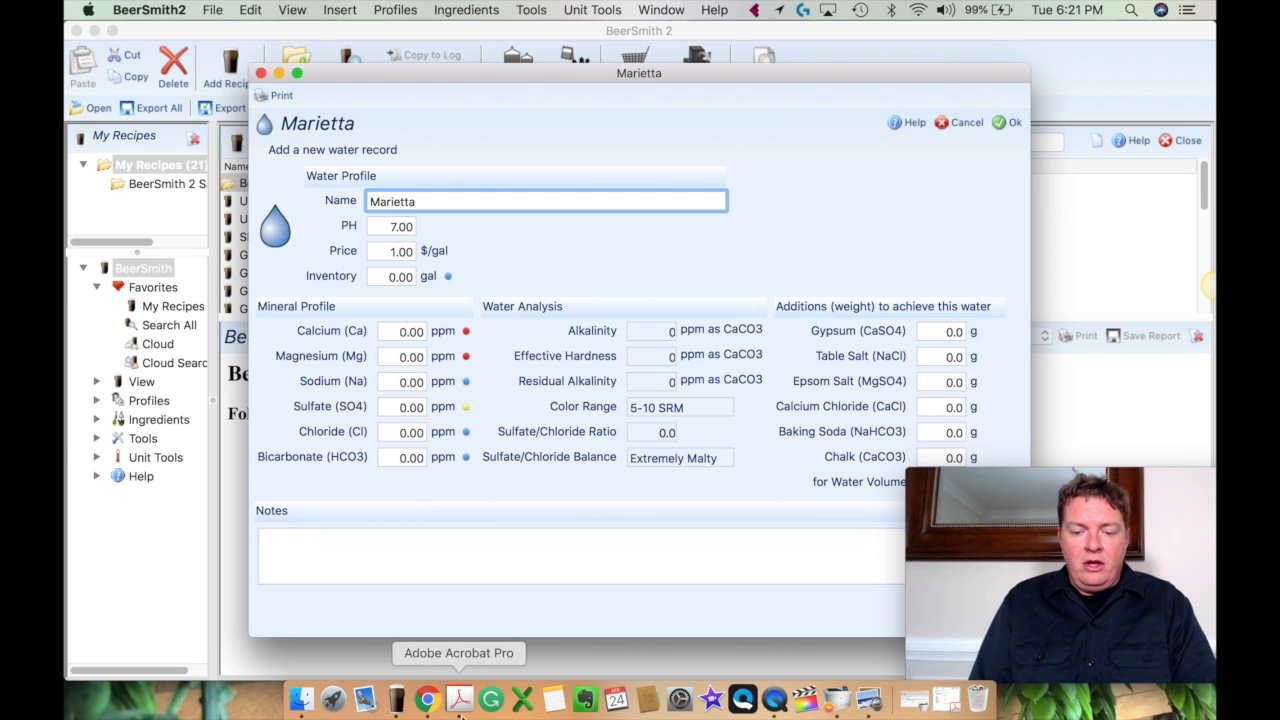
click(459, 698)
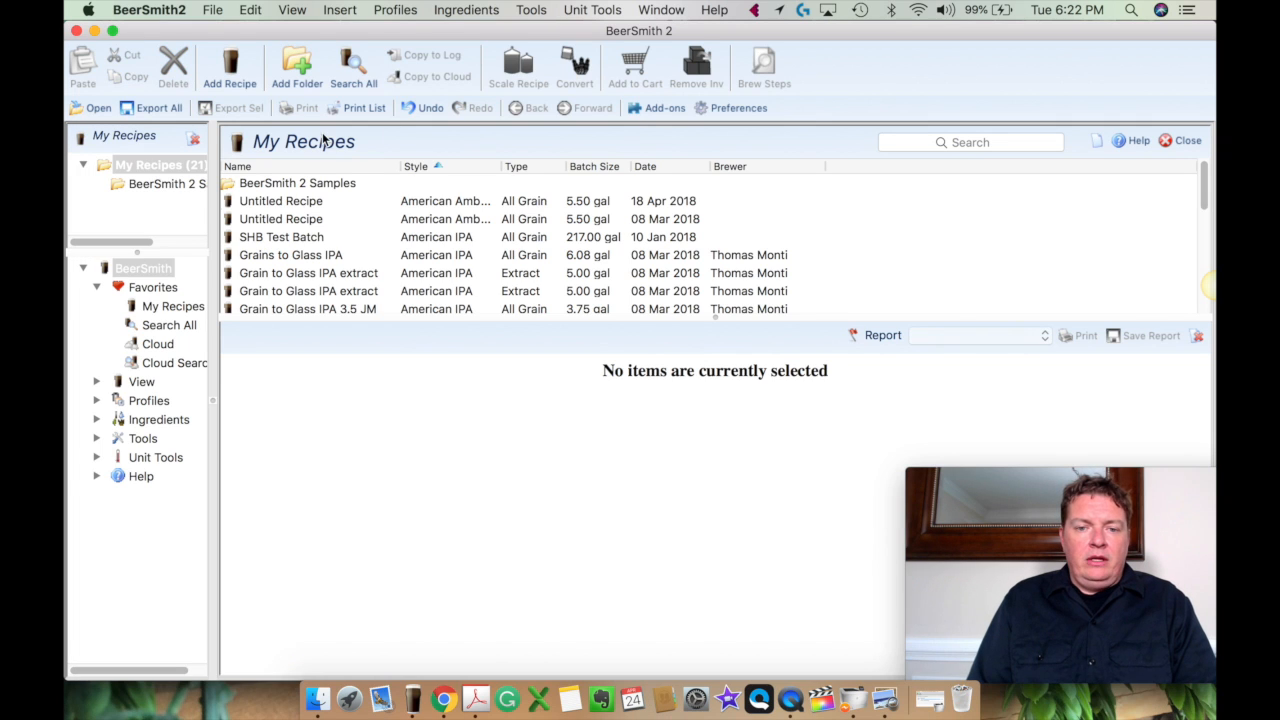
mouse_move(497, 410)
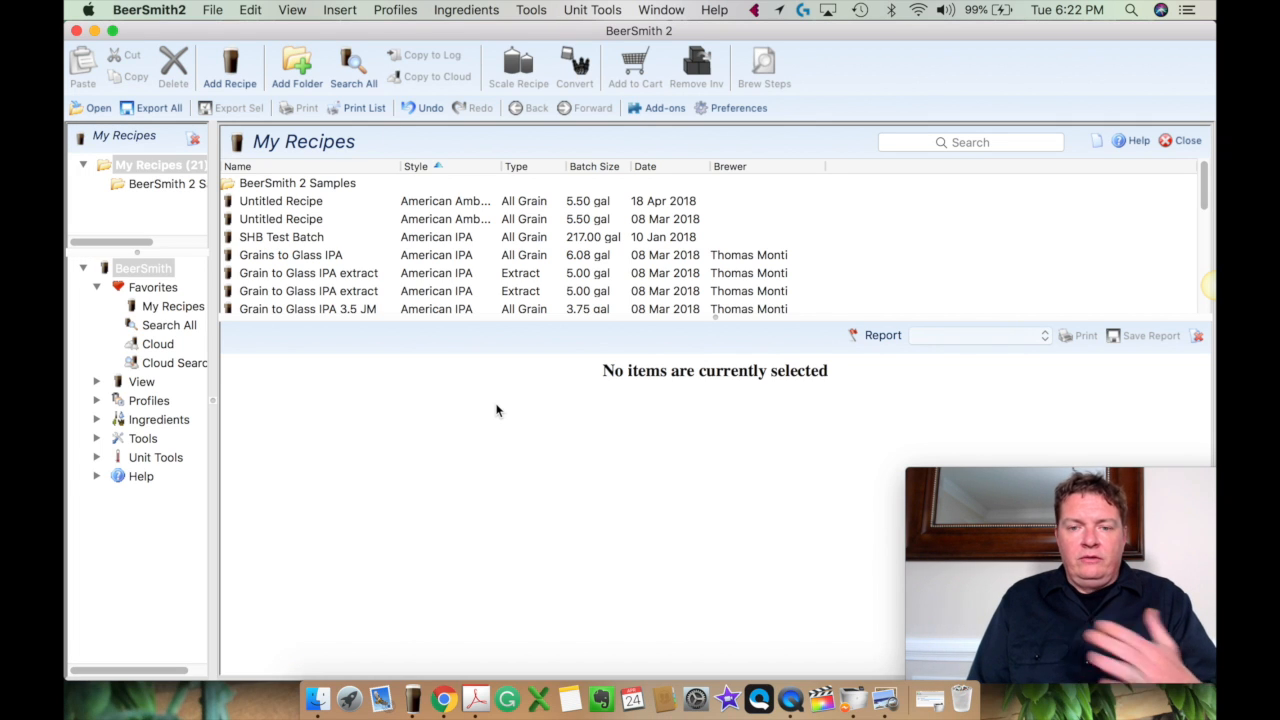
- Open Tools > Water Profile Tool and browse the base water profile list
click(395, 10)
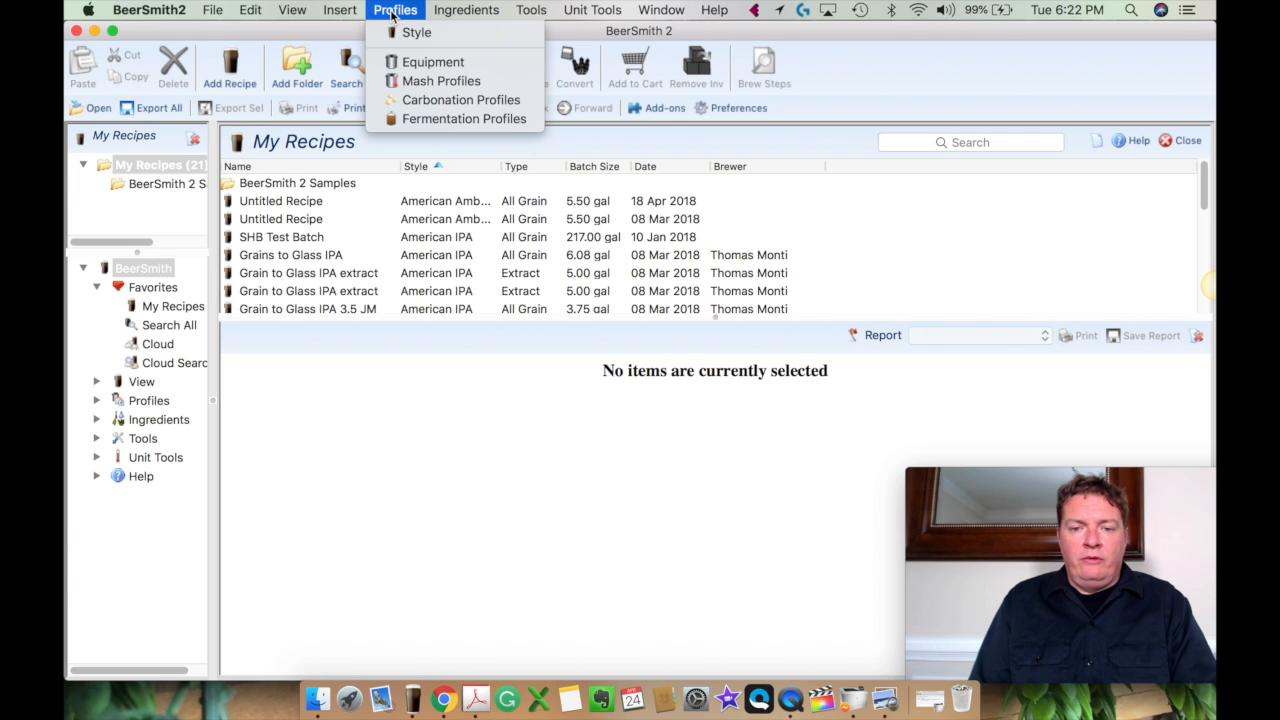
click(531, 10)
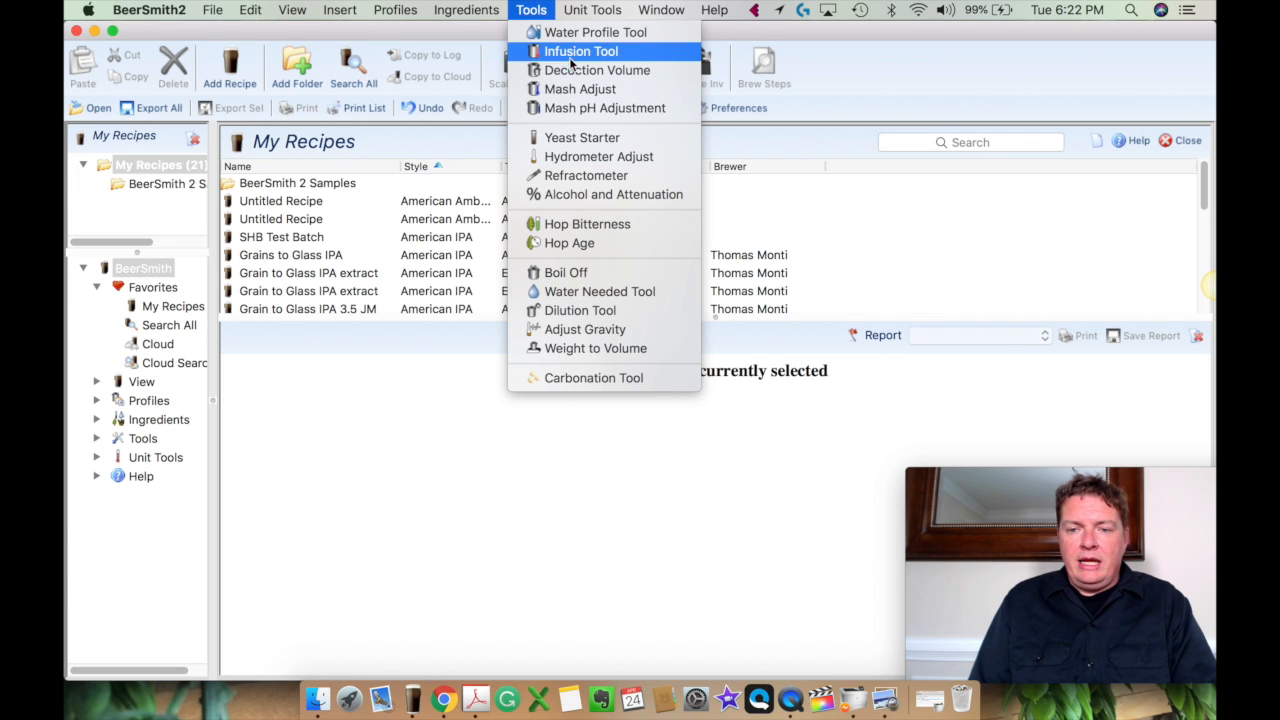
click(594, 32)
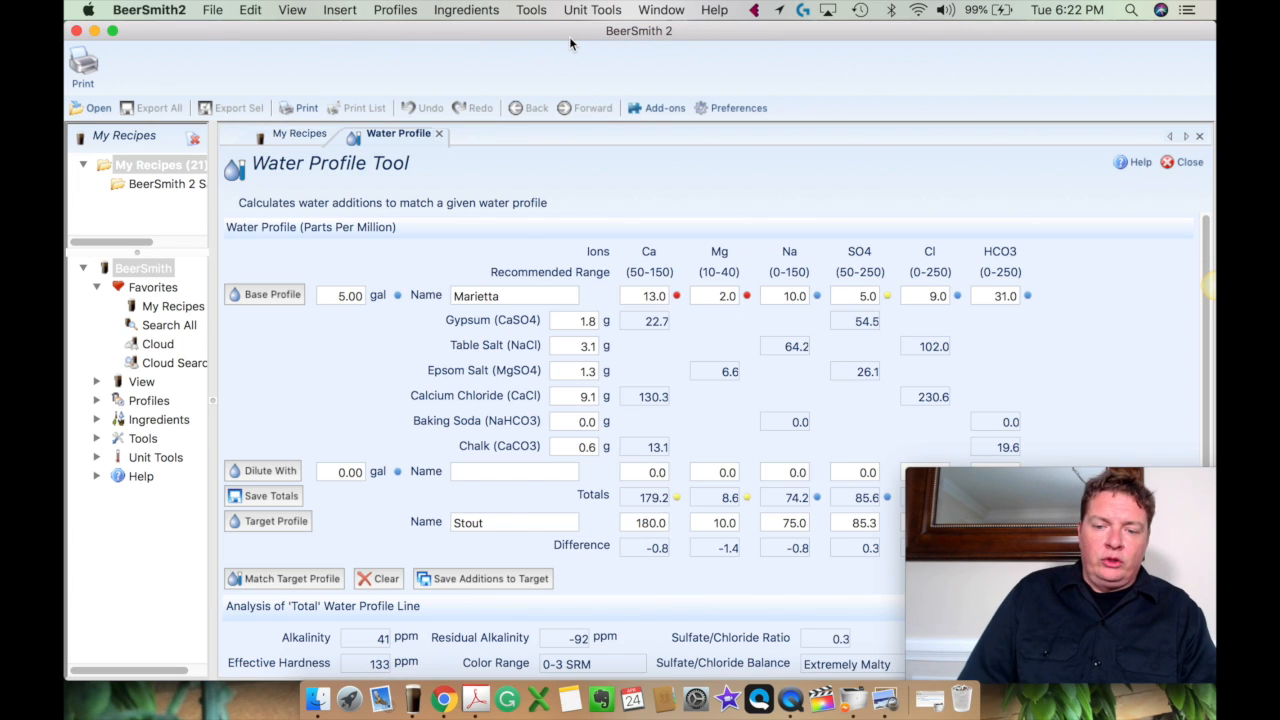
mouse_move(345, 295)
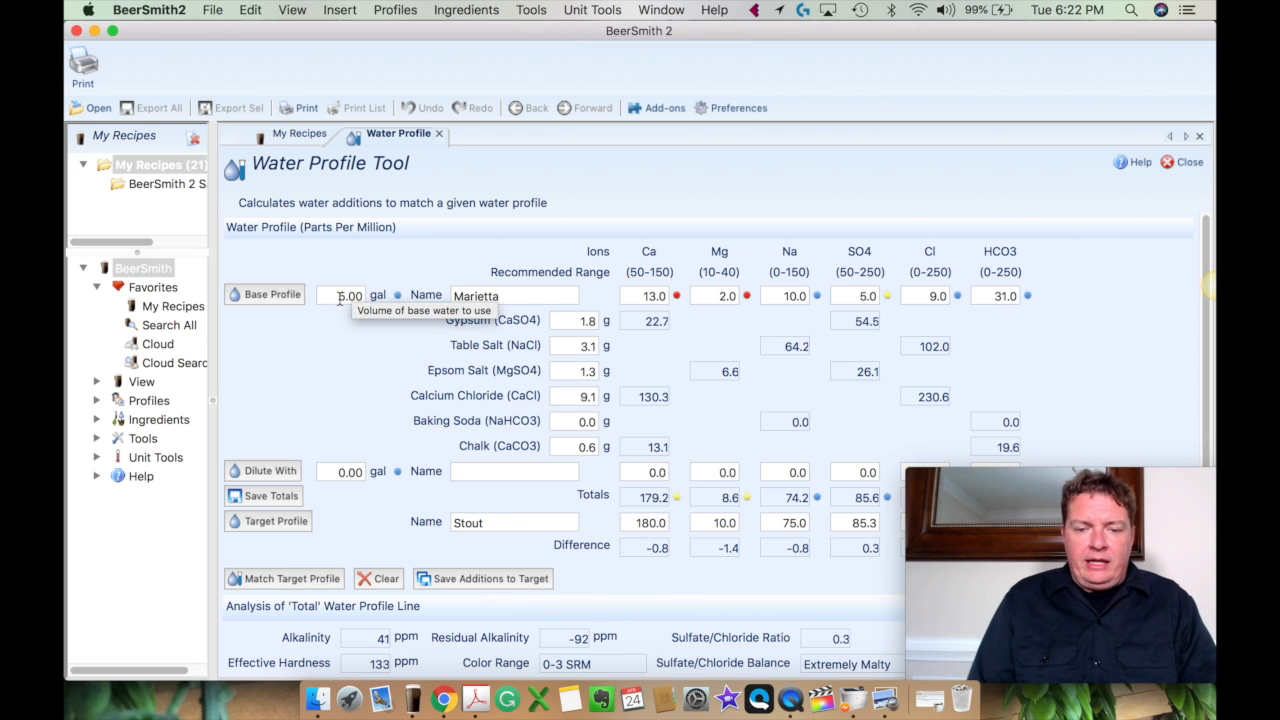
mouse_move(363, 258)
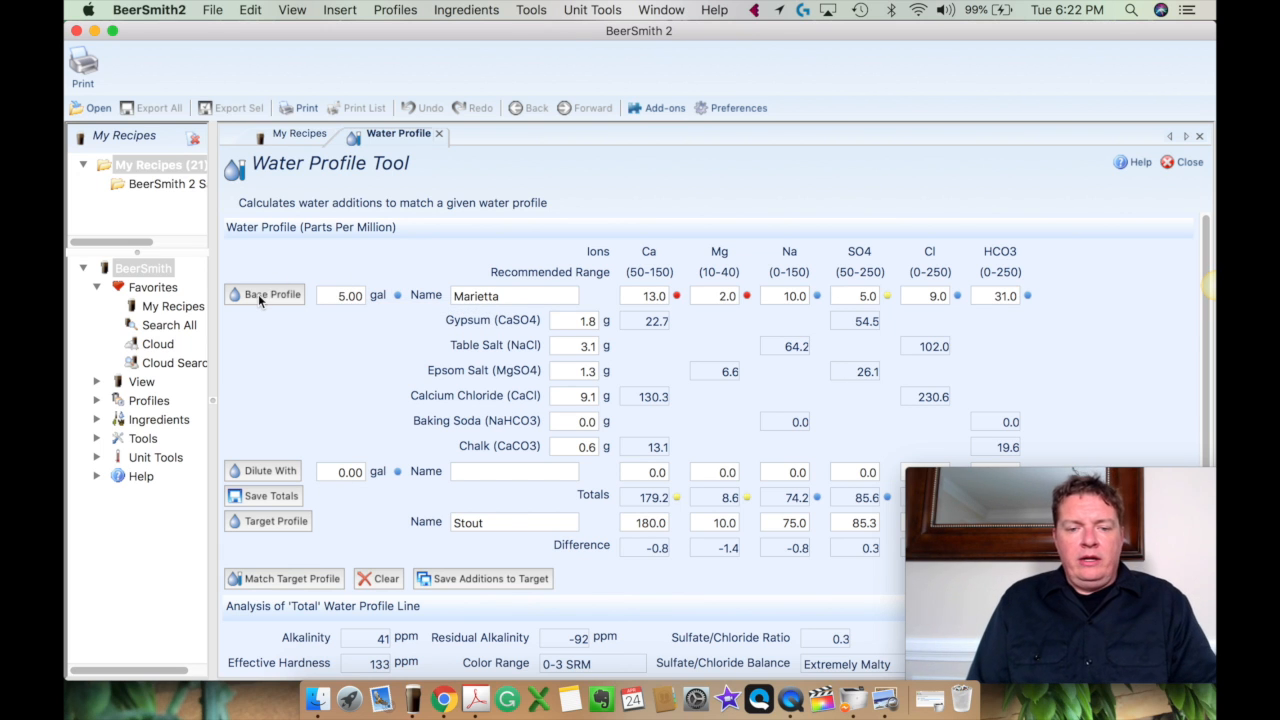
click(272, 294)
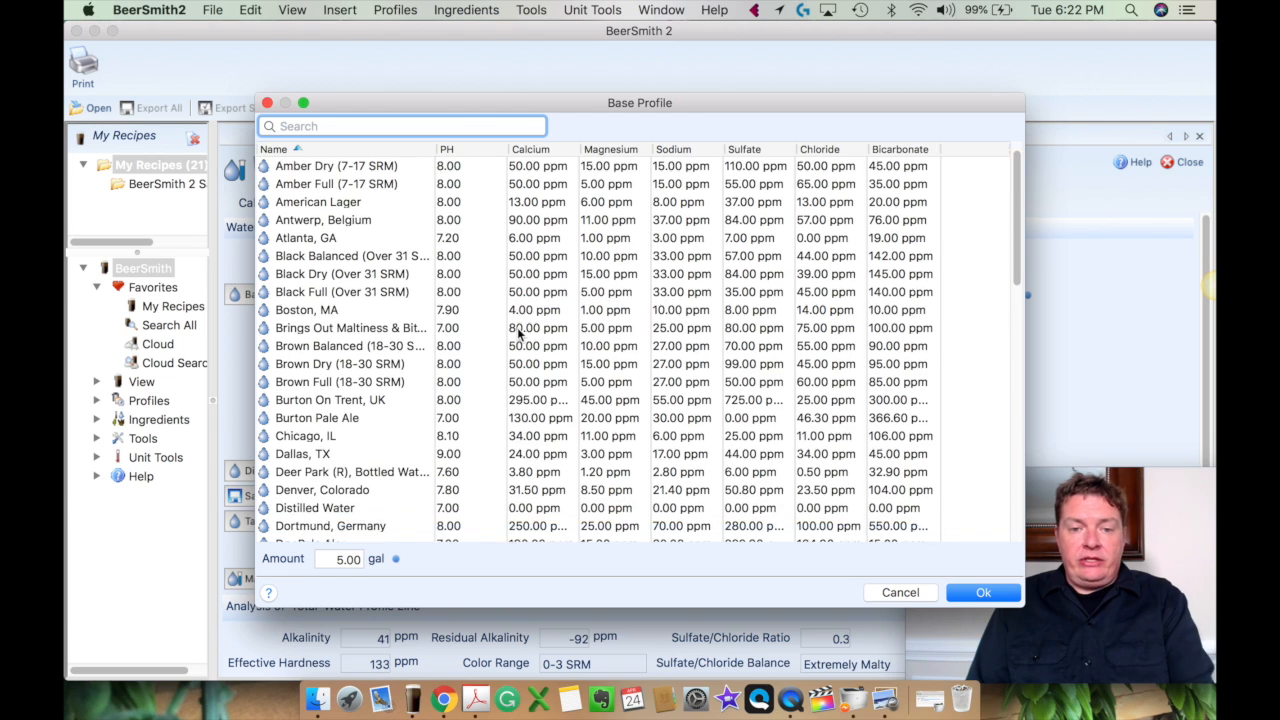
scroll(down, 3)
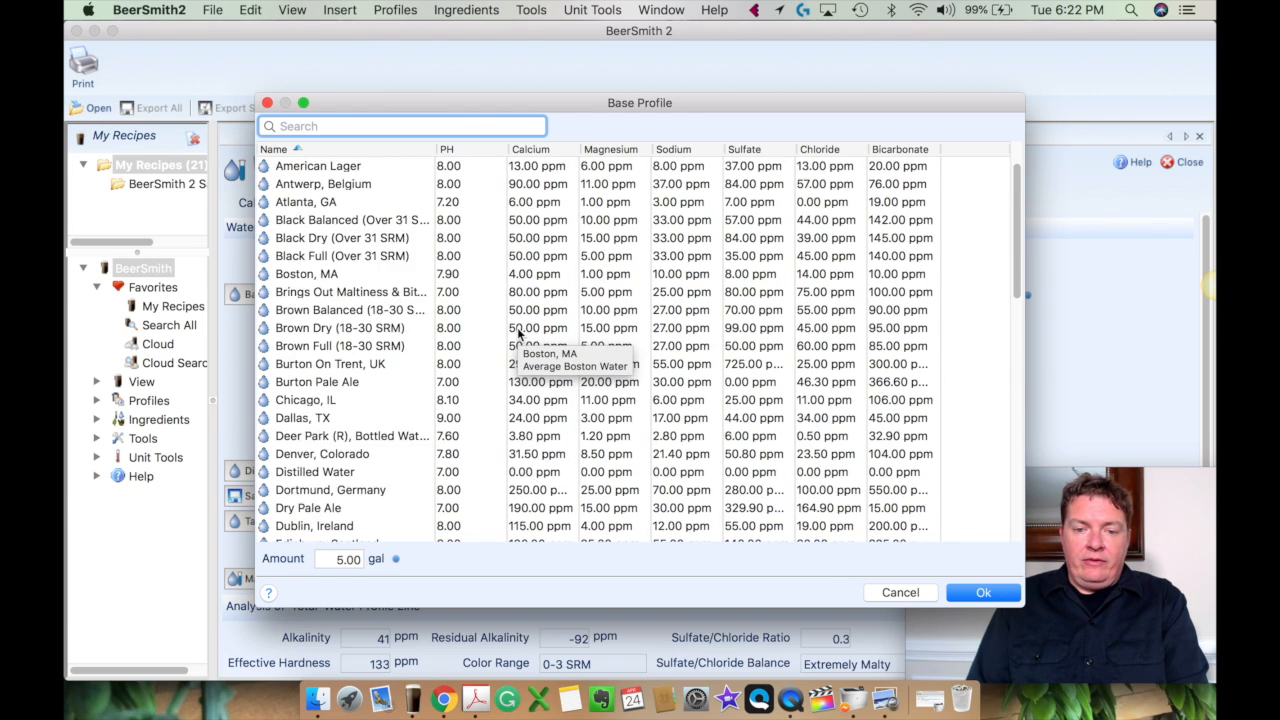
scroll(up, 3)
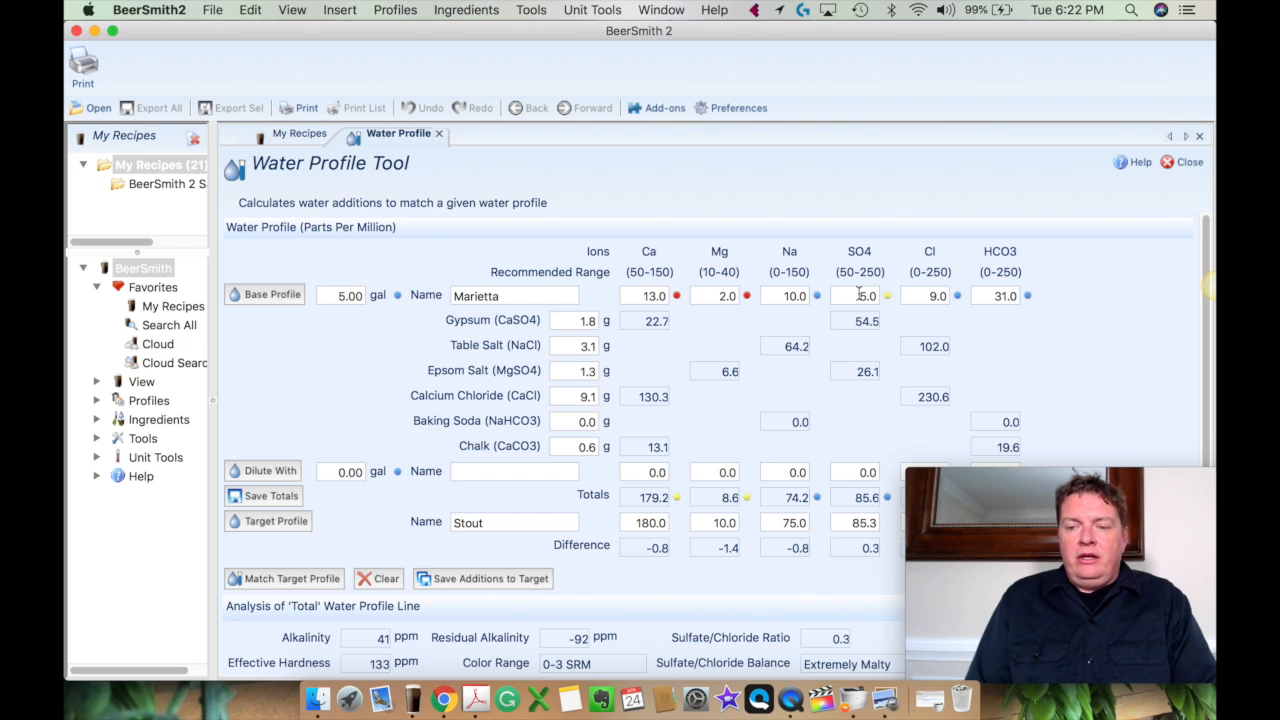
mouse_move(858, 295)
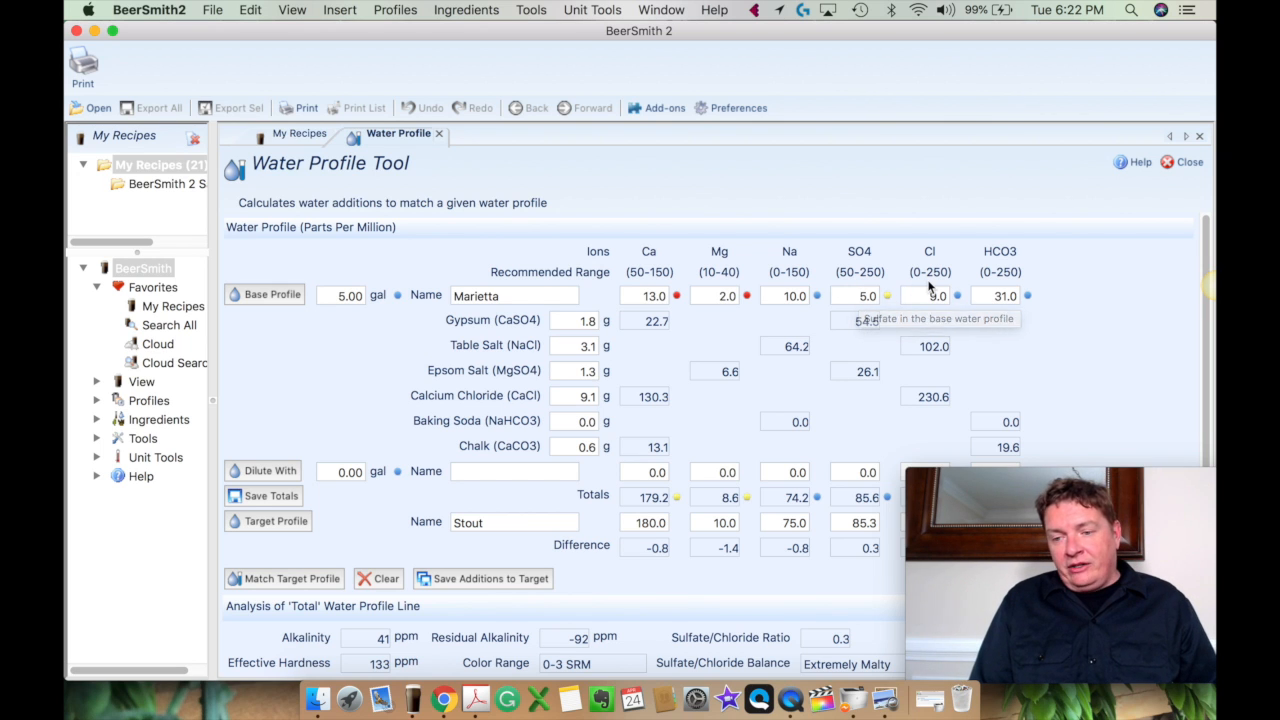
mouse_move(993, 280)
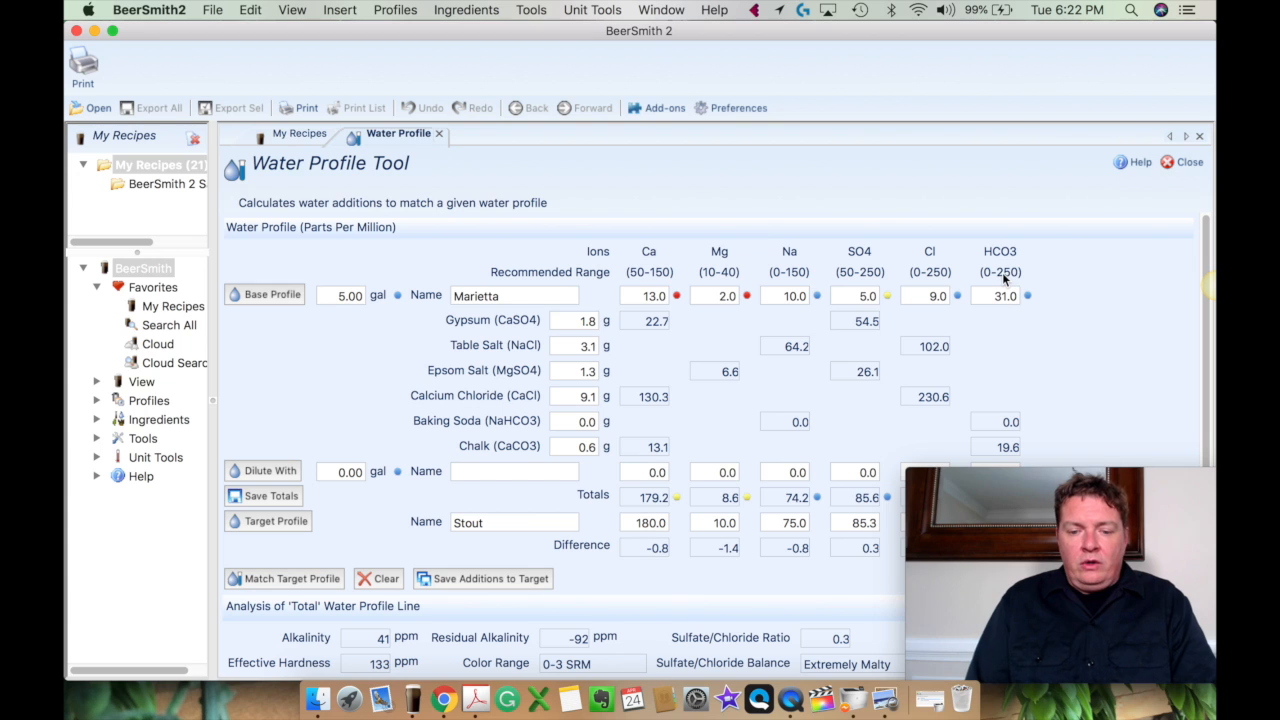
- Search 'hopp' and set Hoppy Pale Ale as the target water profile
click(513, 522)
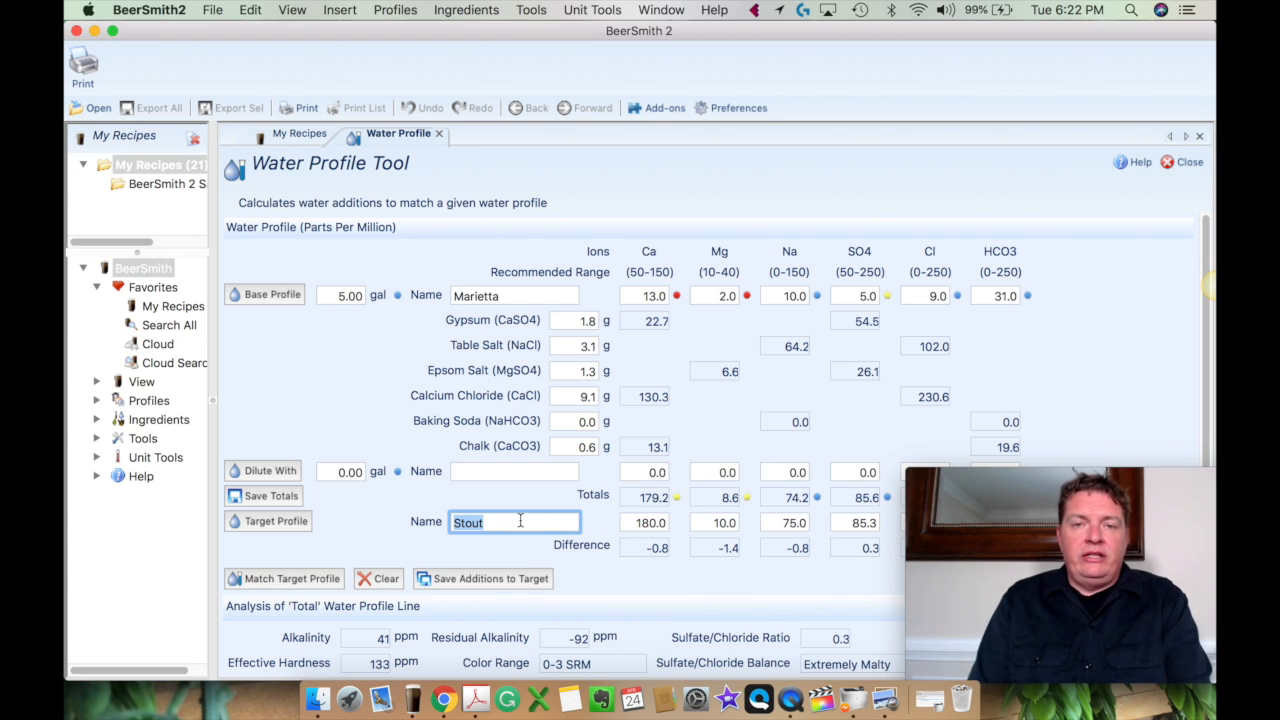
text(hopp)
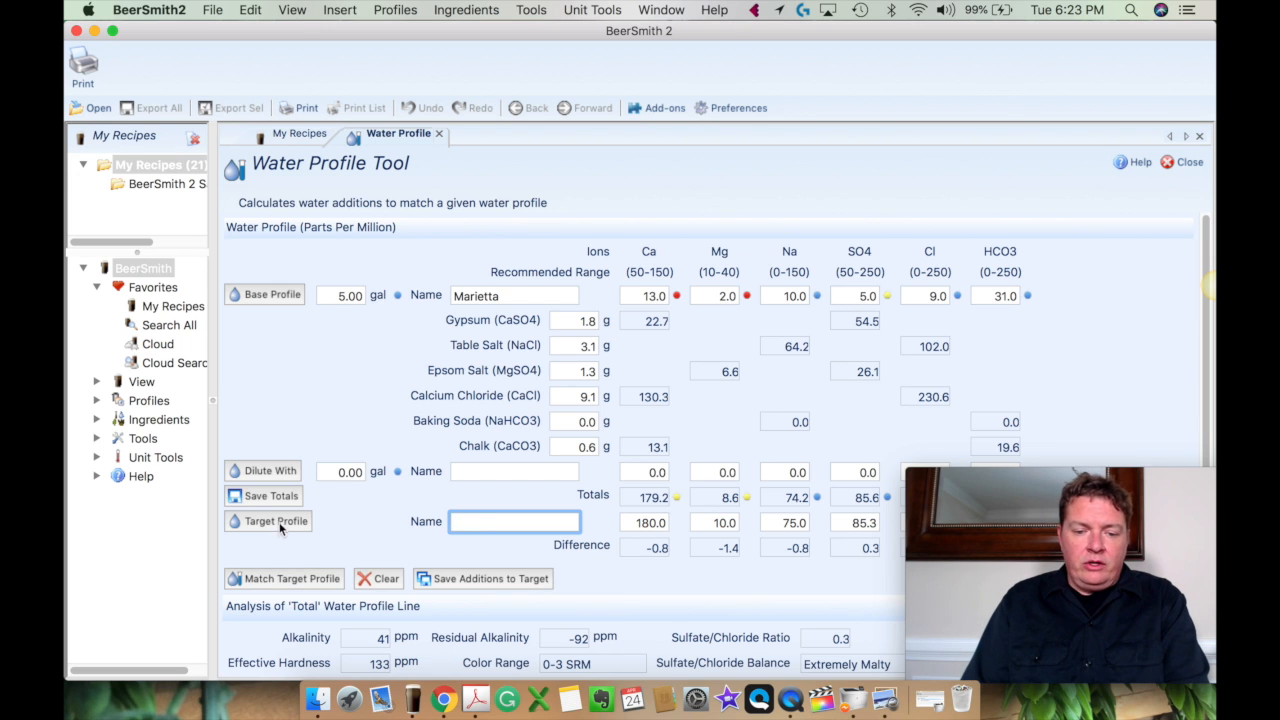
click(277, 521)
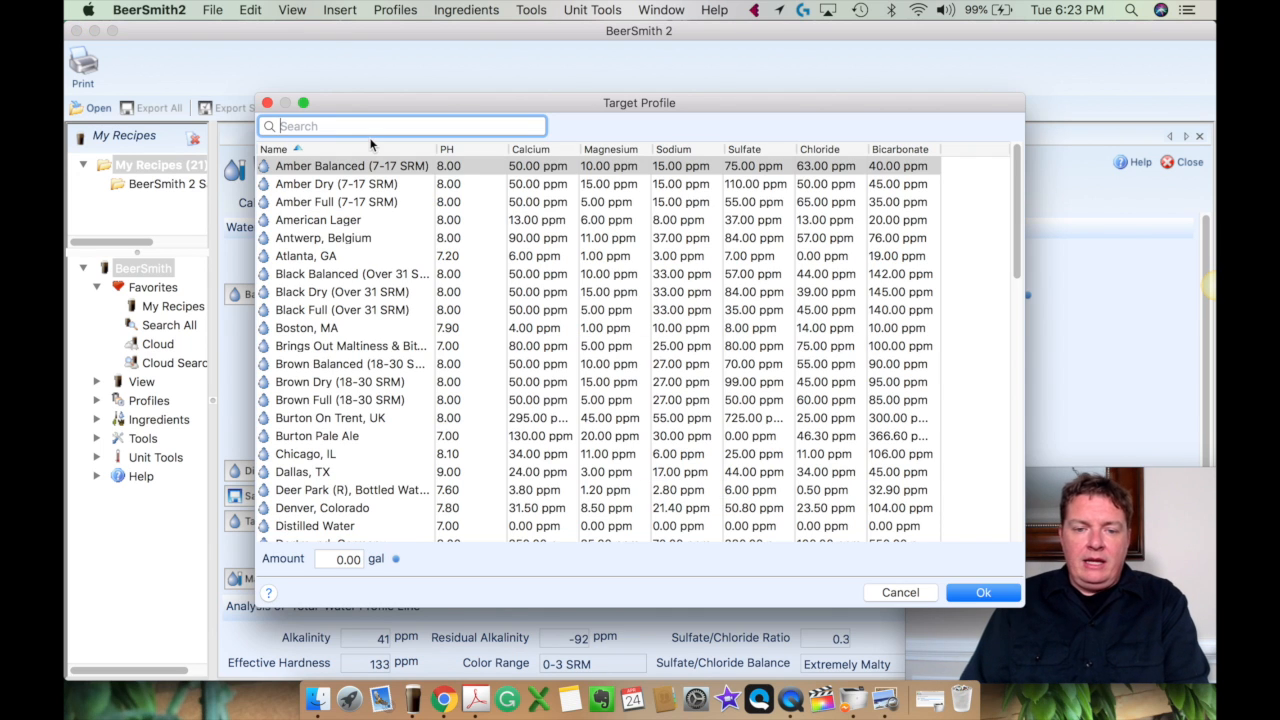
text(hopp)
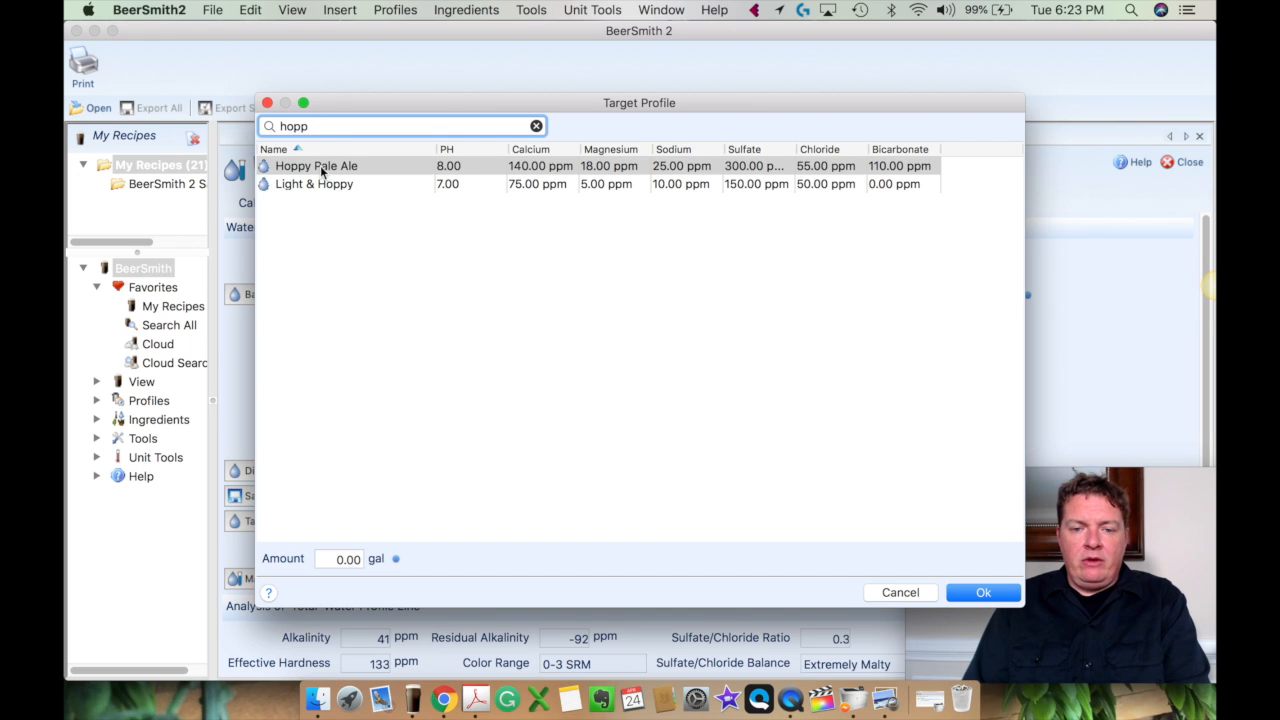
click(316, 165)
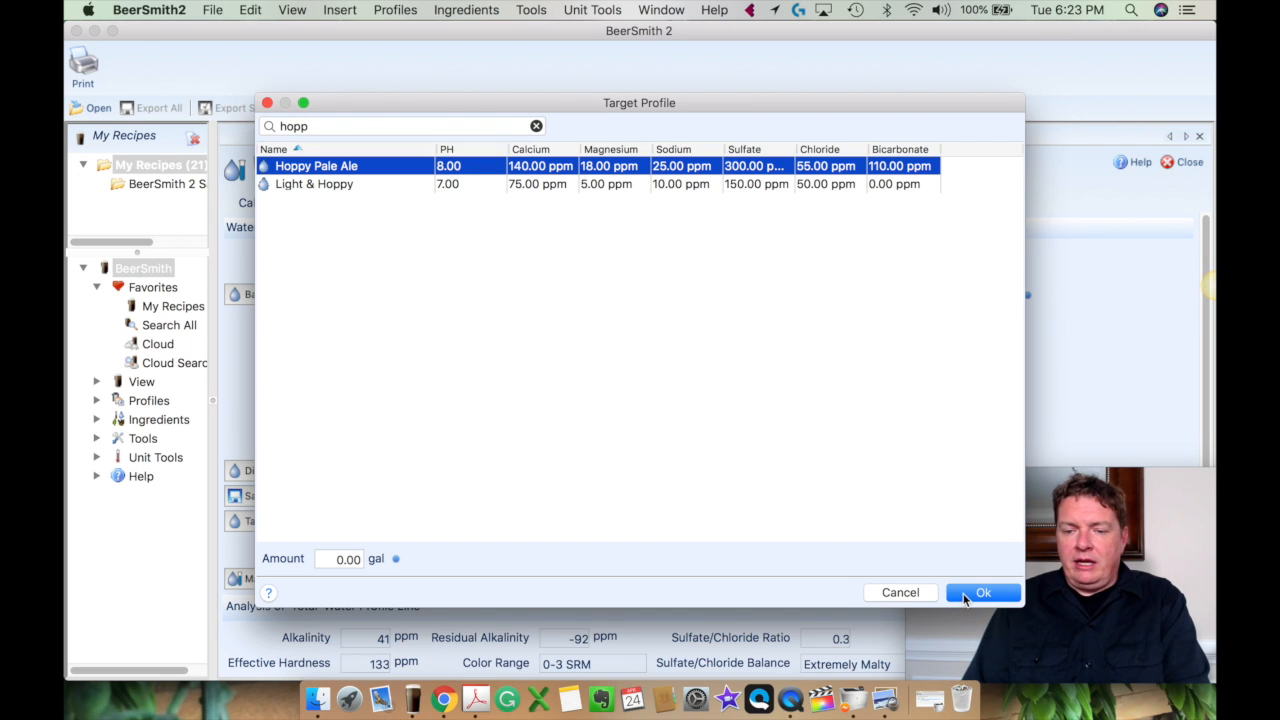
click(983, 592)
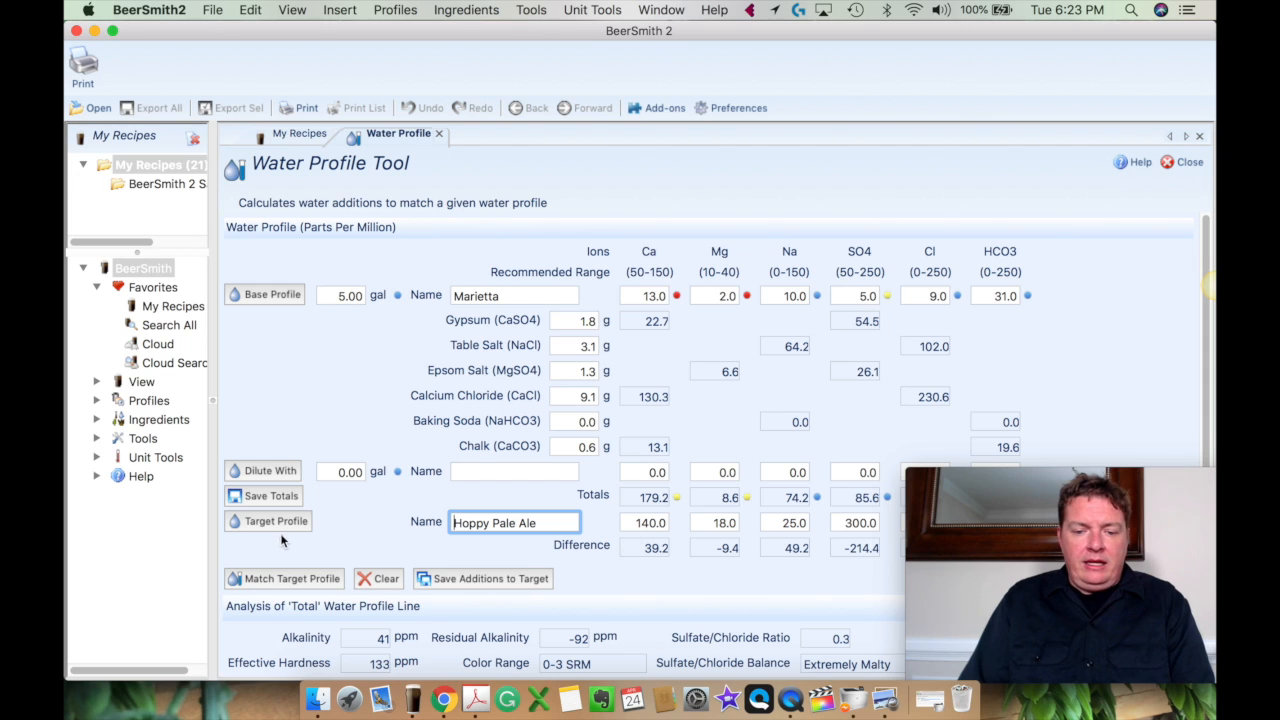
mouse_move(293, 590)
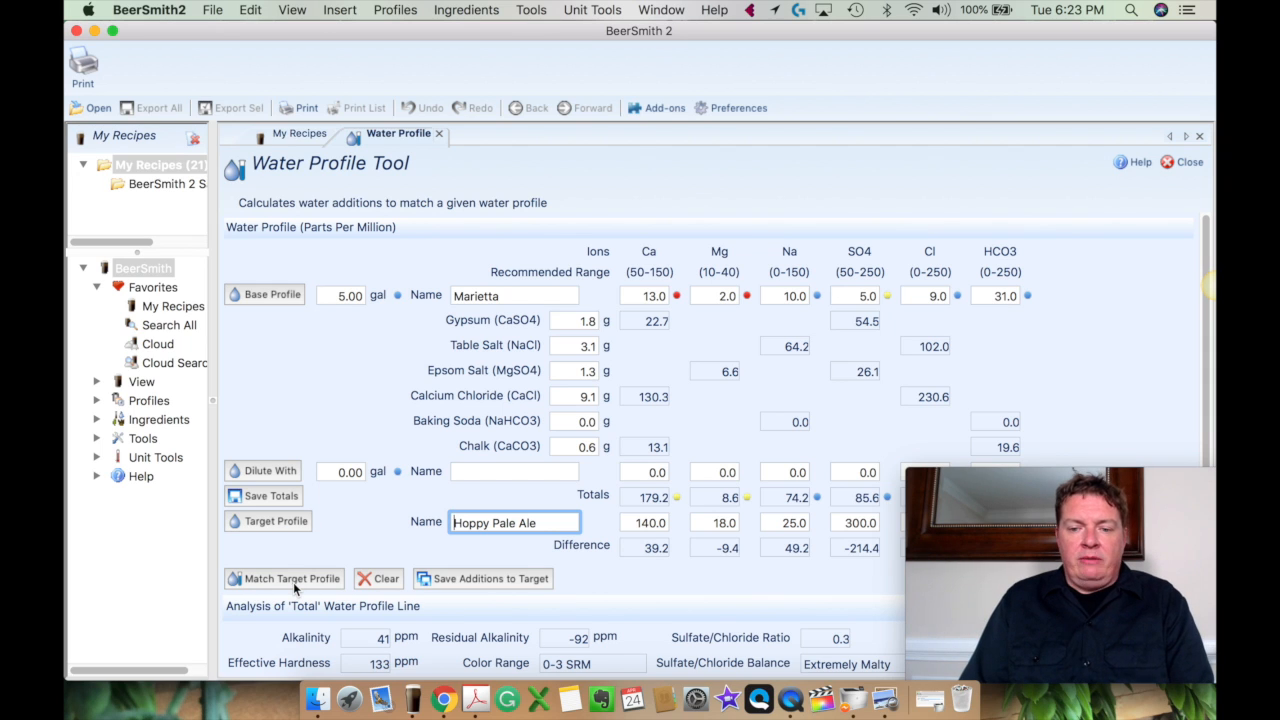
click(291, 578)
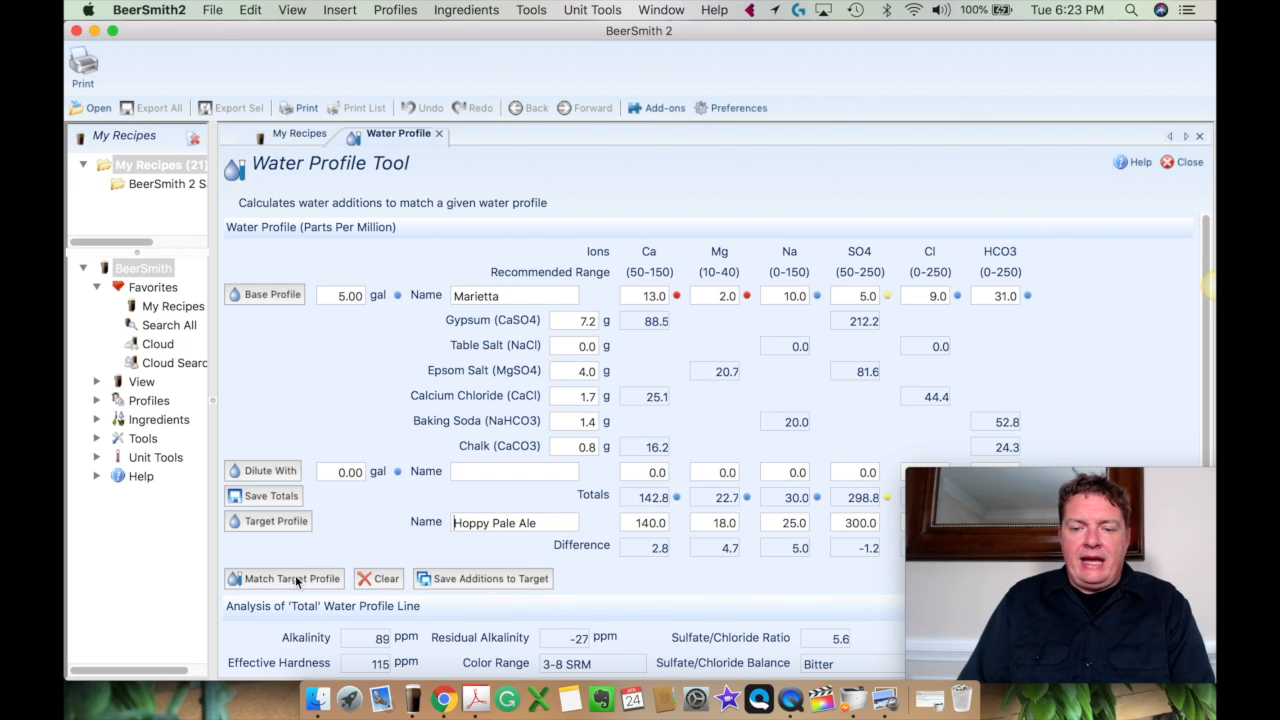
click(514, 522)
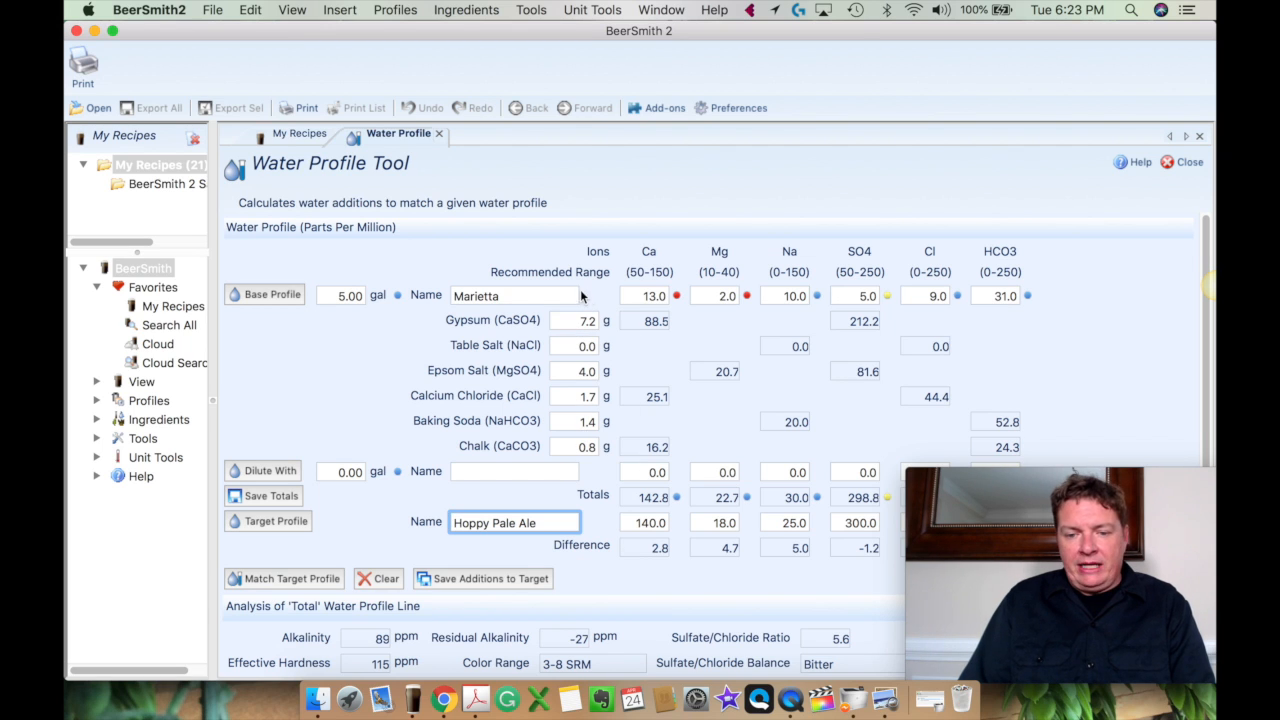
mouse_move(608, 347)
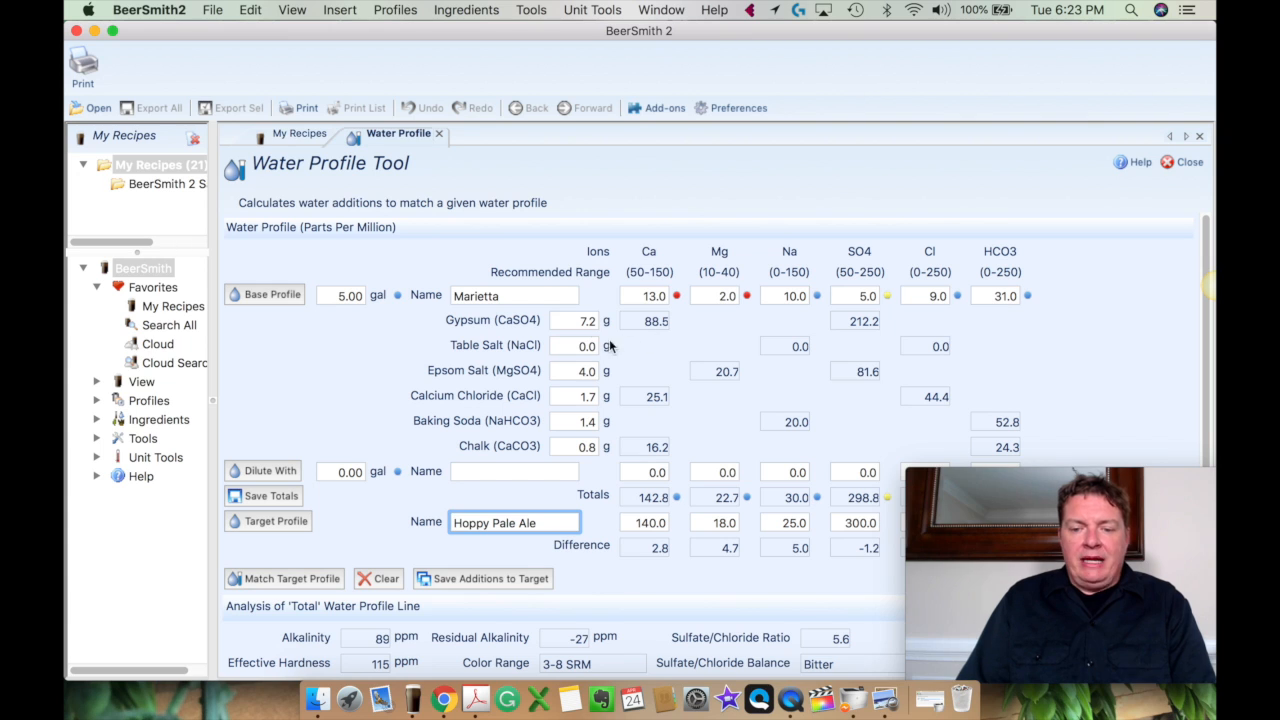
mouse_move(612, 374)
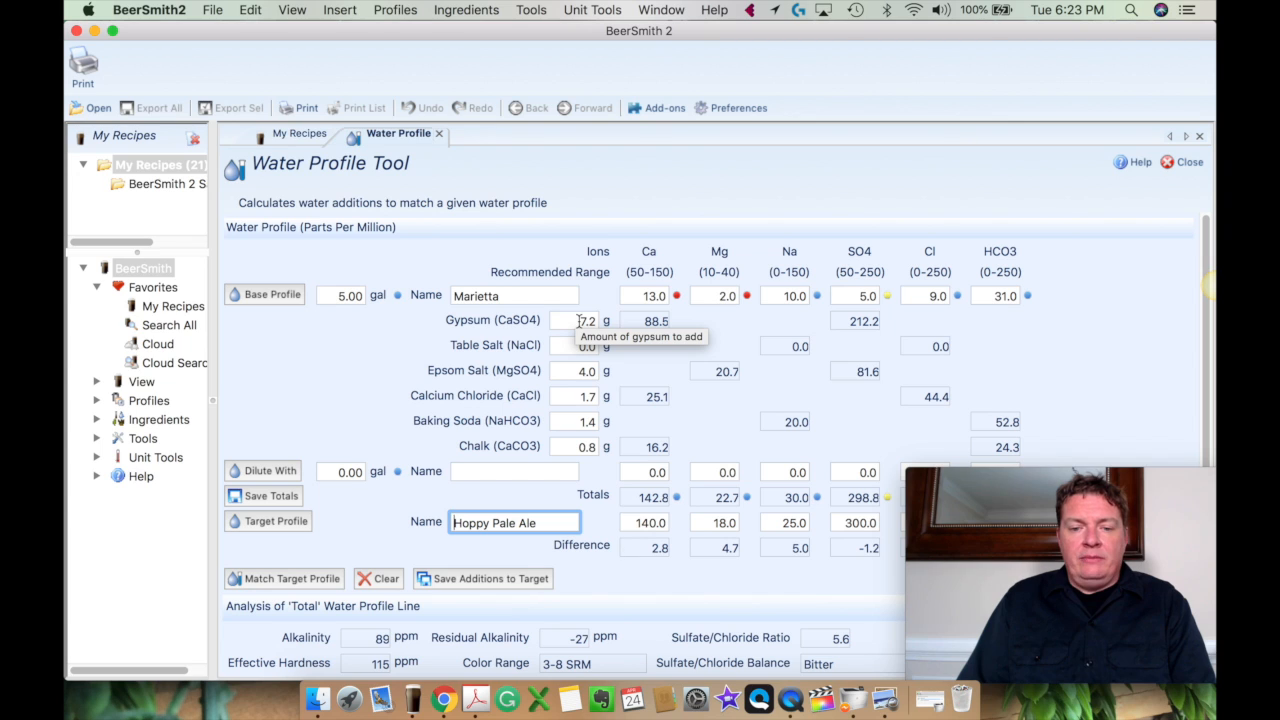
mouse_move(383, 305)
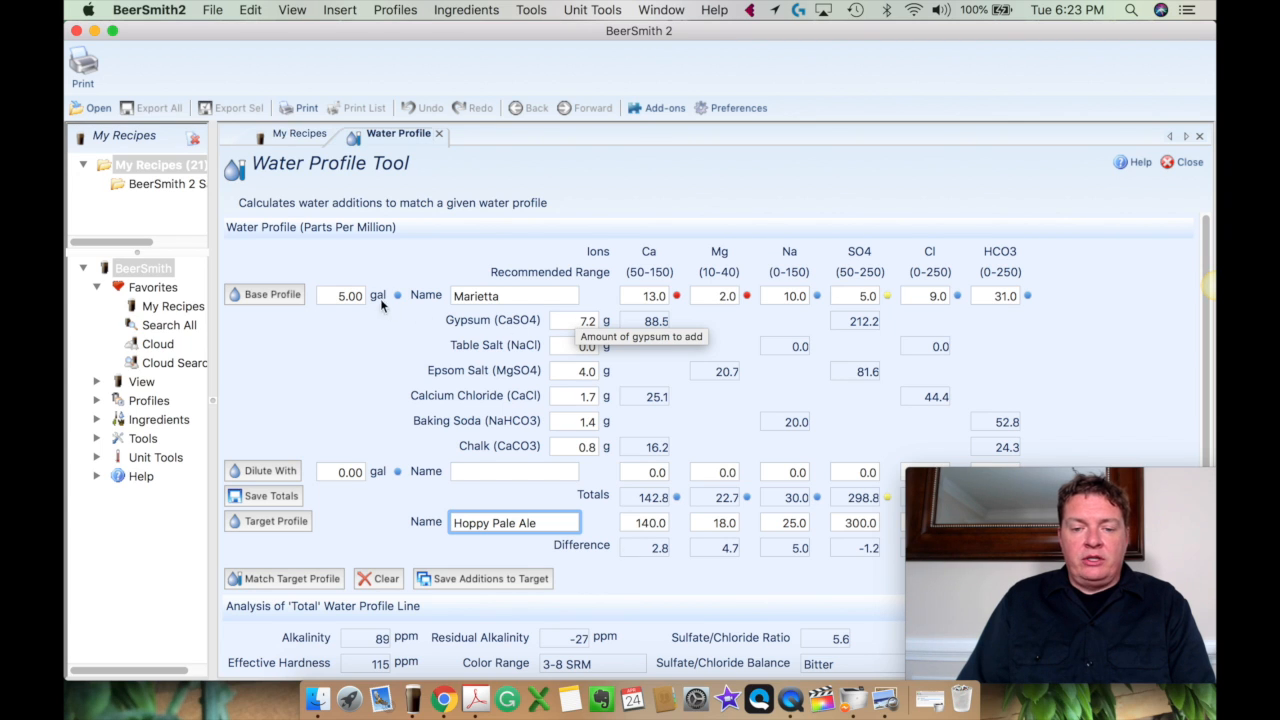
mouse_move(350, 295)
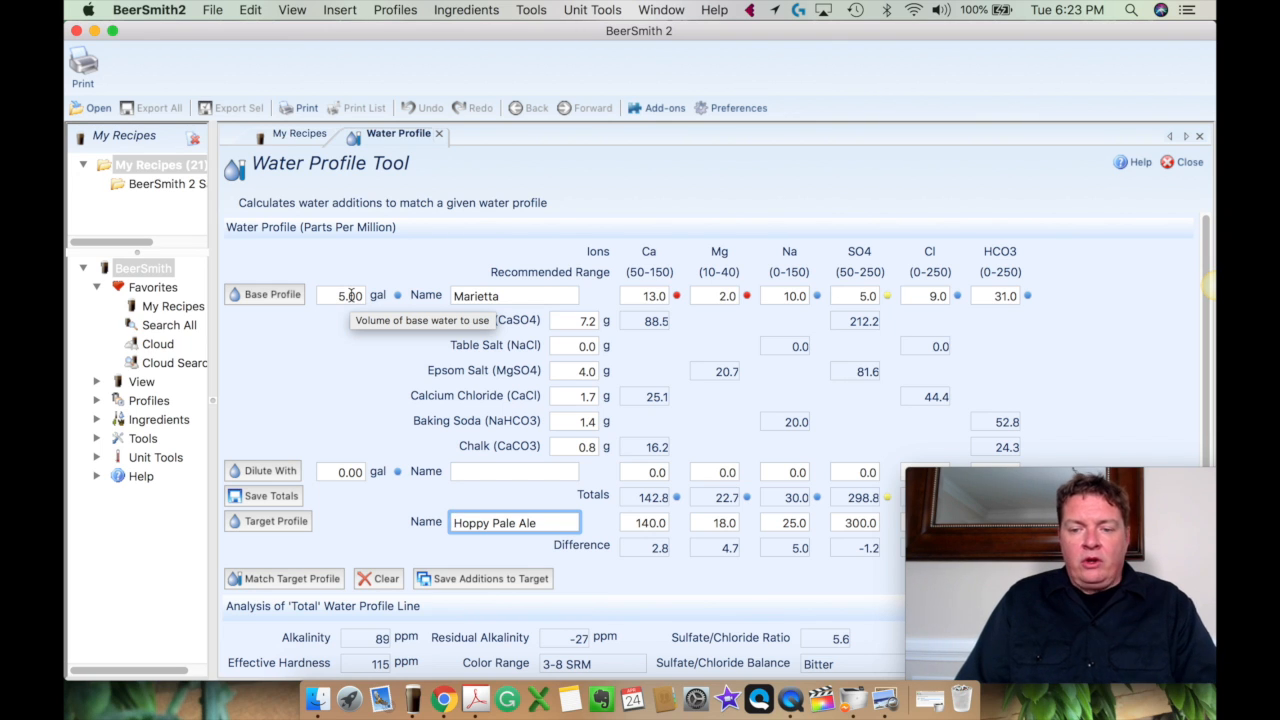
mouse_move(648, 294)
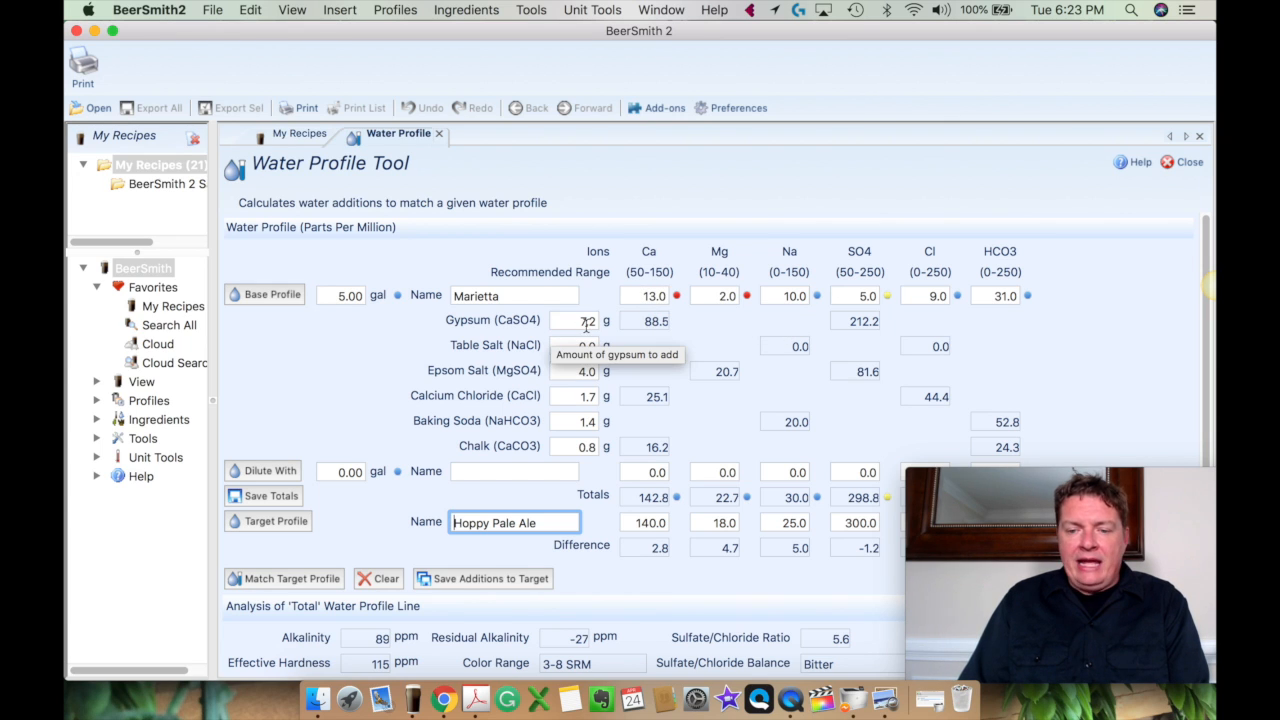
mouse_move(682, 371)
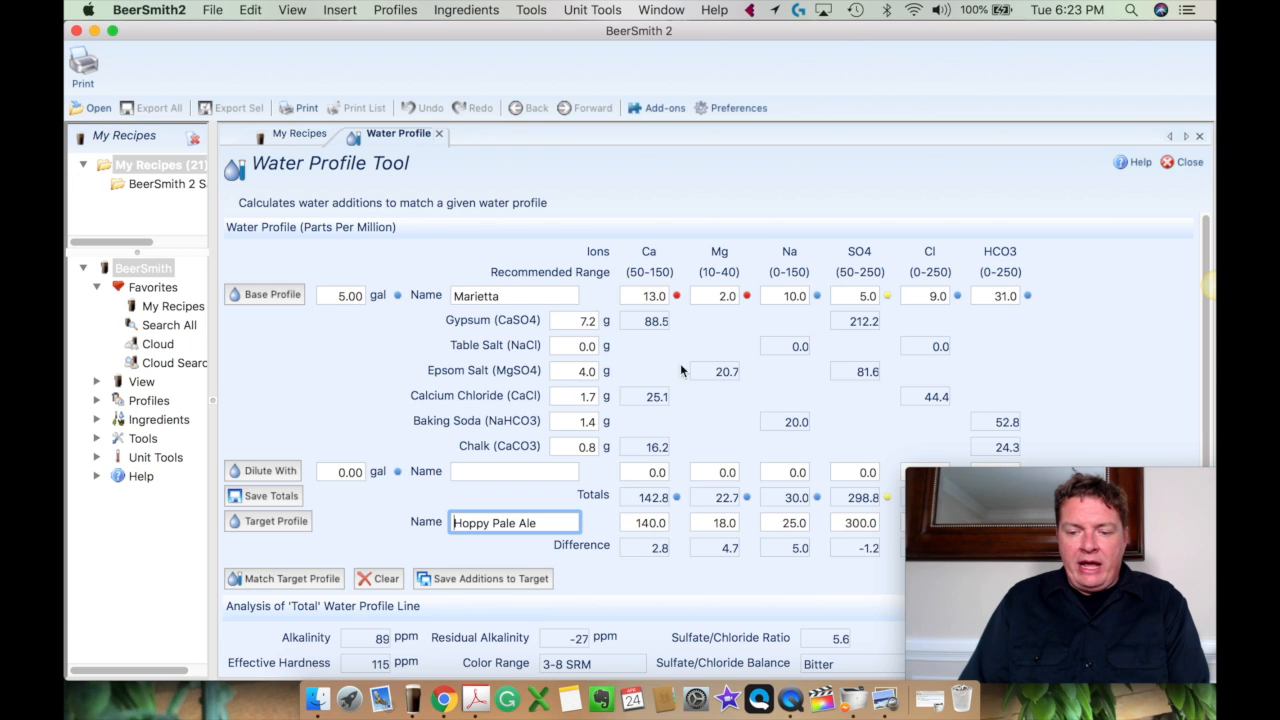
mouse_move(655, 510)
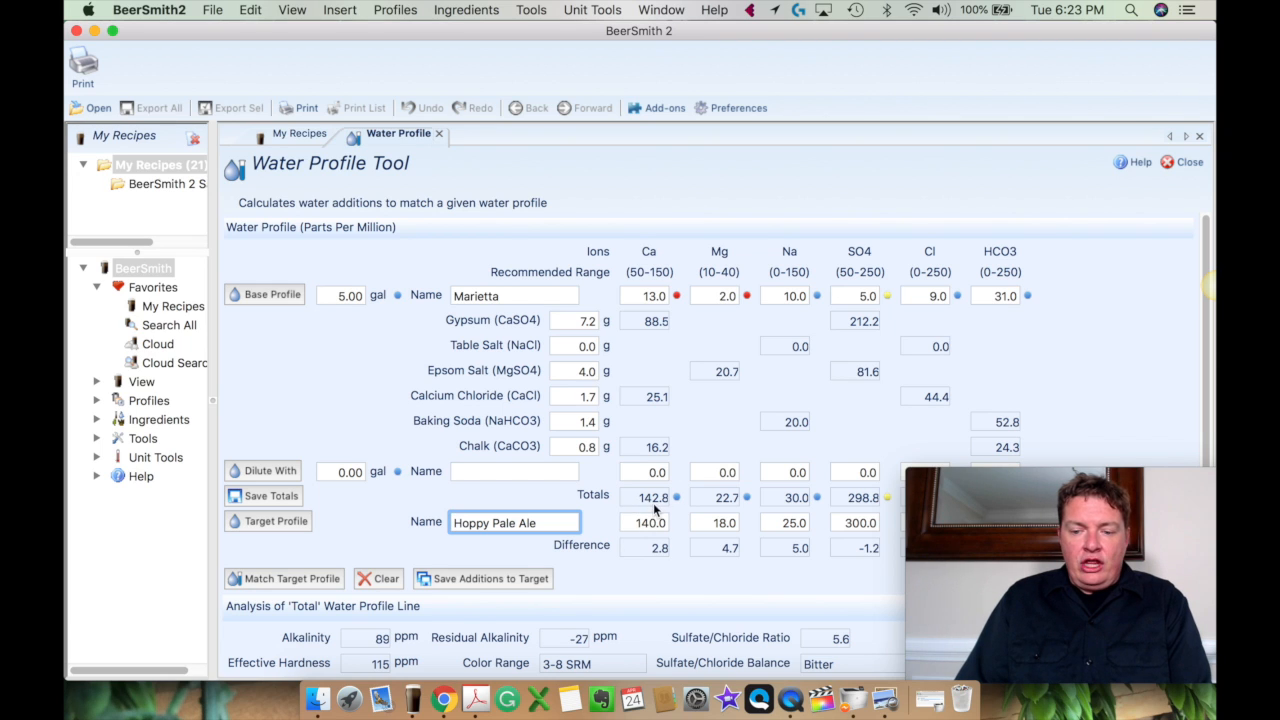
mouse_move(652, 452)
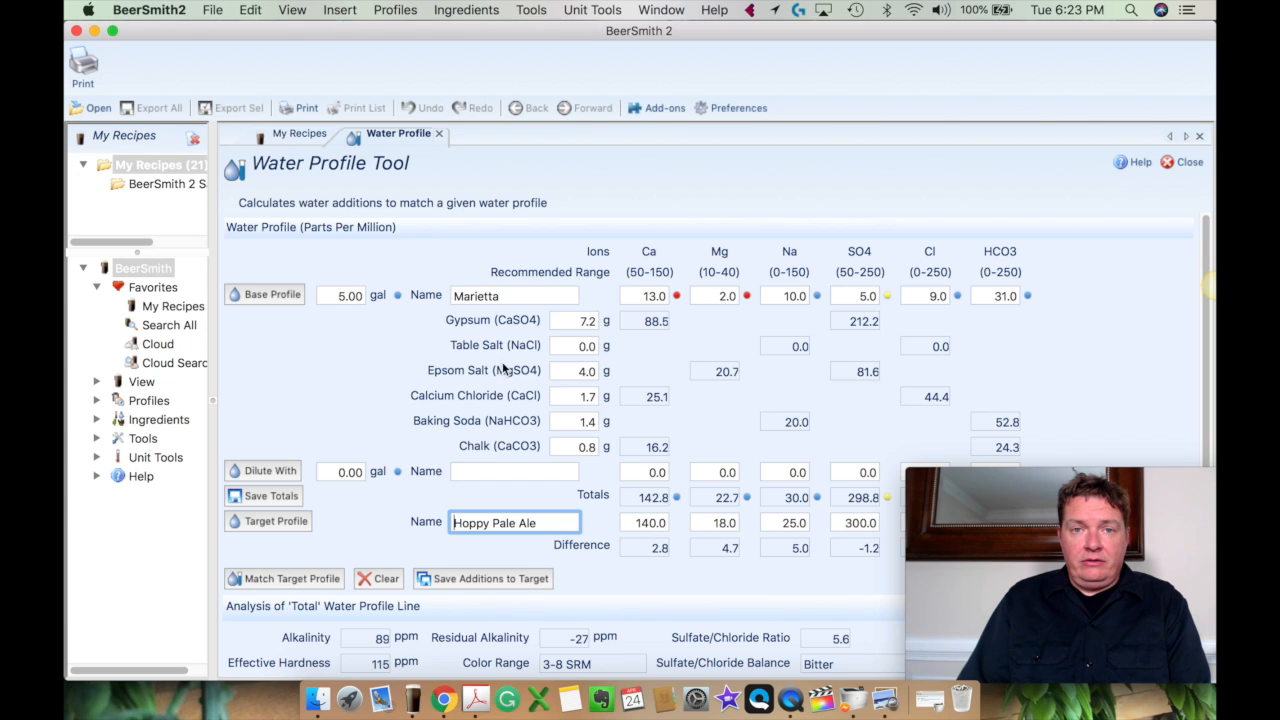
mouse_move(645, 368)
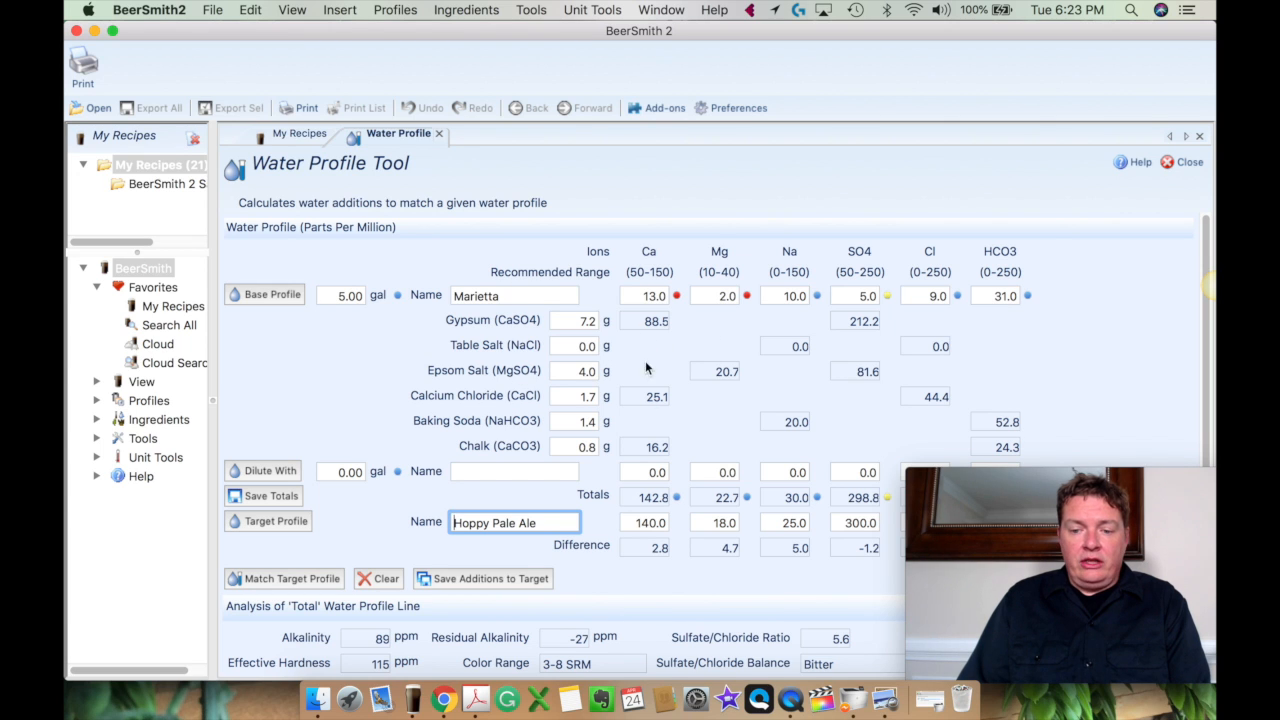
mouse_move(649, 522)
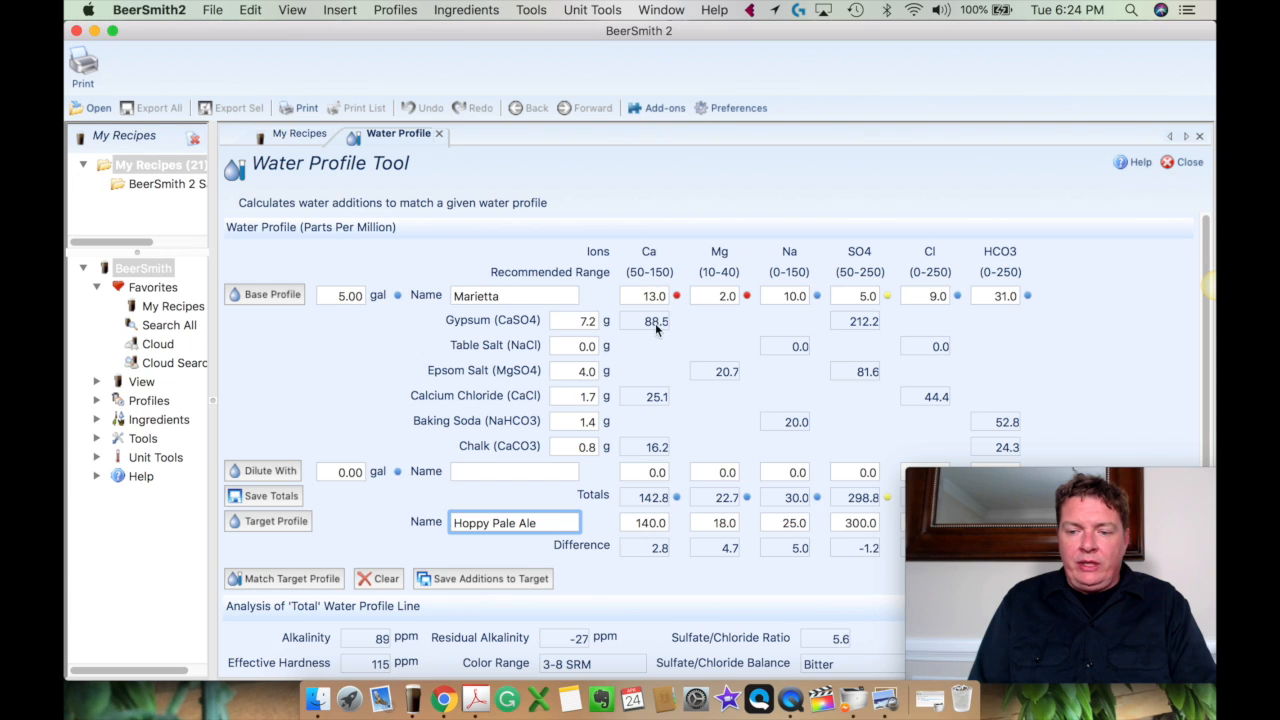
mouse_move(865, 255)
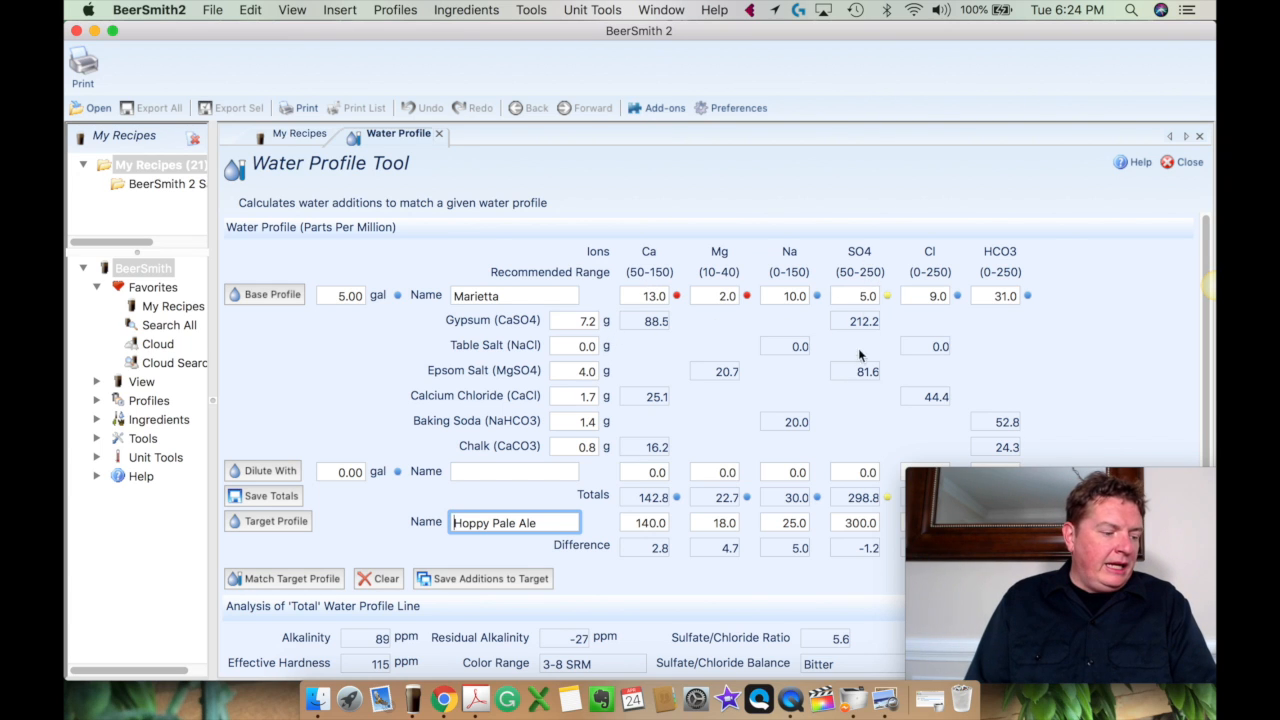
mouse_move(865, 378)
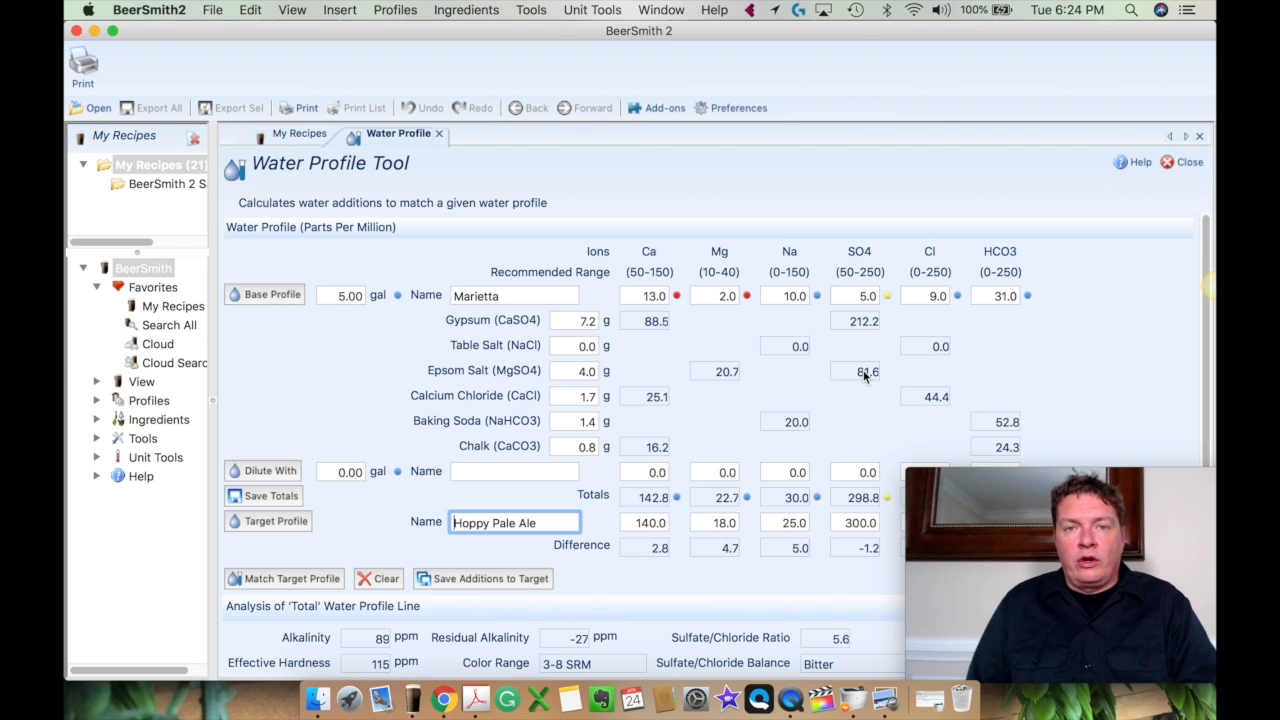
mouse_move(625, 347)
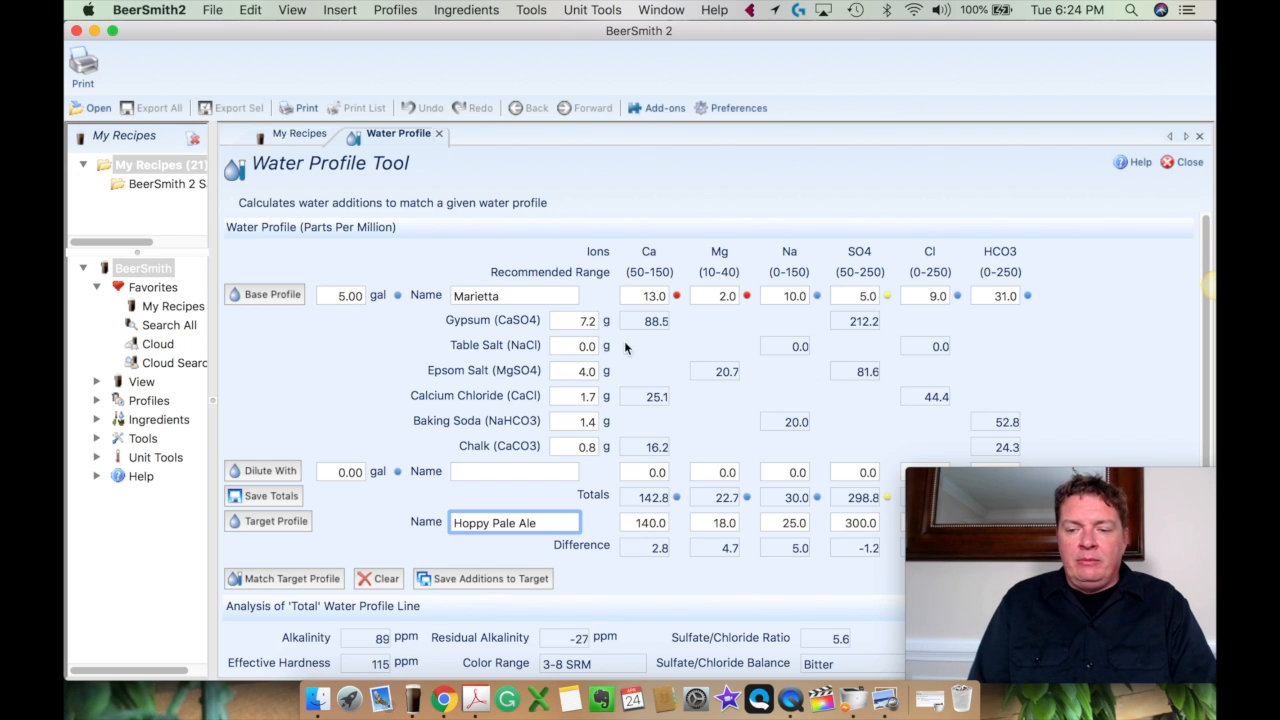
mouse_move(634, 365)
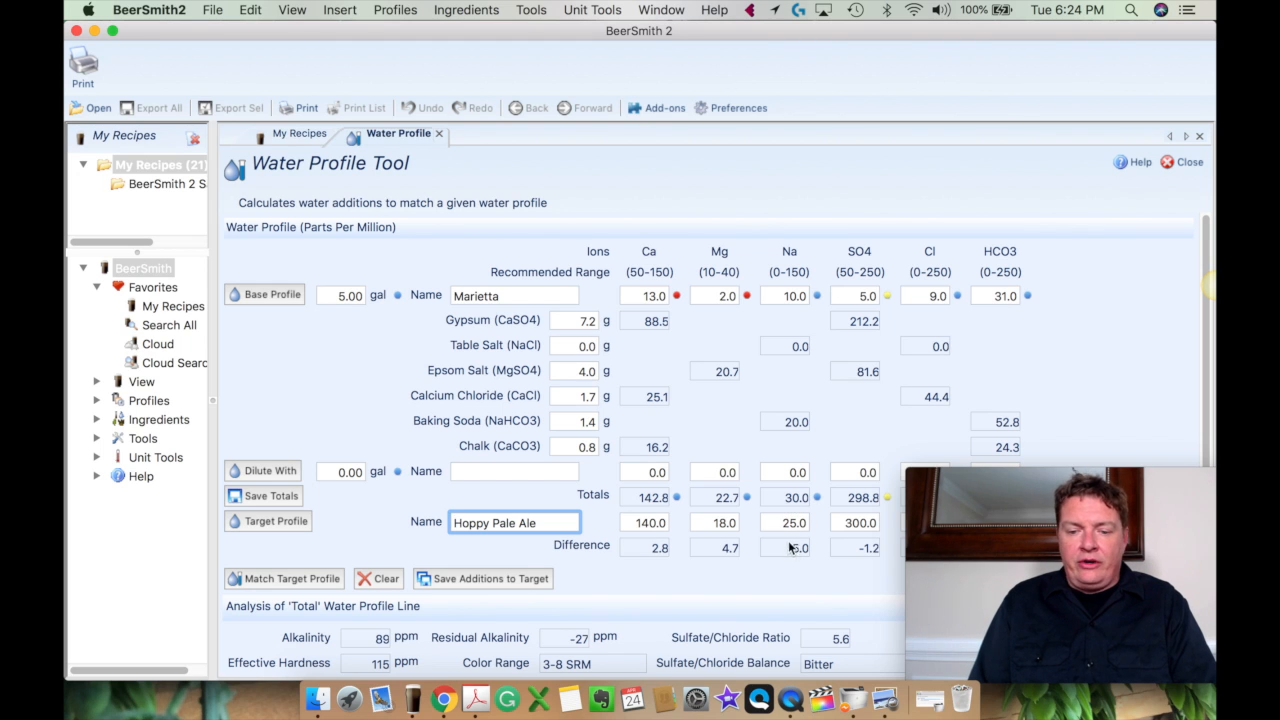
mouse_move(800, 557)
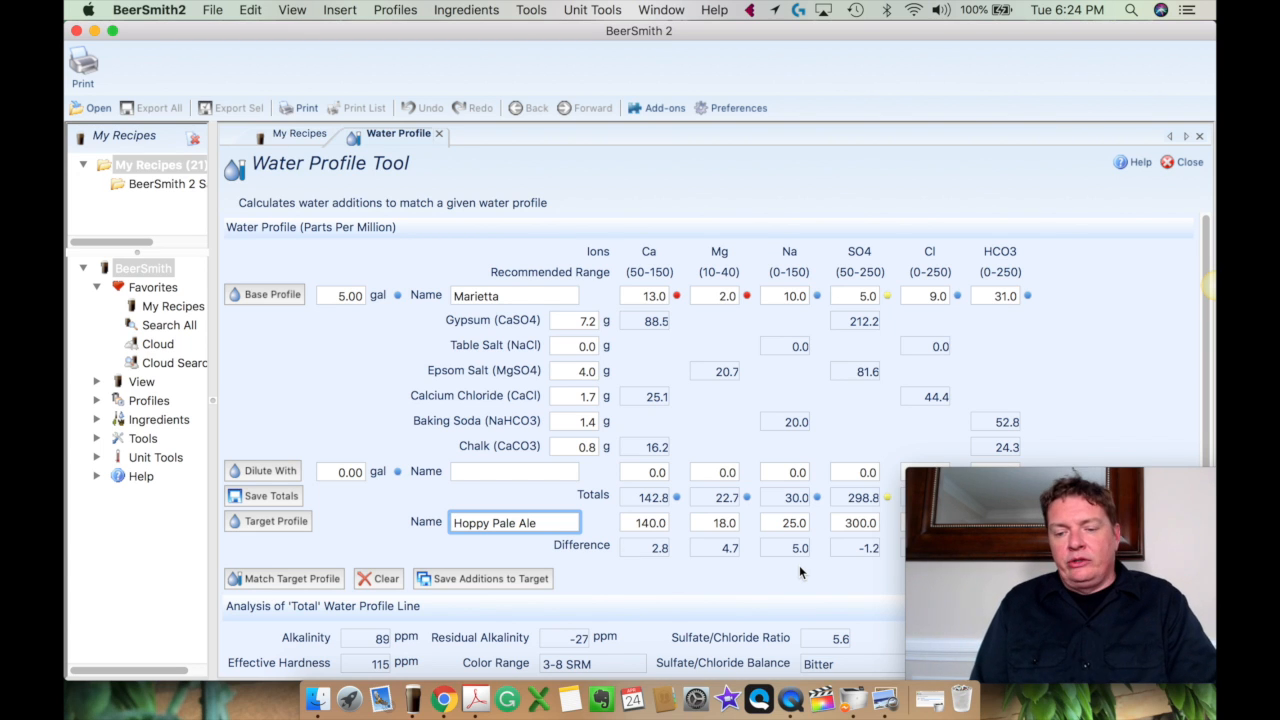
mouse_move(815, 548)
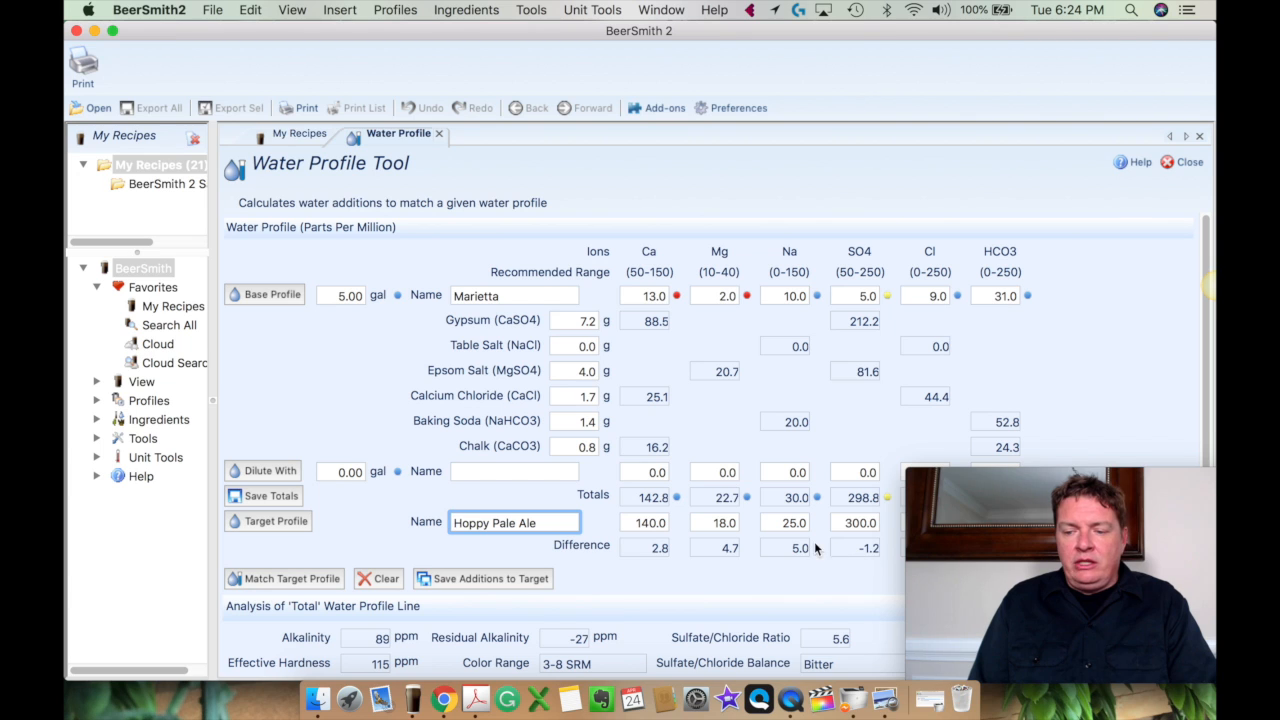
mouse_move(500, 370)
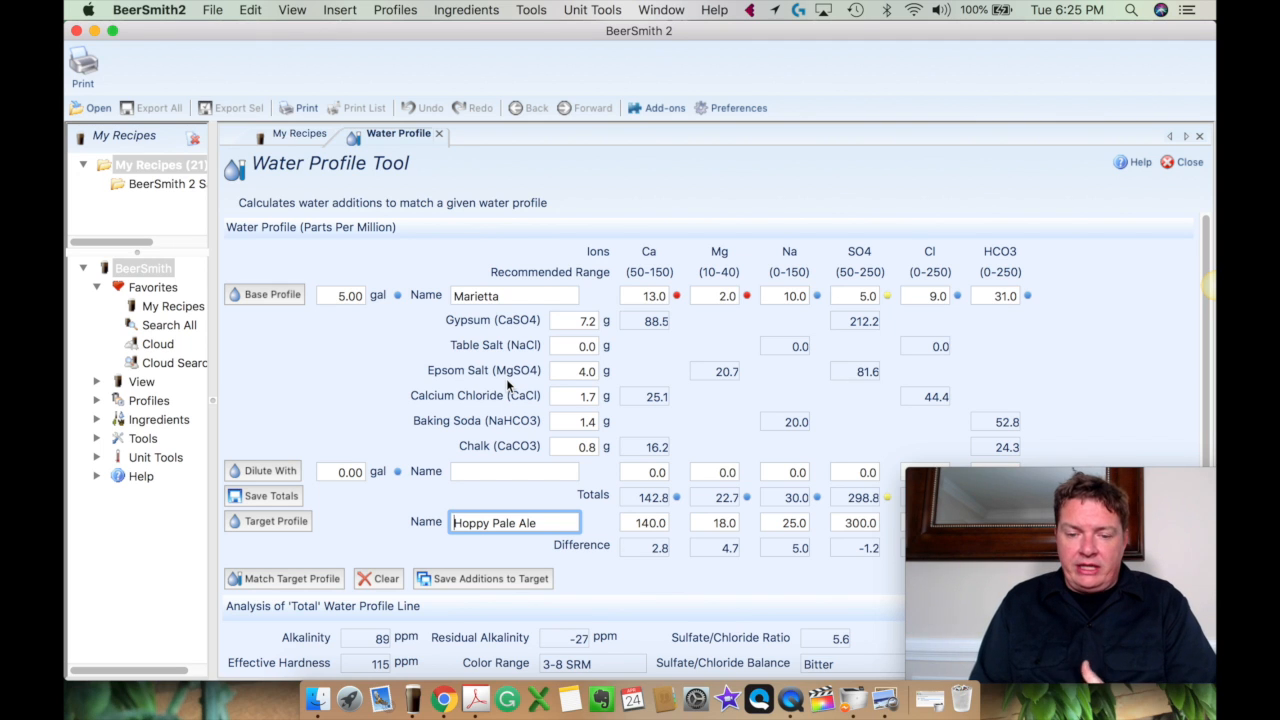
mouse_move(645, 385)
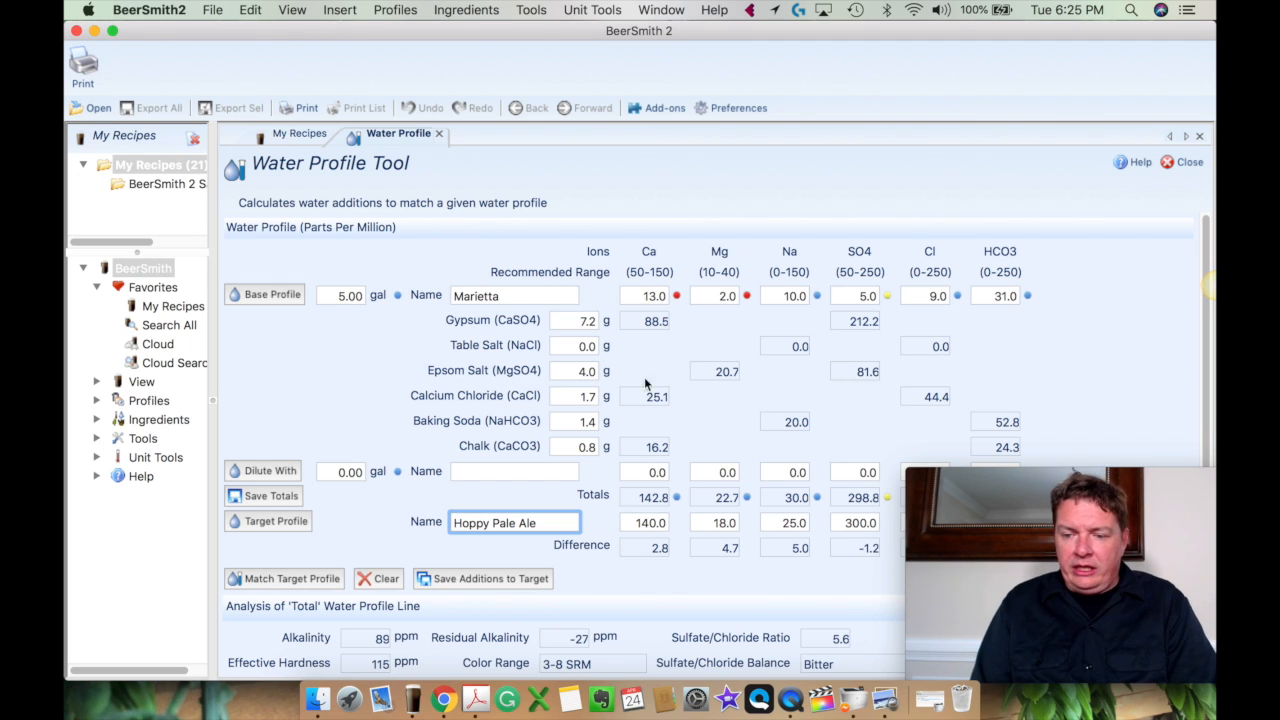
mouse_move(865, 368)
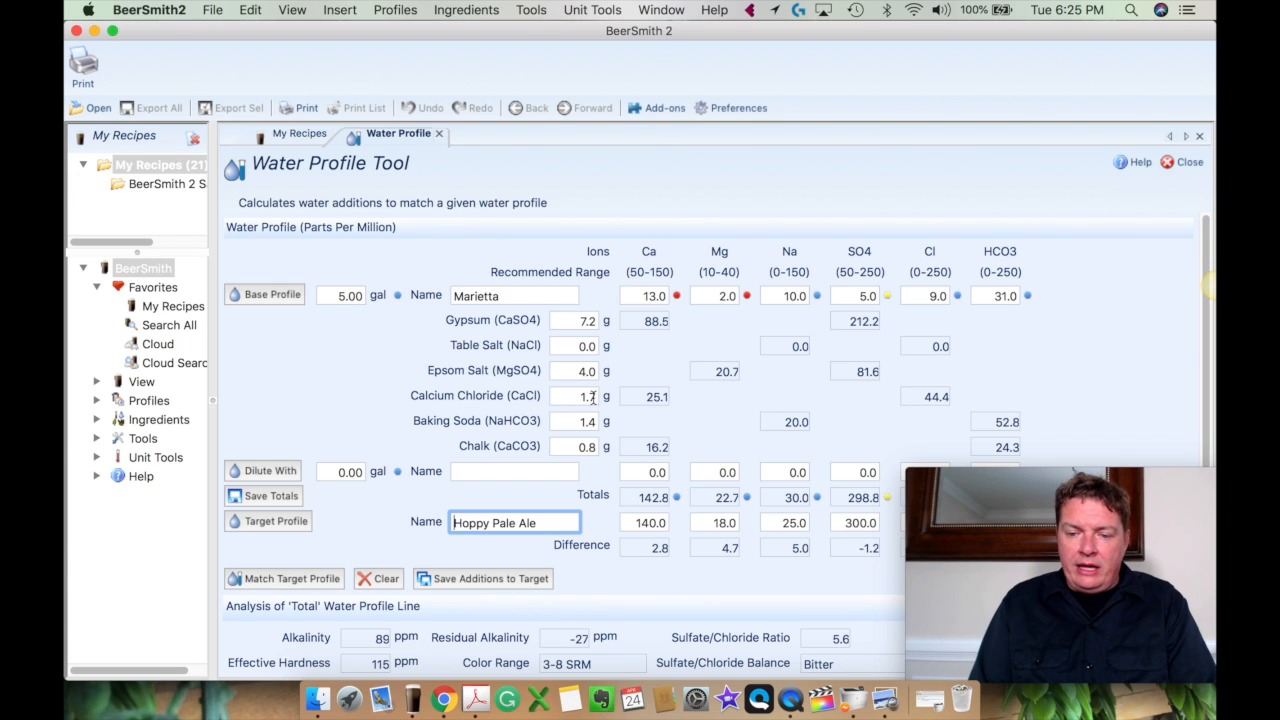
mouse_move(575, 396)
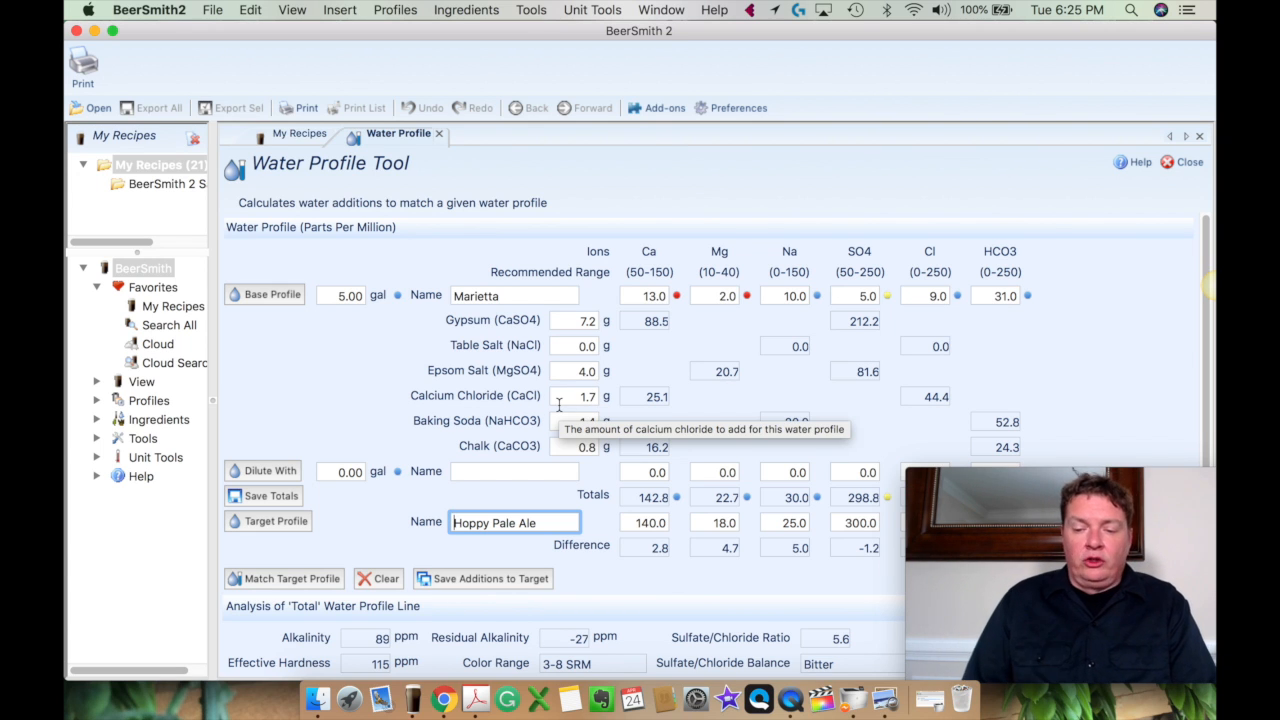
mouse_move(717, 408)
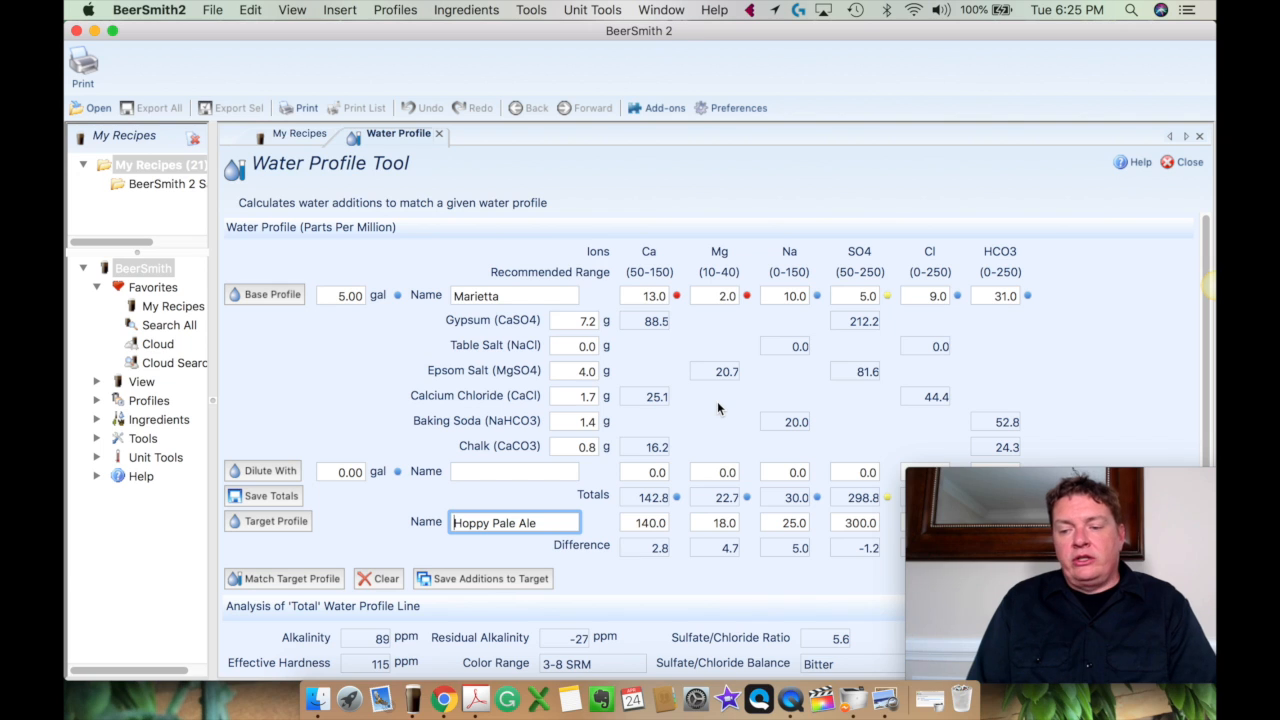
mouse_move(893, 397)
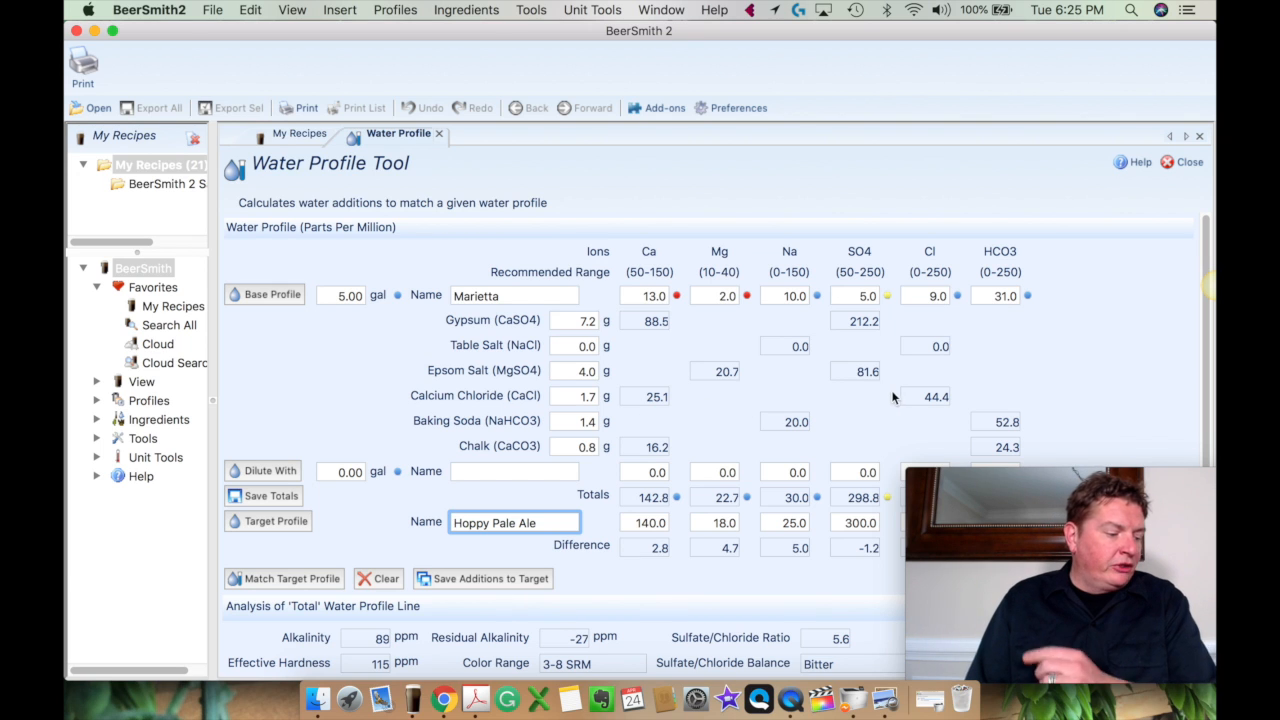
mouse_move(726, 405)
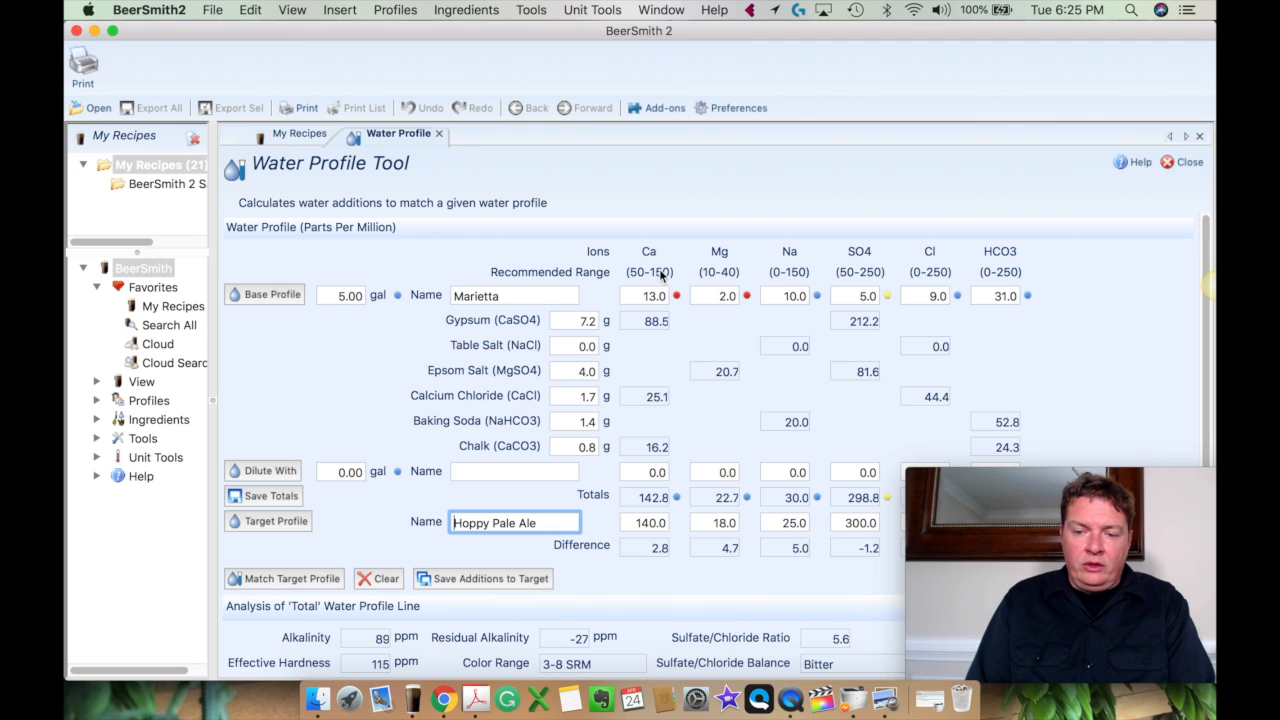
mouse_move(678, 289)
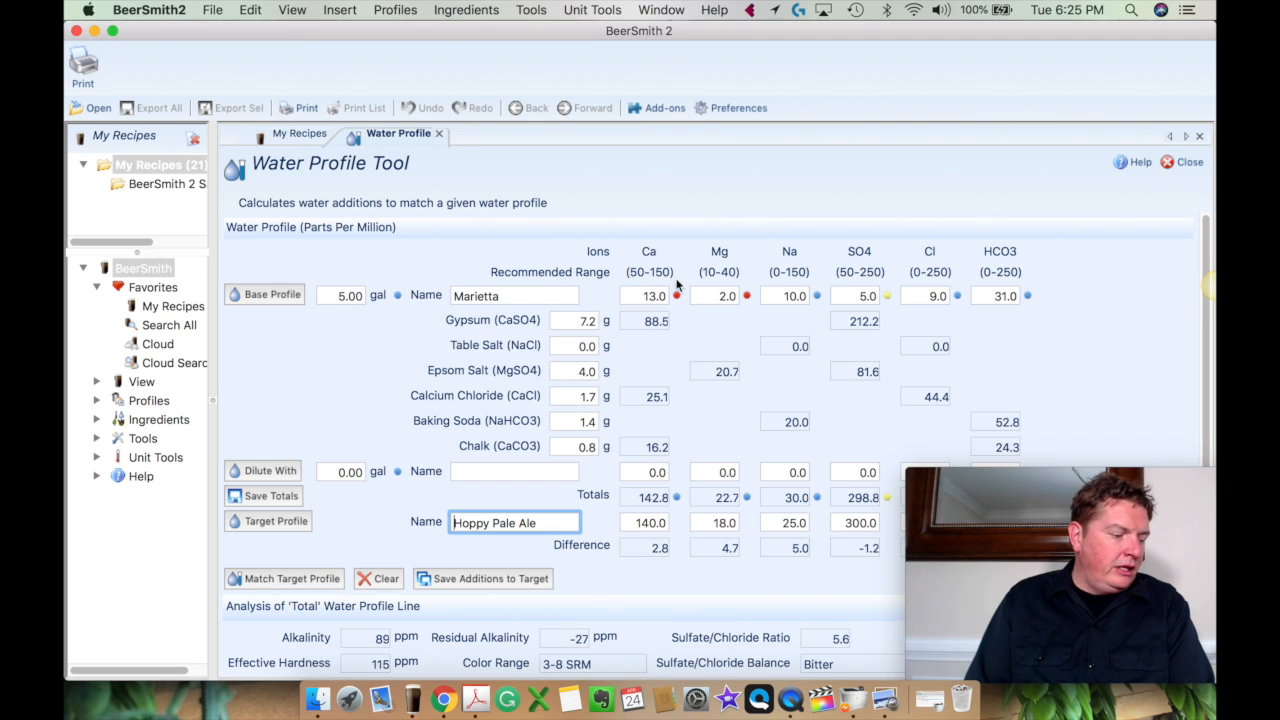
mouse_move(715, 444)
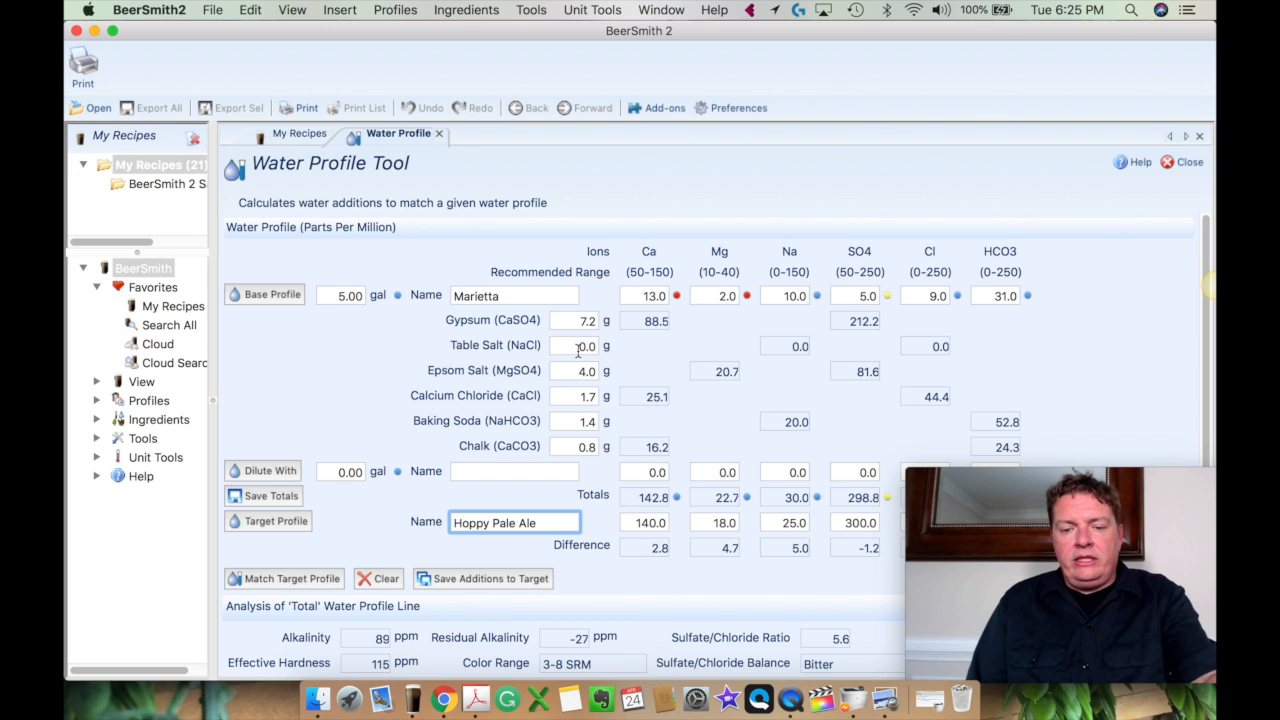
mouse_move(578, 345)
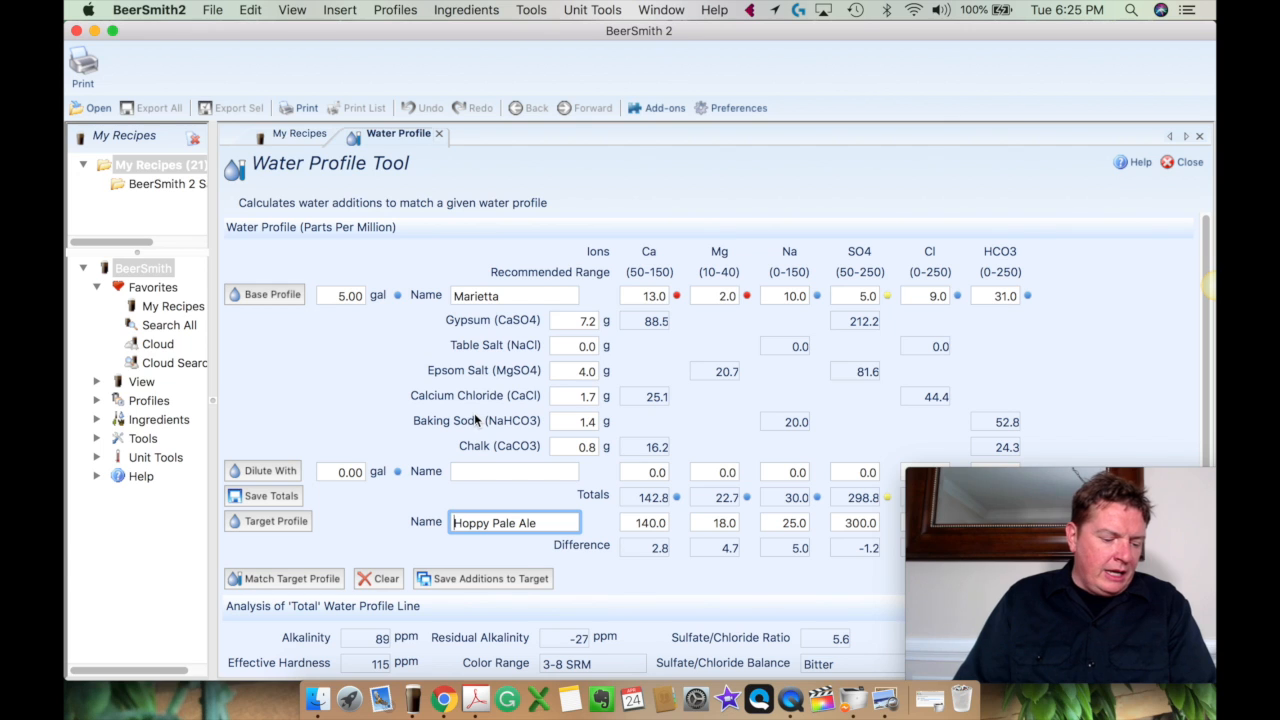
mouse_move(470, 400)
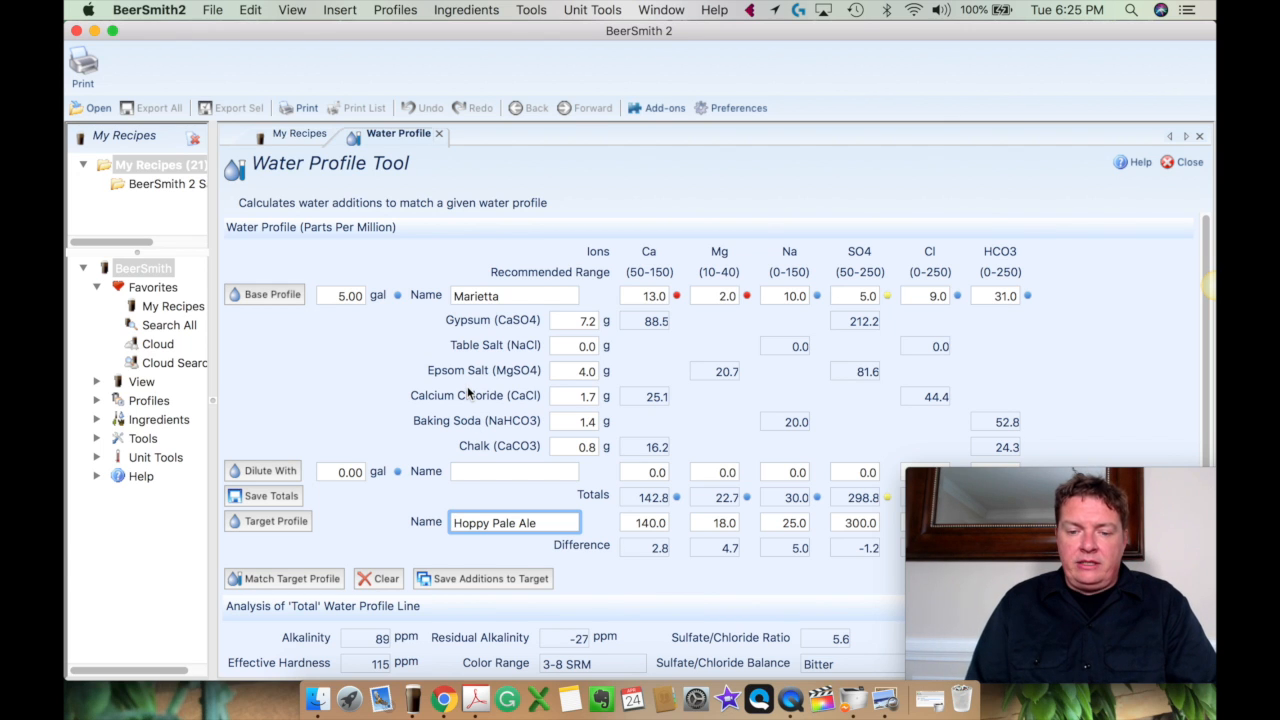
mouse_move(405, 405)
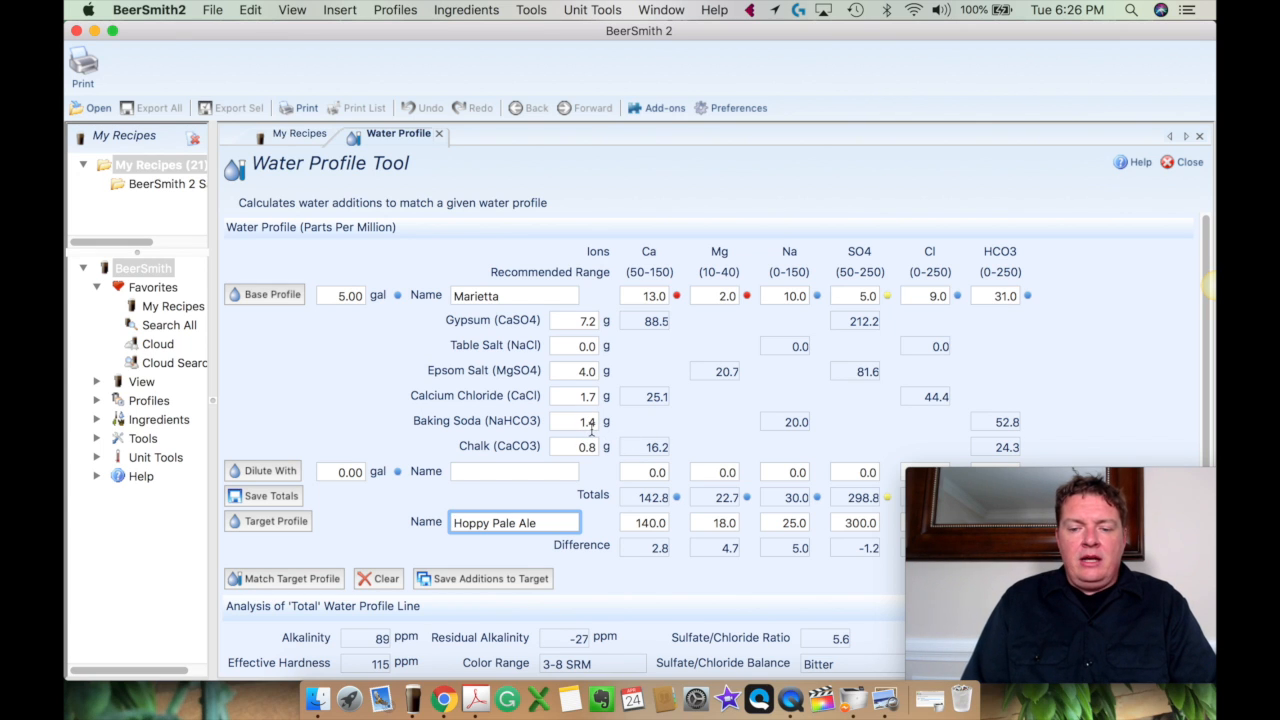
mouse_move(710, 462)
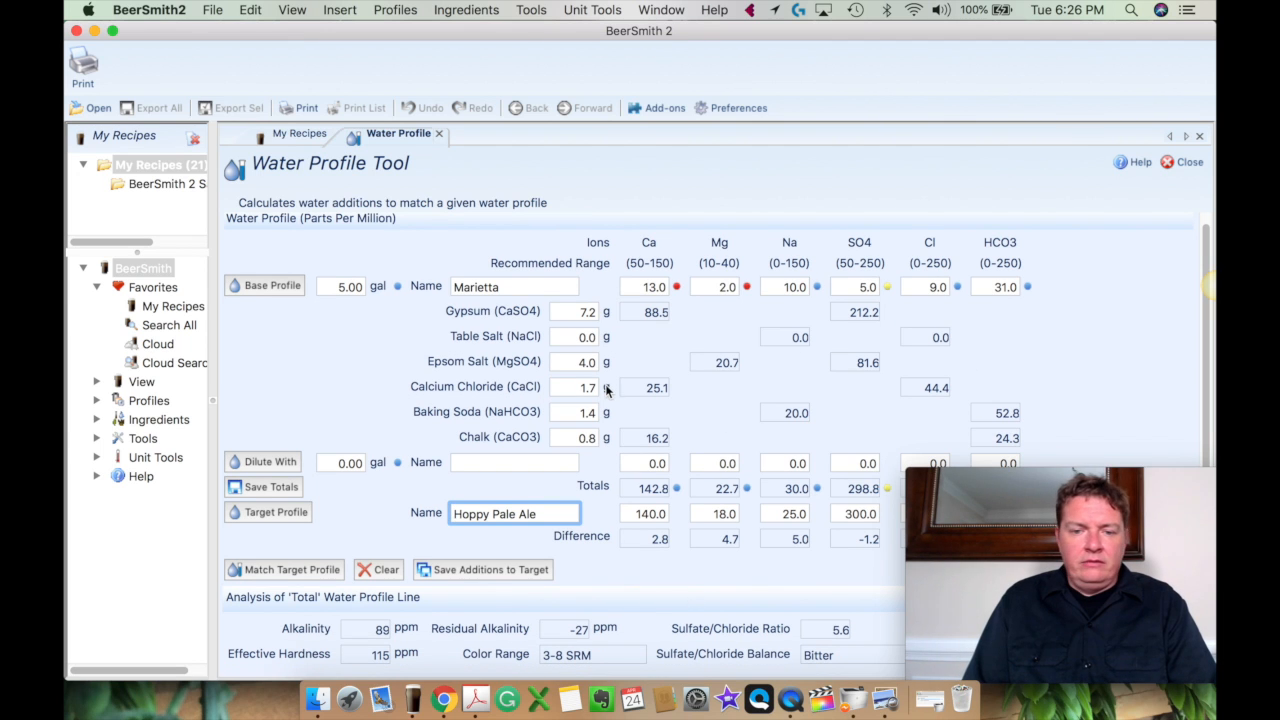
- Start a new blank recipe named Test and open its Add Water list
click(300, 133)
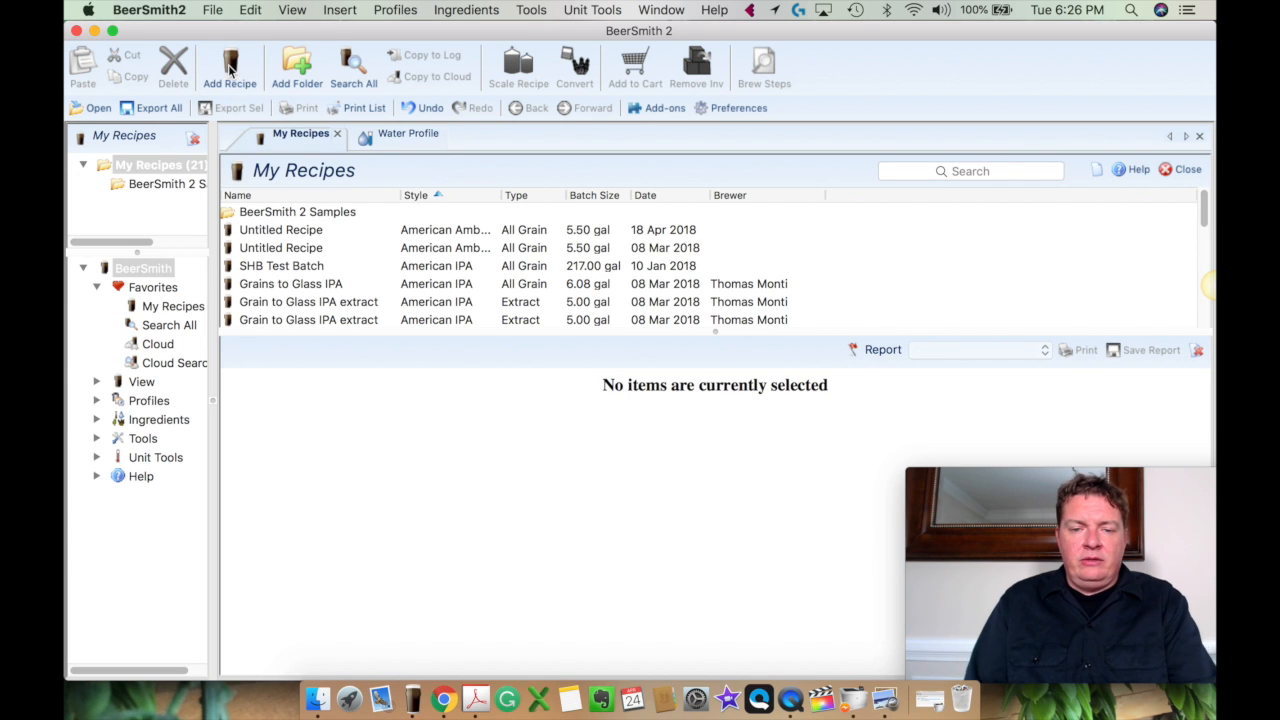
click(229, 65)
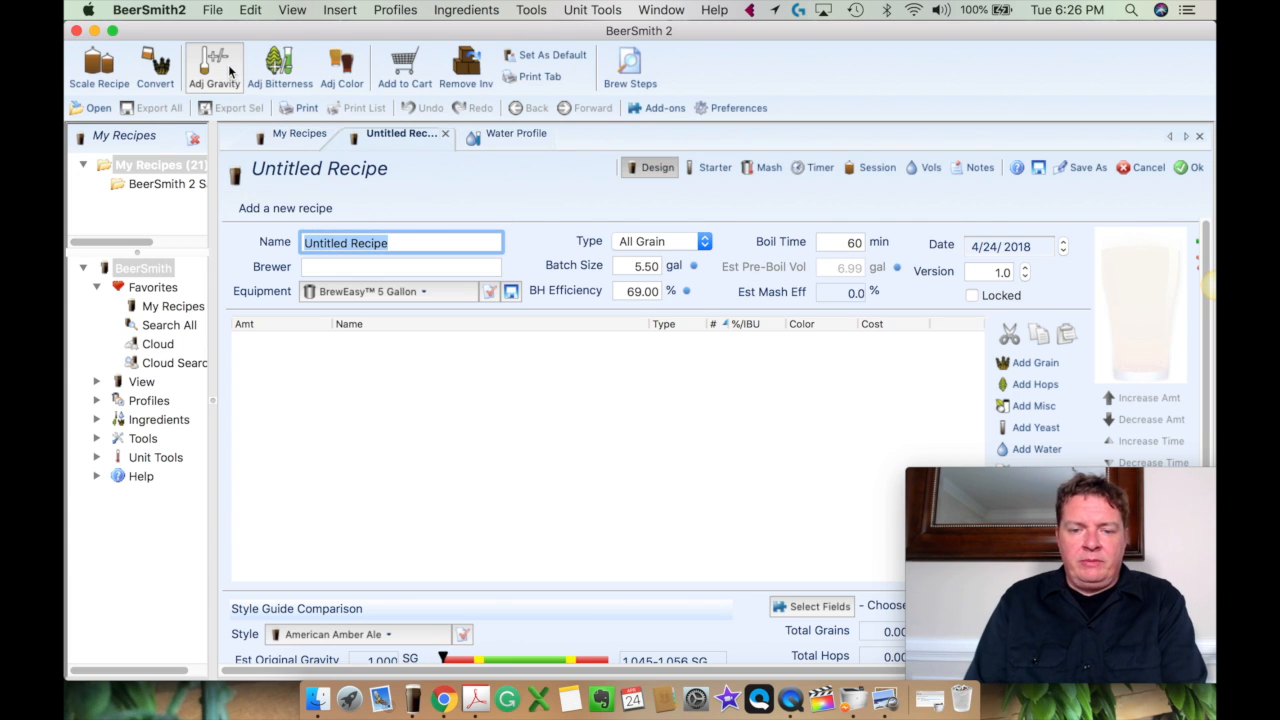
text(Te)
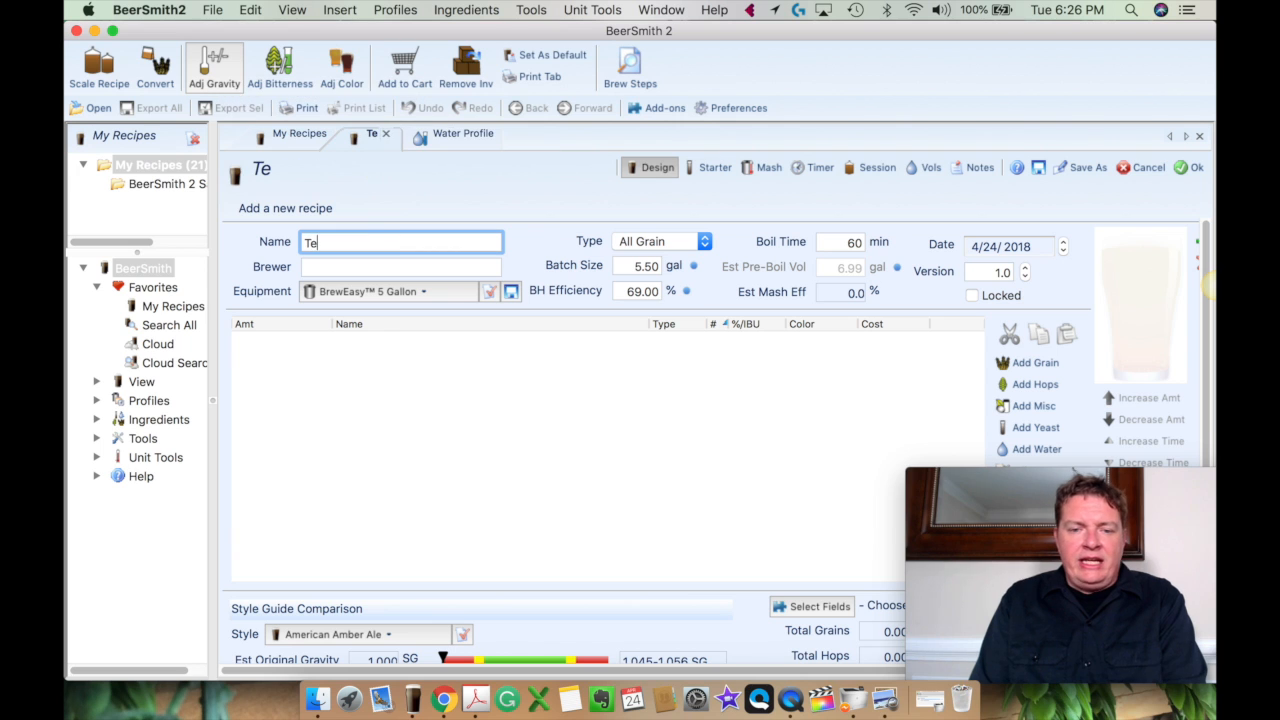
text(st)
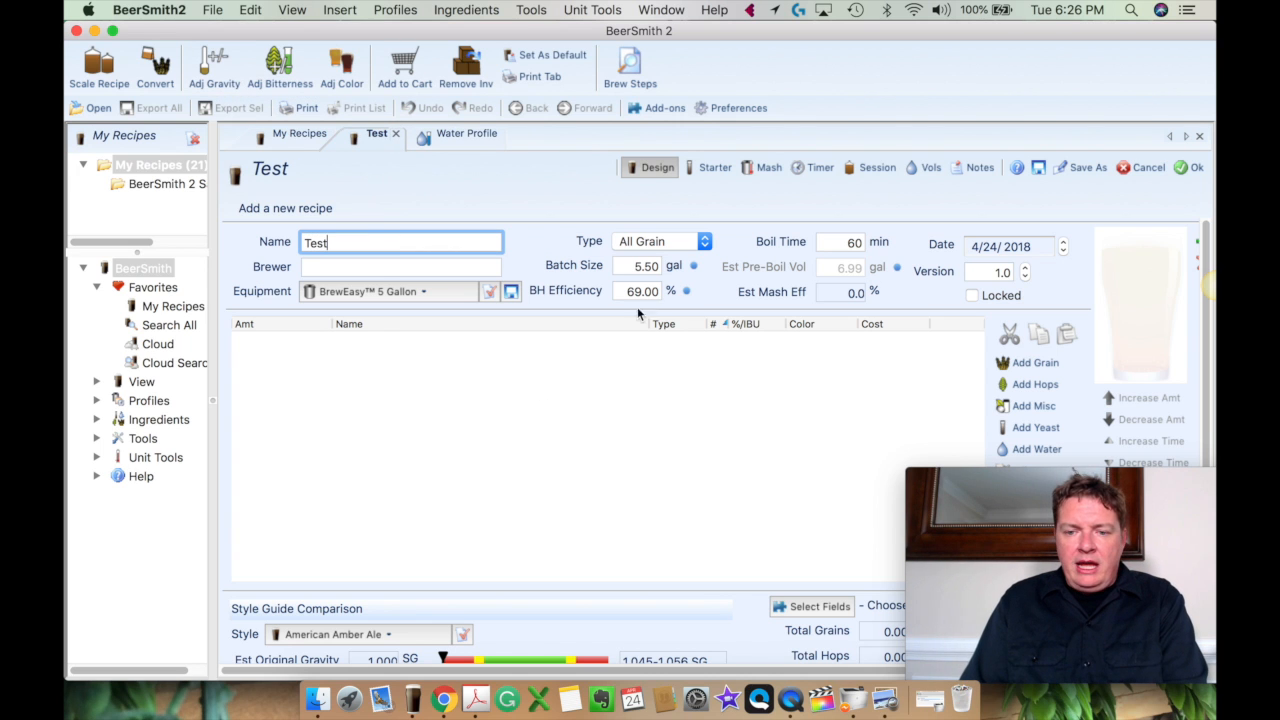
mouse_move(1037, 449)
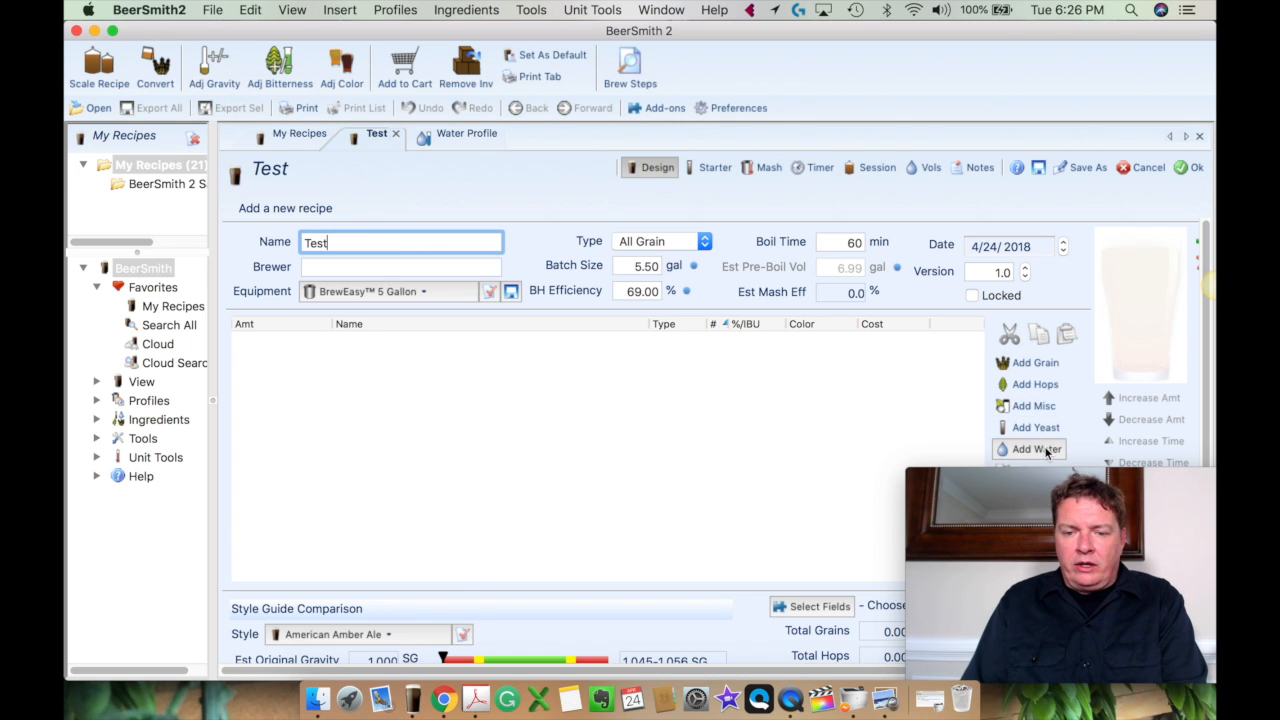
click(1033, 449)
text(mariett)
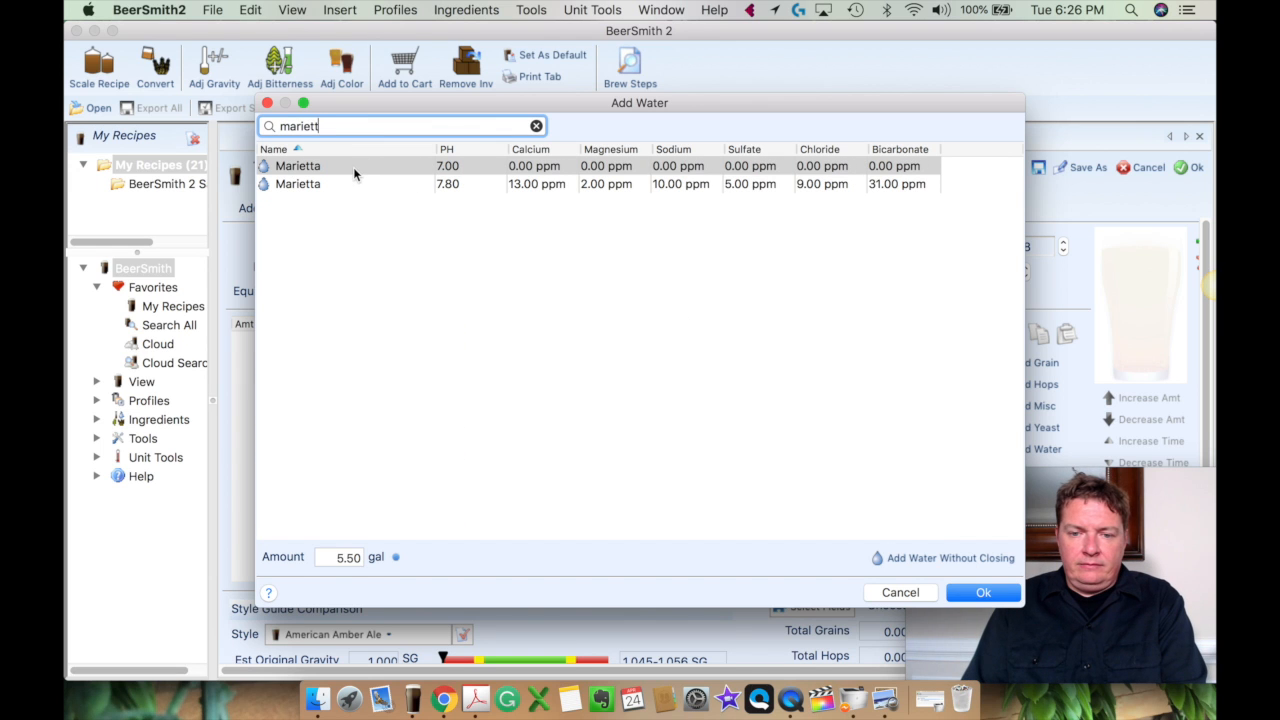
- Select the first Marietta water profile (pH 7.00) and confirm adding it
click(297, 165)
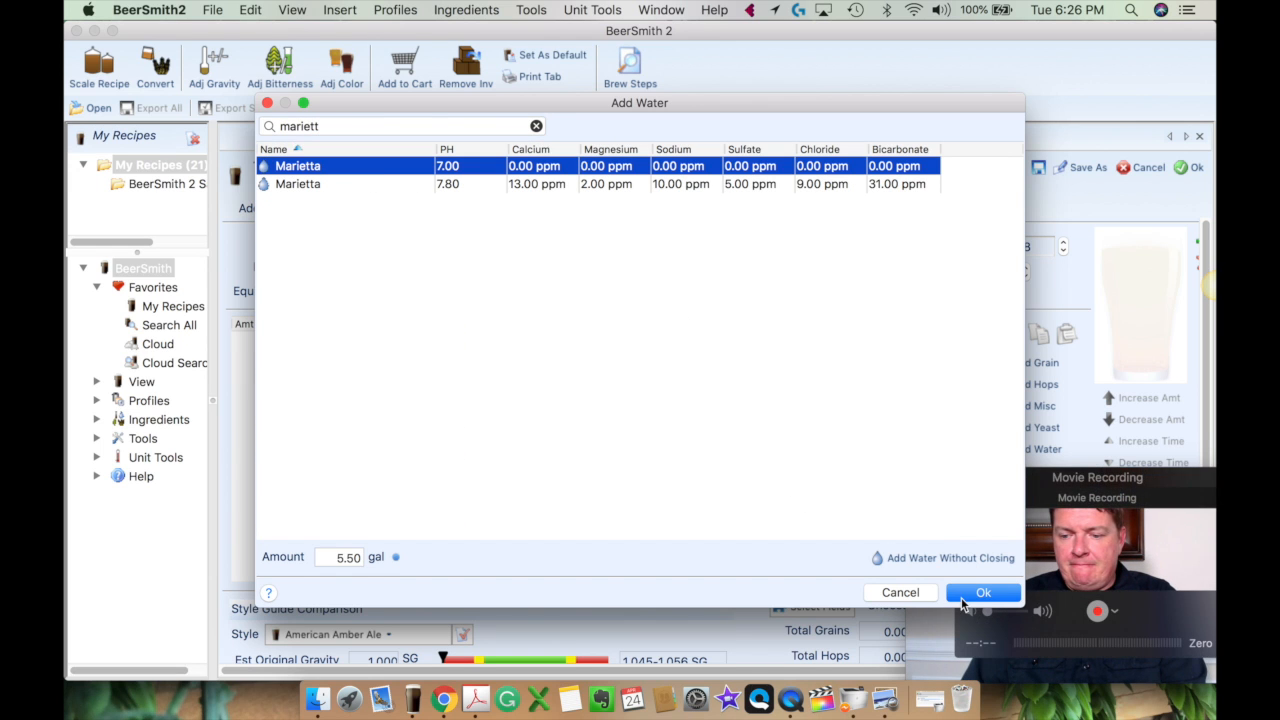
click(982, 592)
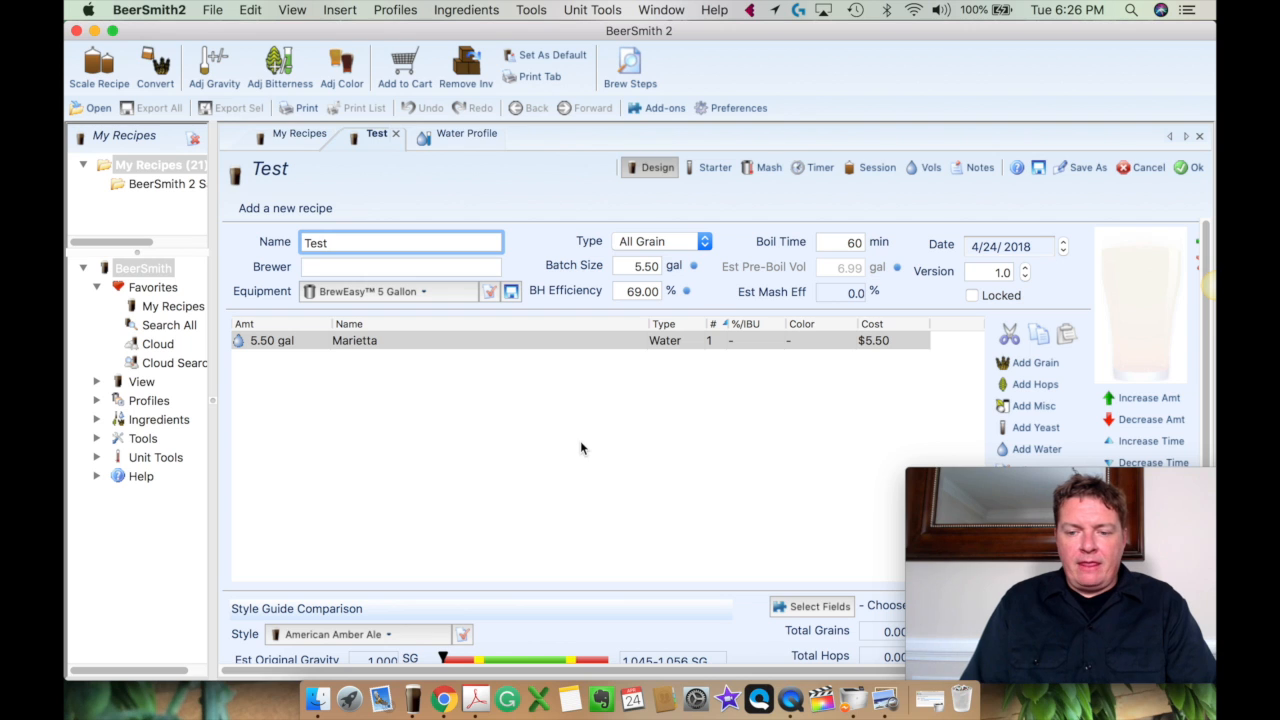
mouse_move(393, 350)
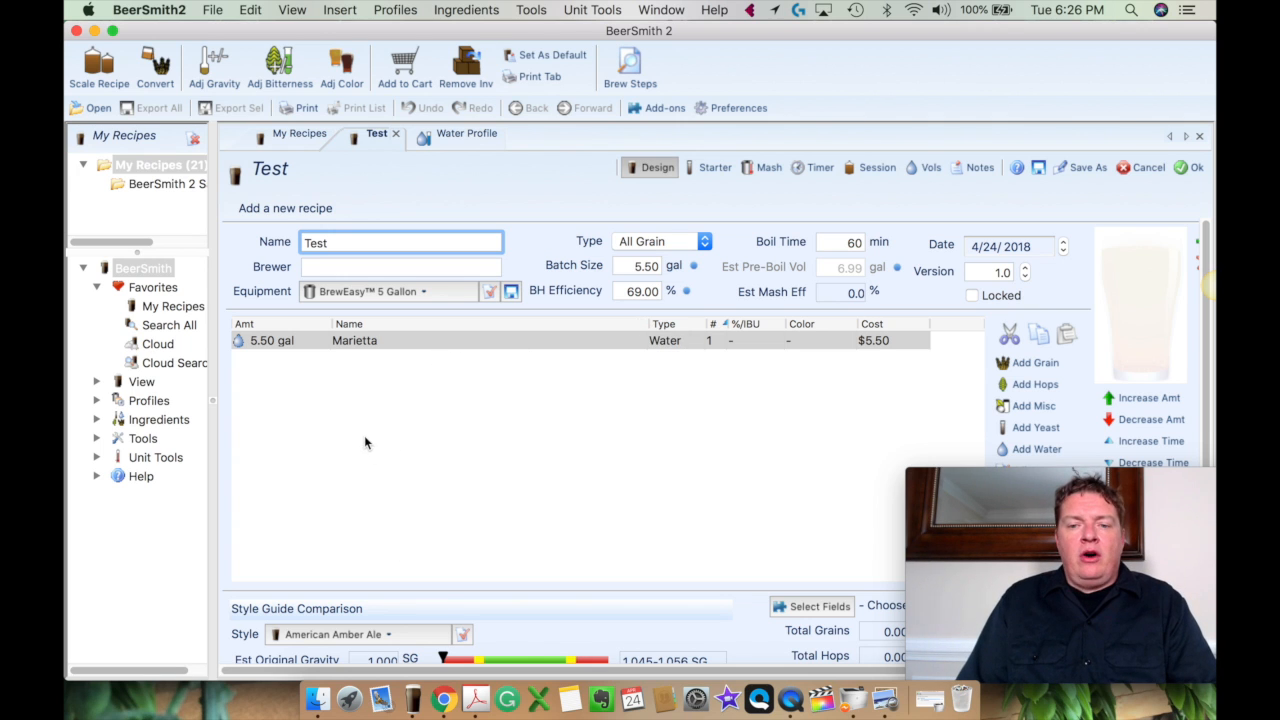
- Revisit the Water Profile tab, then bring Chrome to the front
click(458, 133)
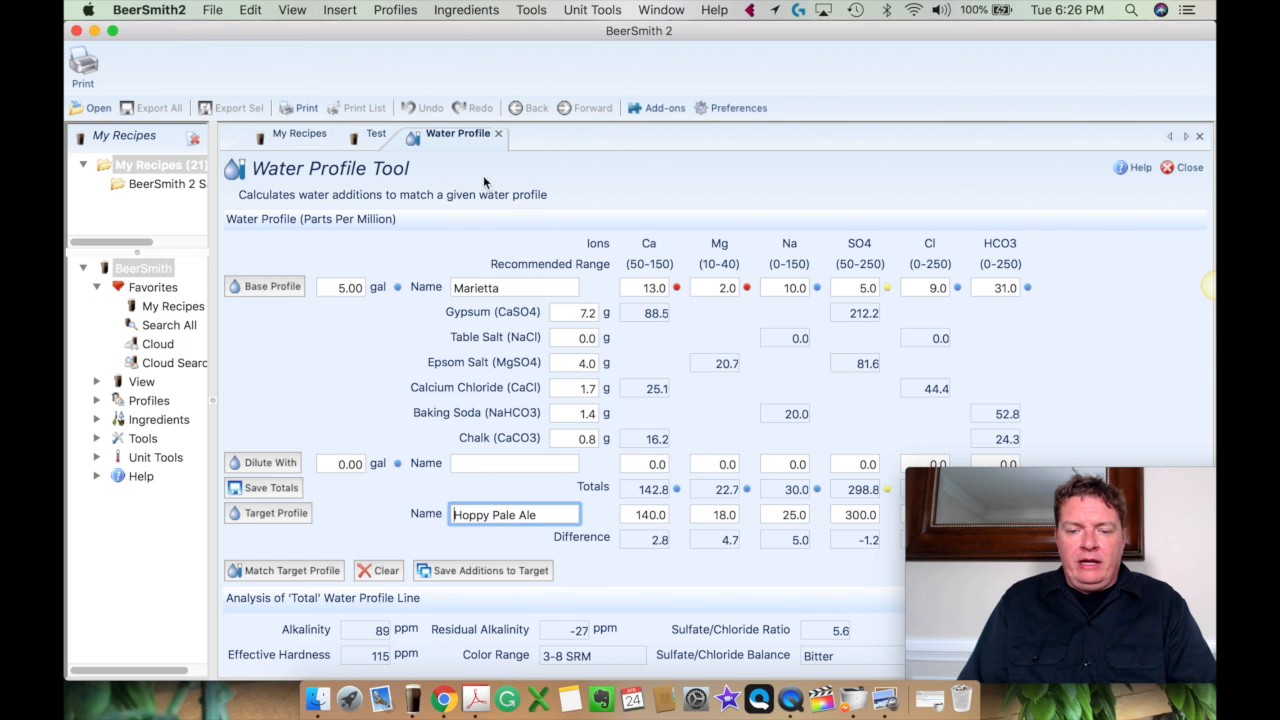
mouse_move(557, 285)
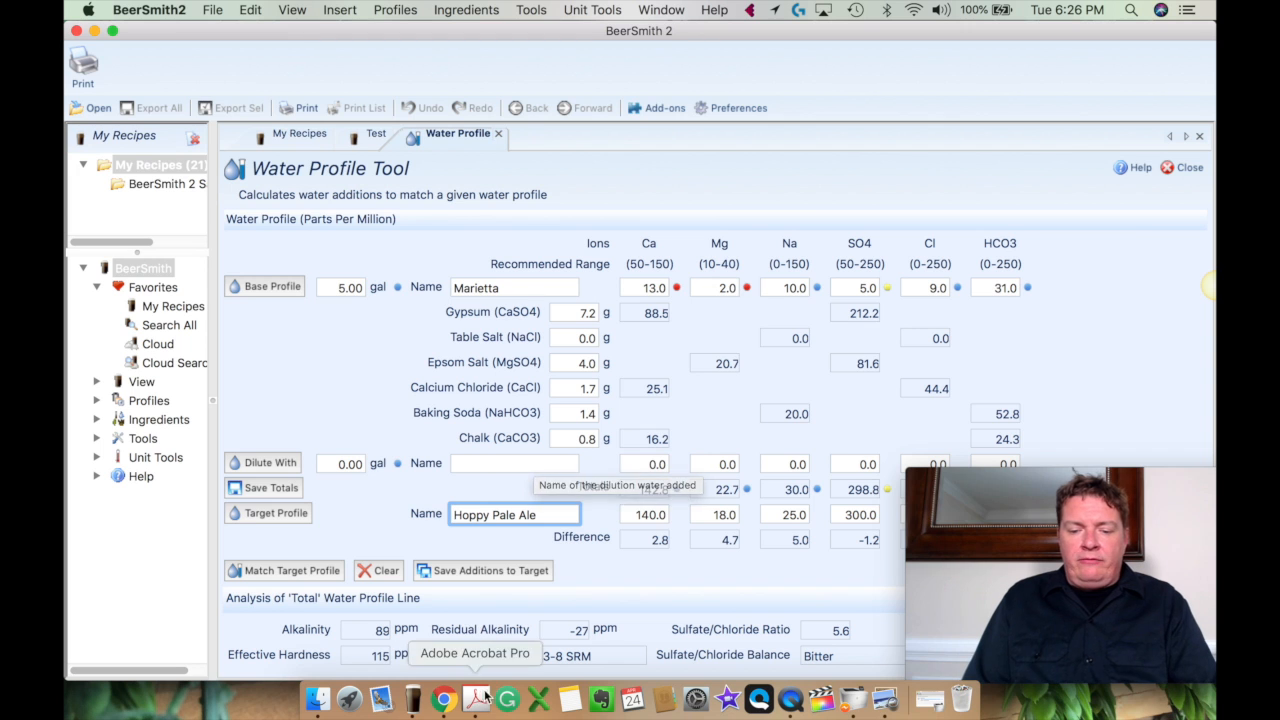
click(443, 698)
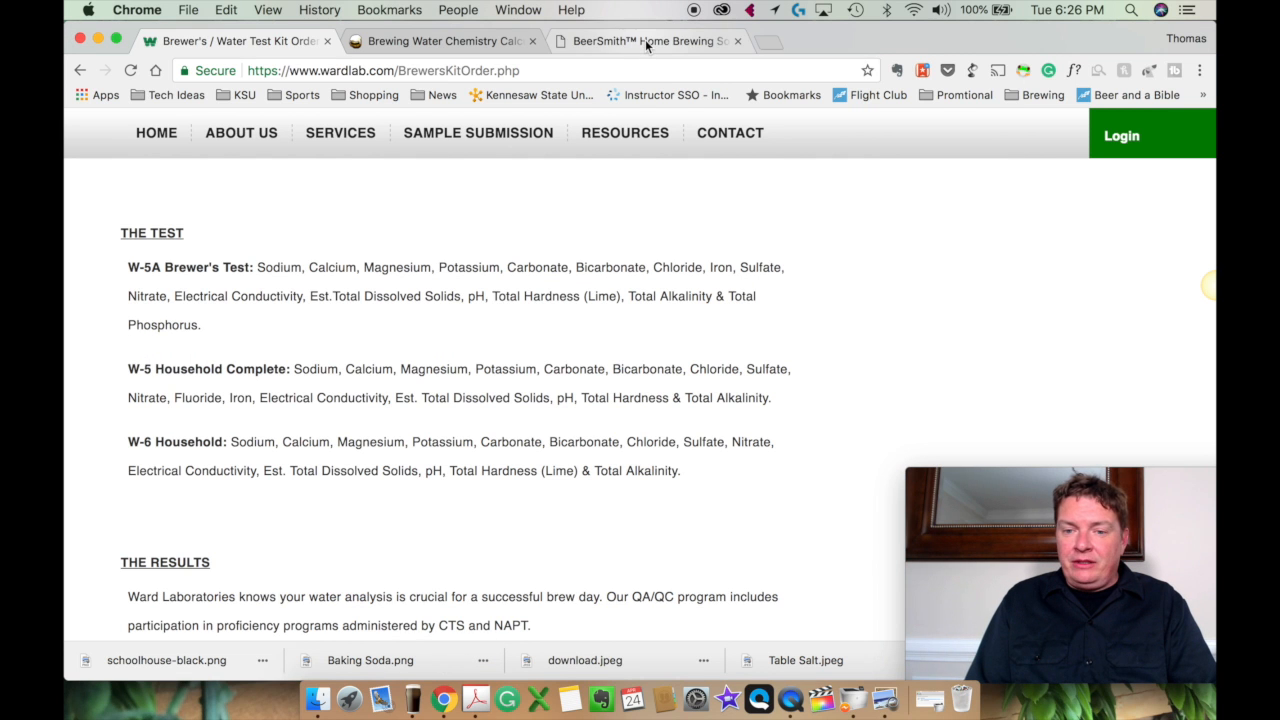
- Browse the BeerSmith home page, then switch to the Brewing Water Chemistry Calculator tab
click(647, 41)
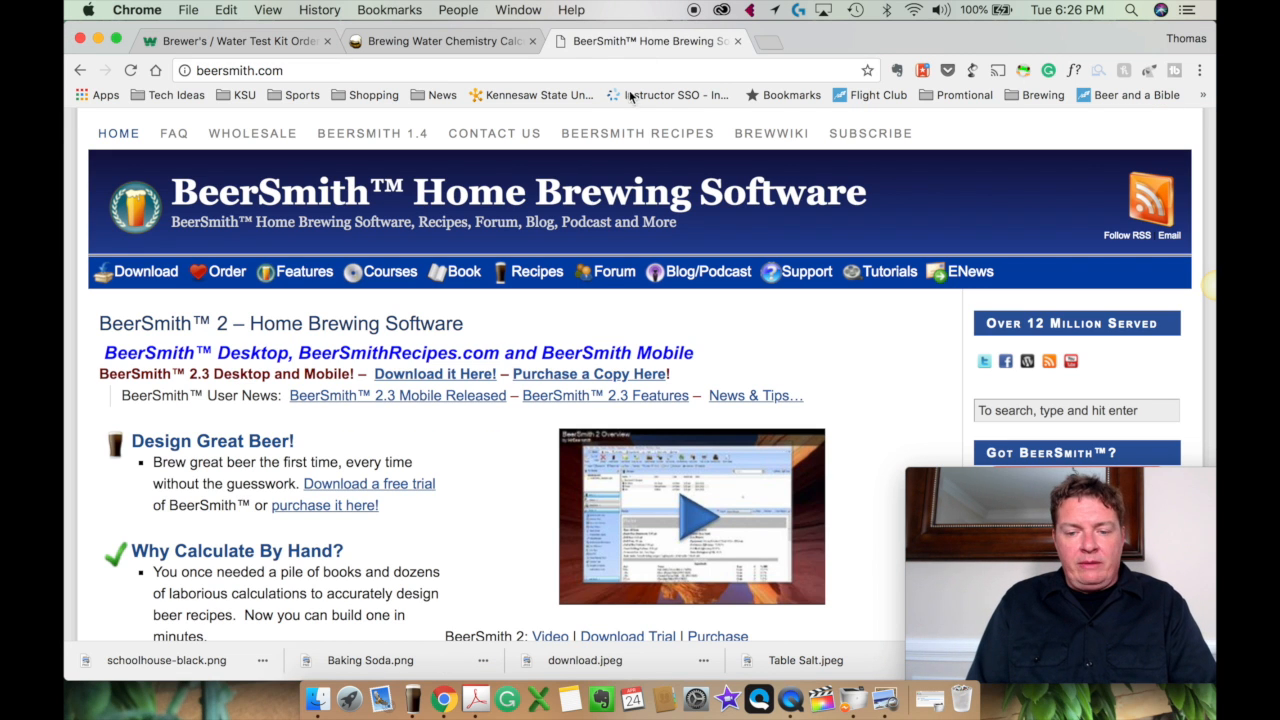
scroll(down, 3)
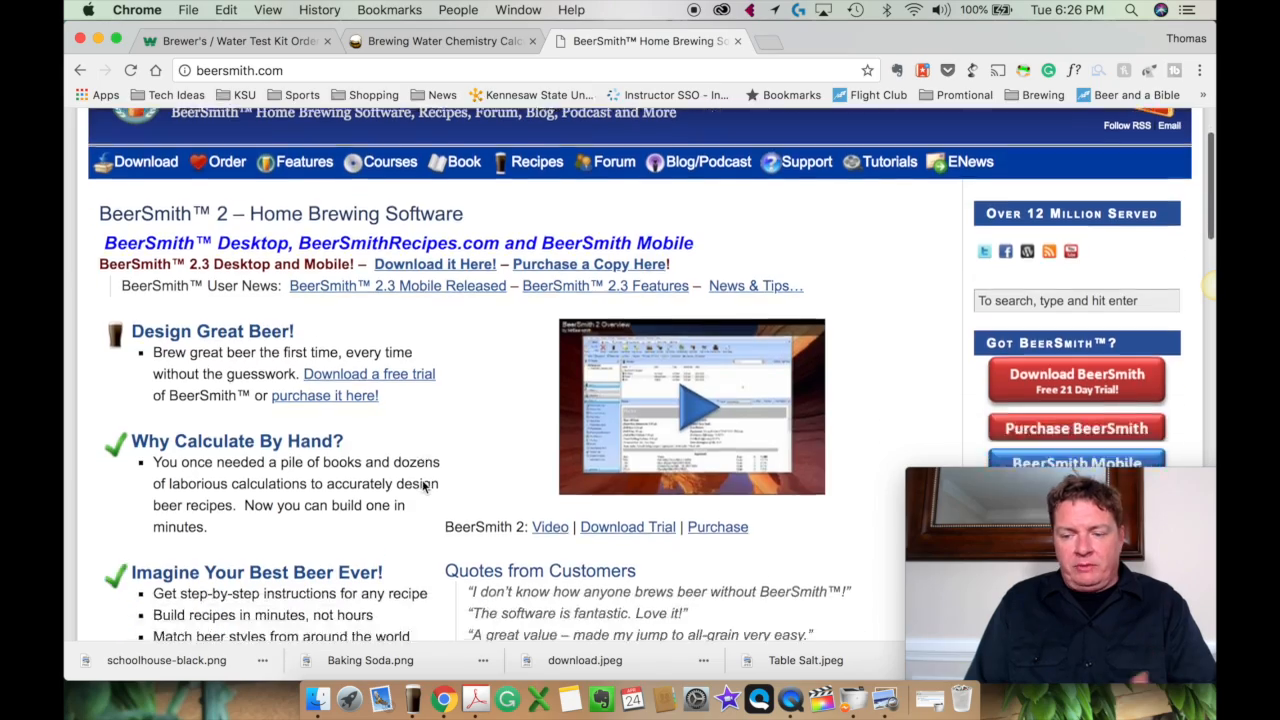
scroll(down, 3)
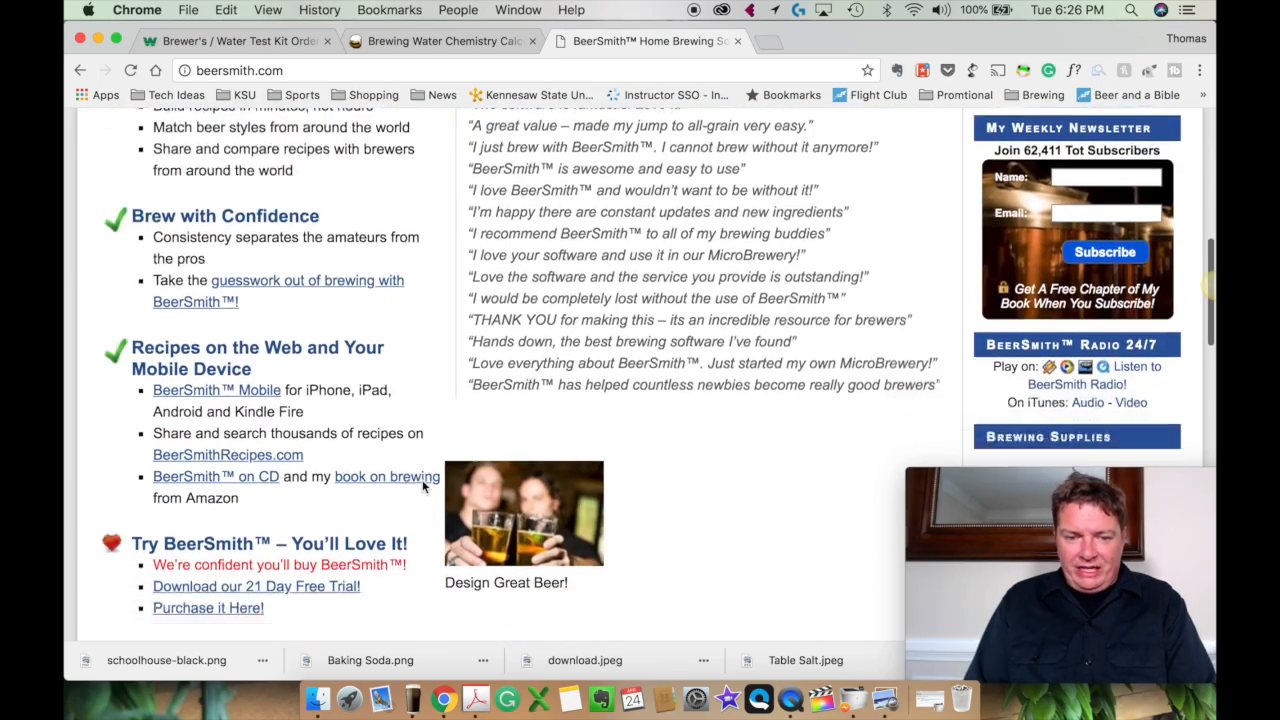
scroll(up, 3)
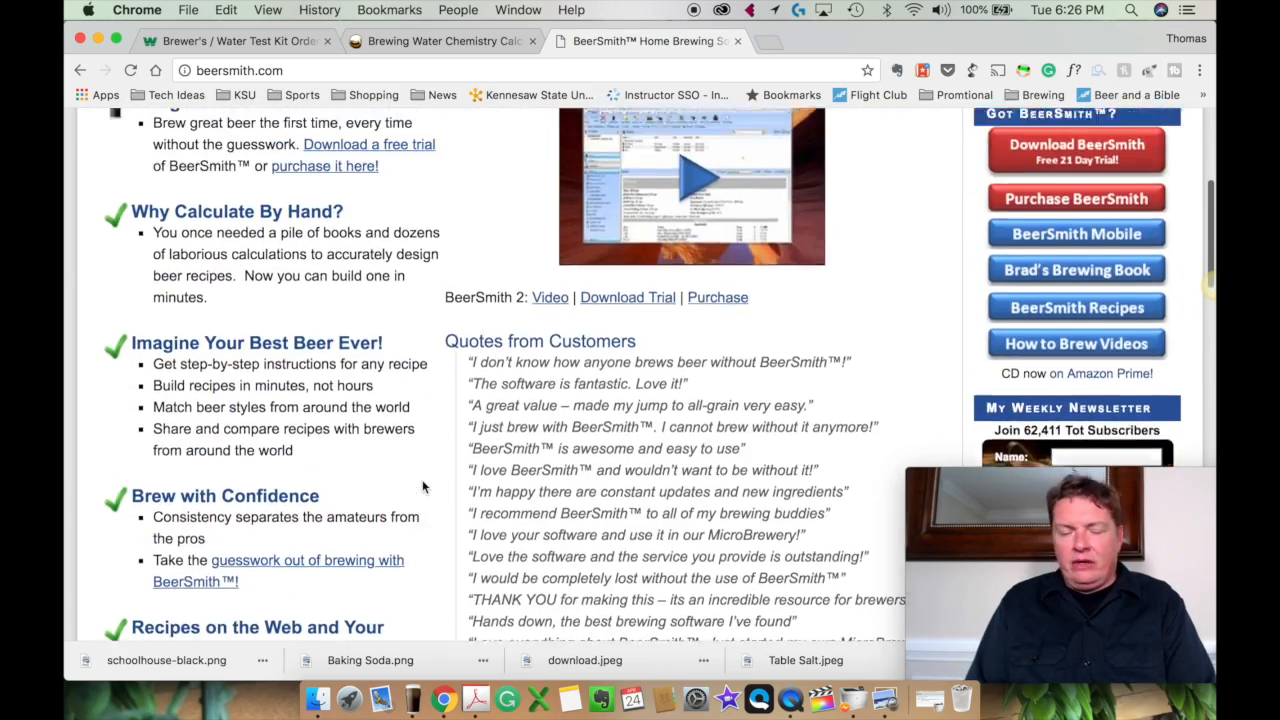
scroll(up, 3)
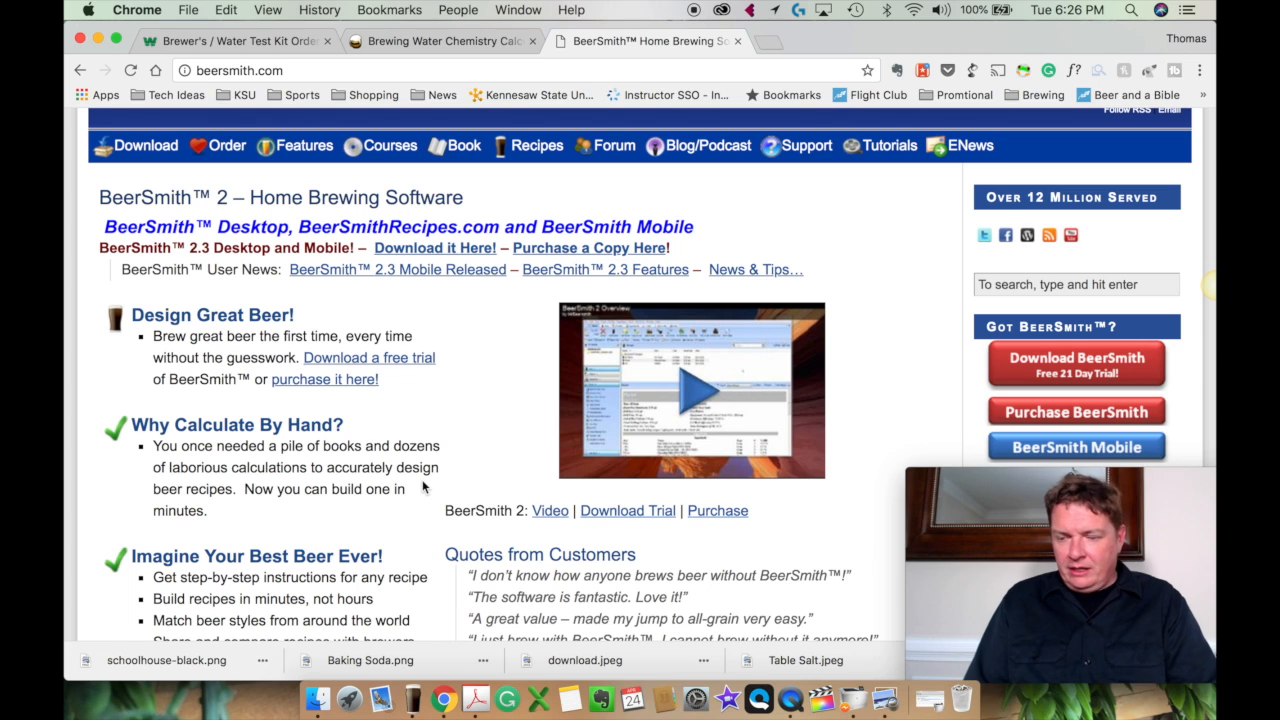
scroll(up, 3)
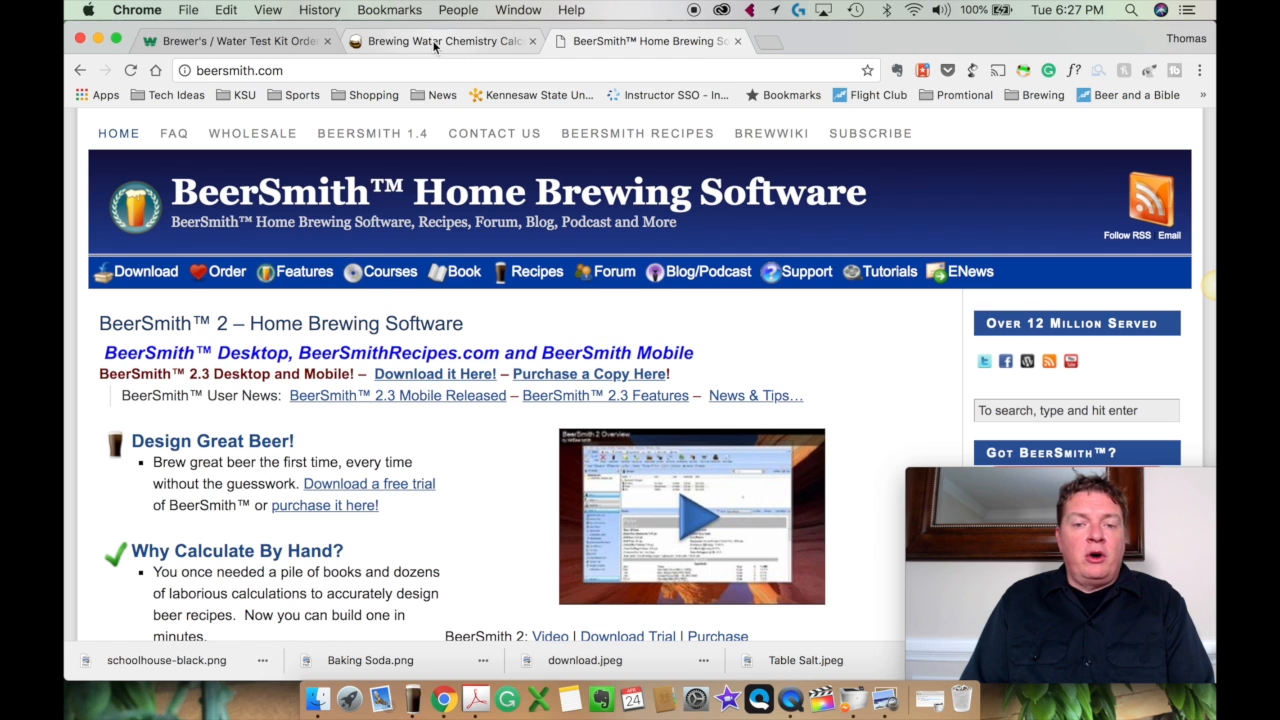
click(440, 41)
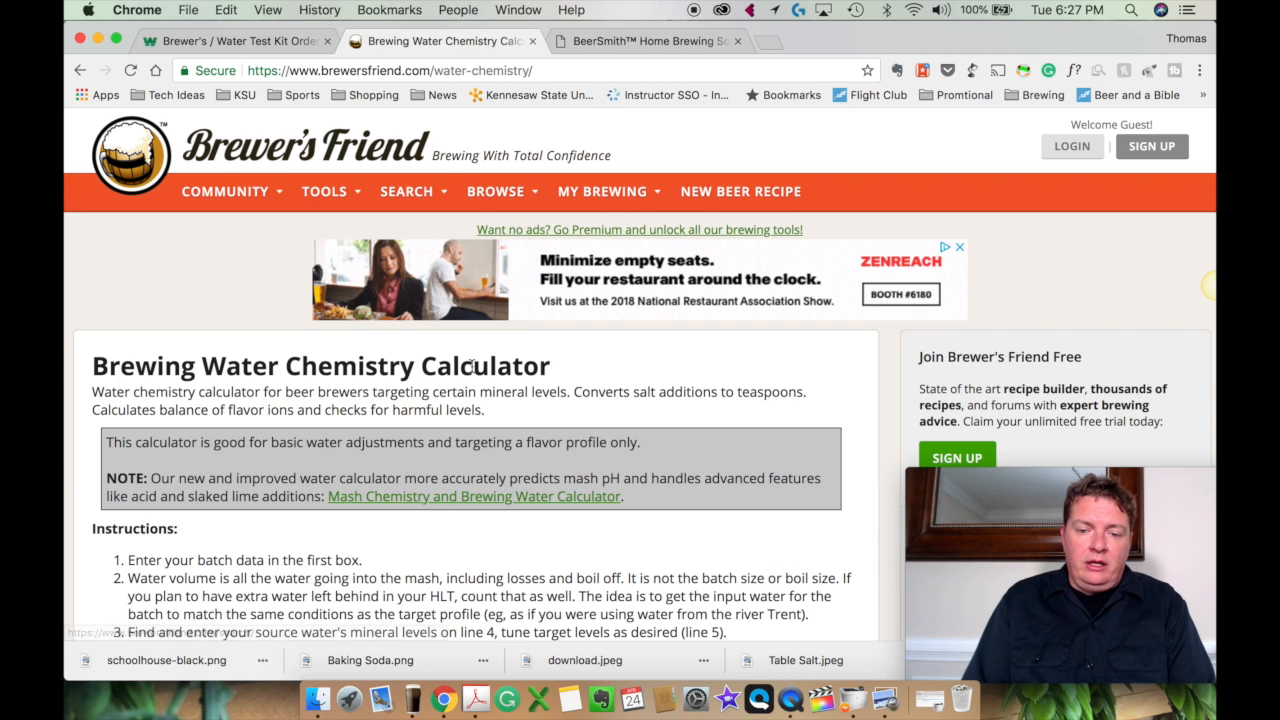
- Browse the calculator's Target Profile presets under Batch Data, then return to BeerSmith 2
scroll(down, 3)
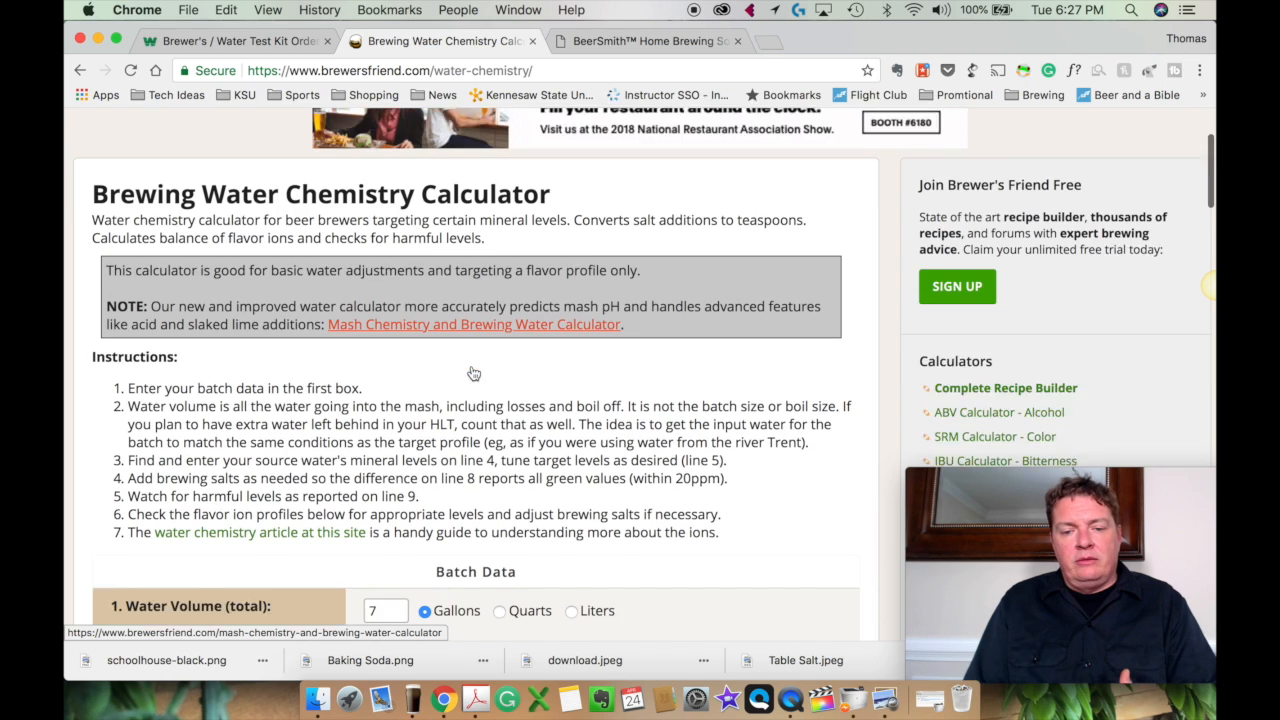
scroll(down, 3)
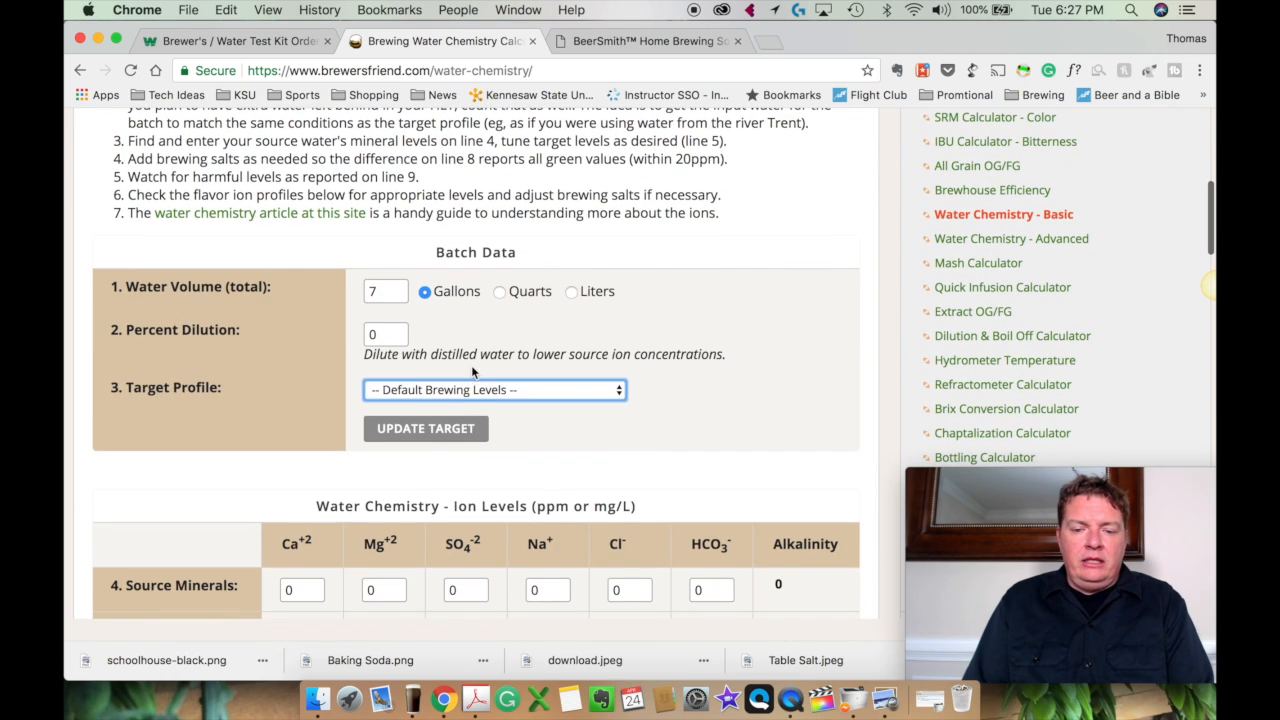
mouse_move(640, 580)
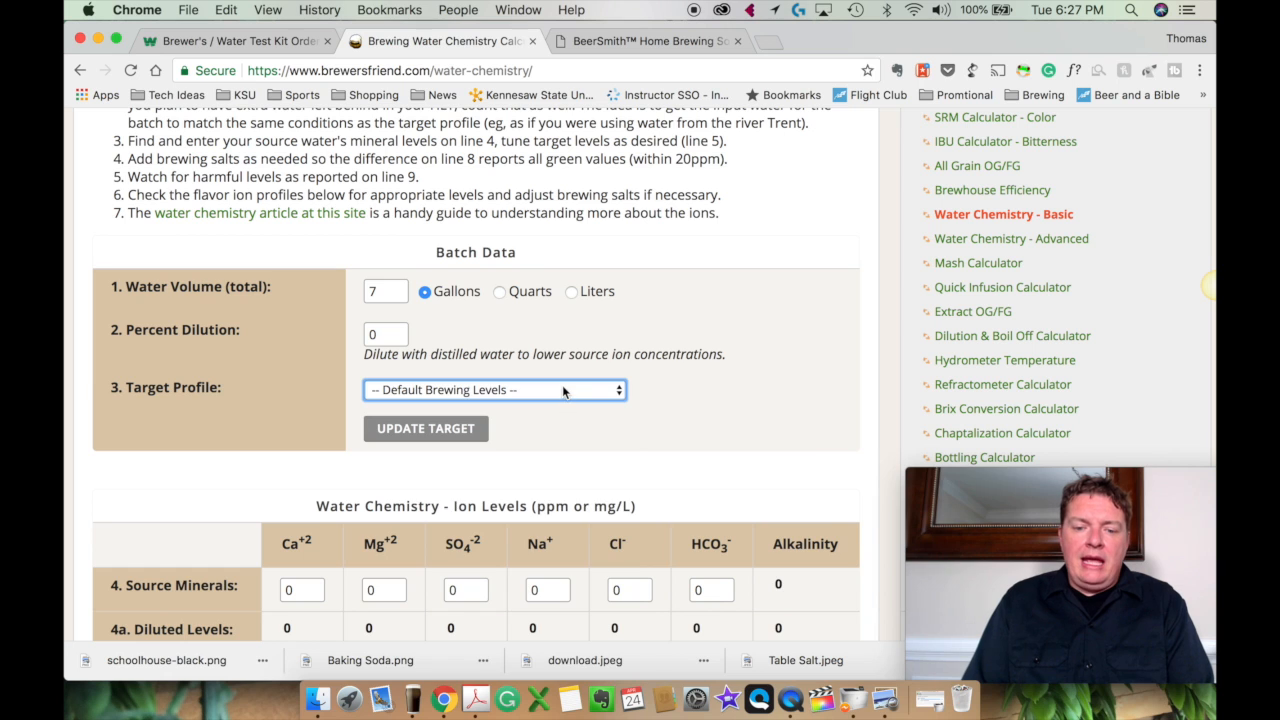
click(495, 389)
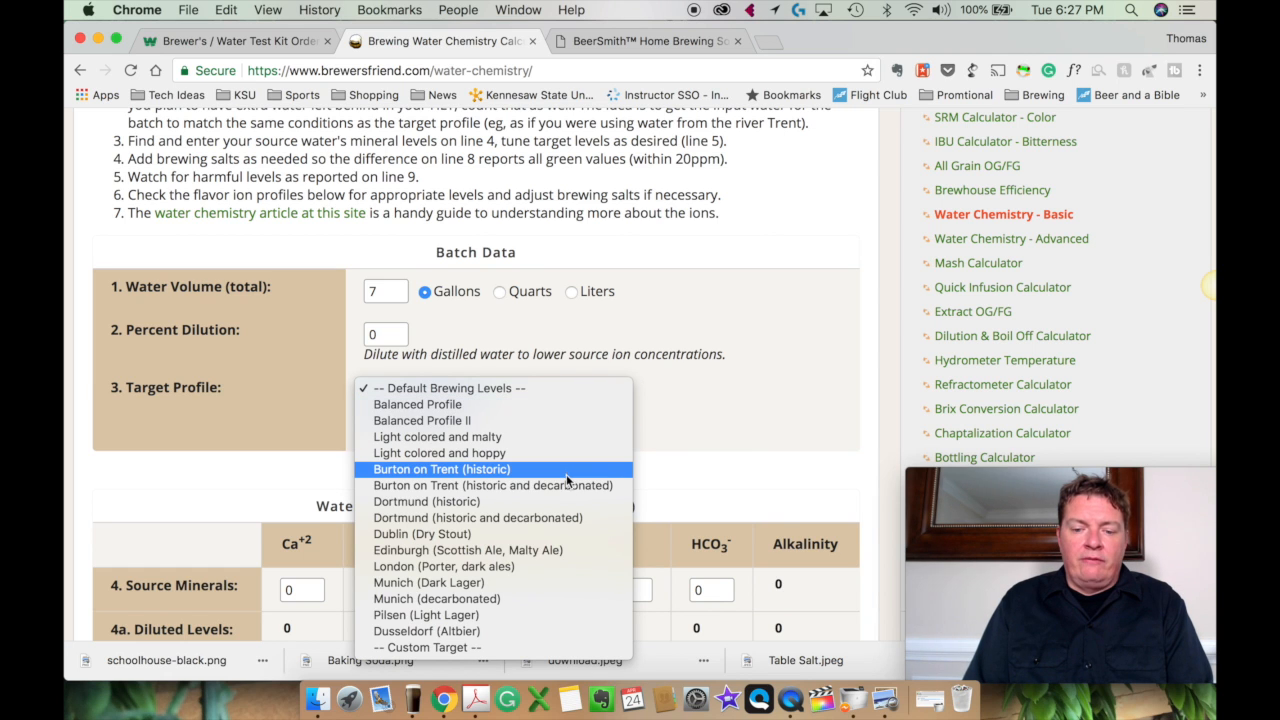
mouse_move(560, 420)
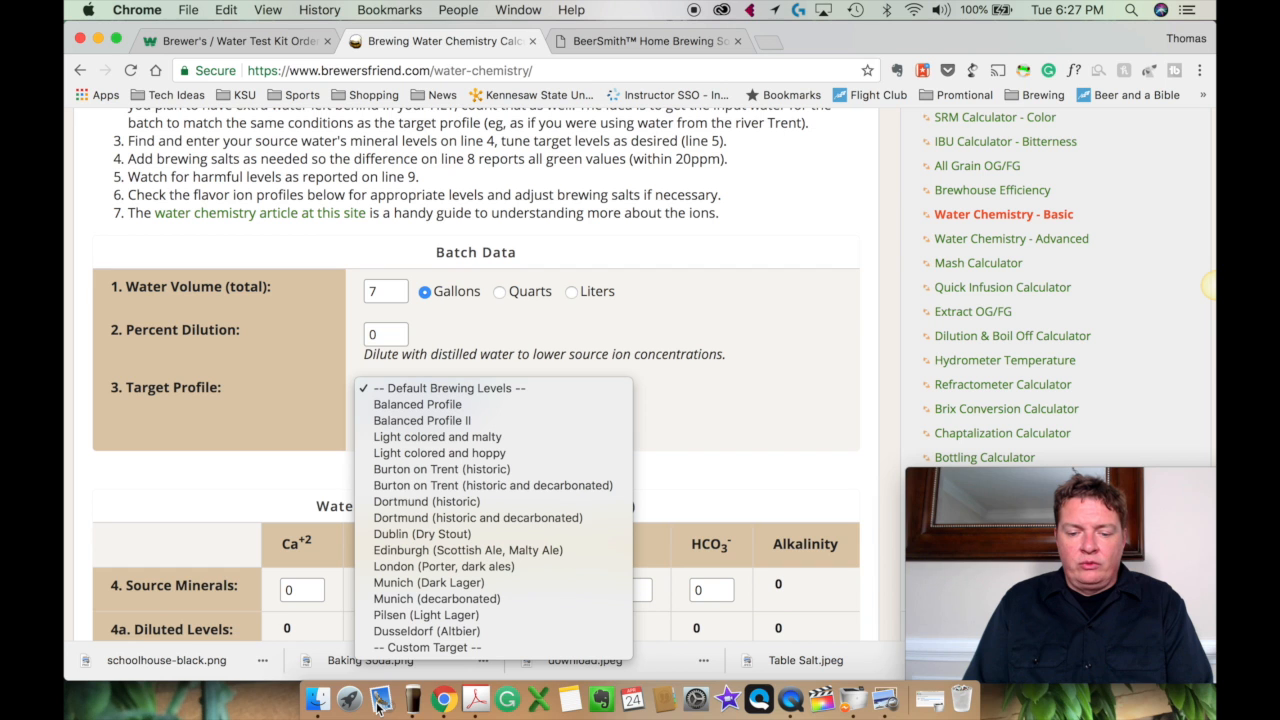
click(380, 699)
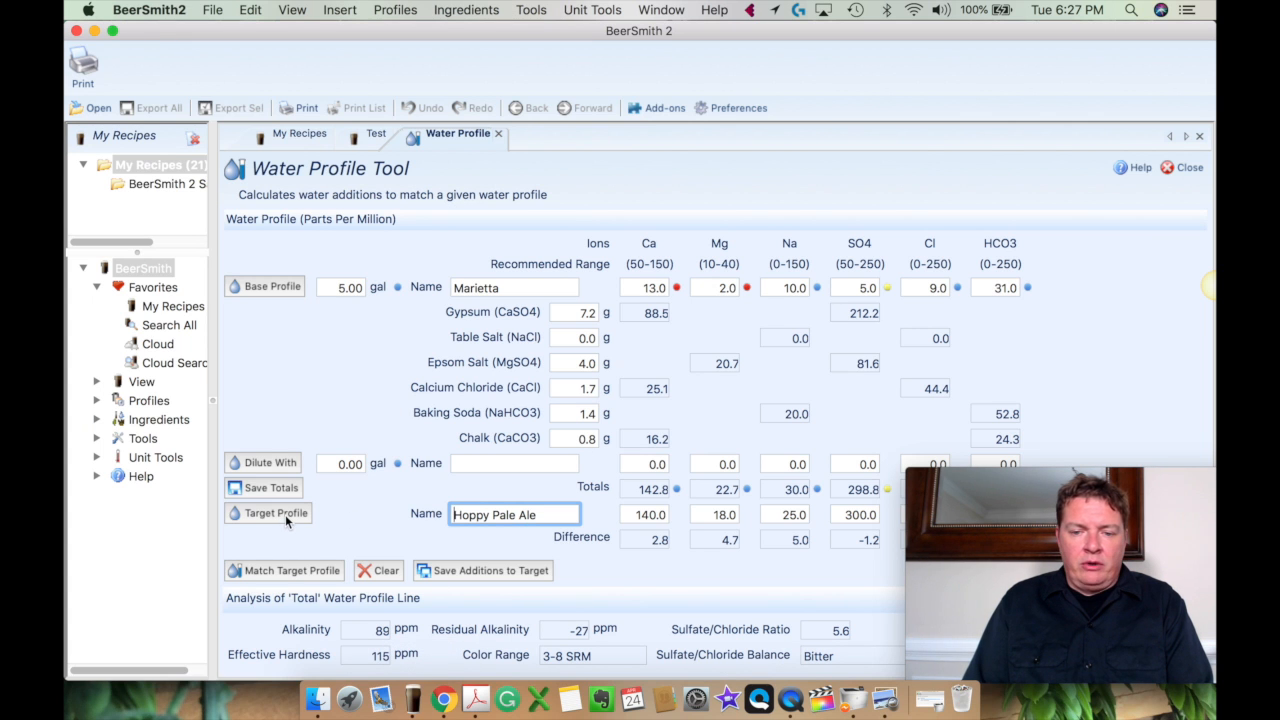
click(267, 513)
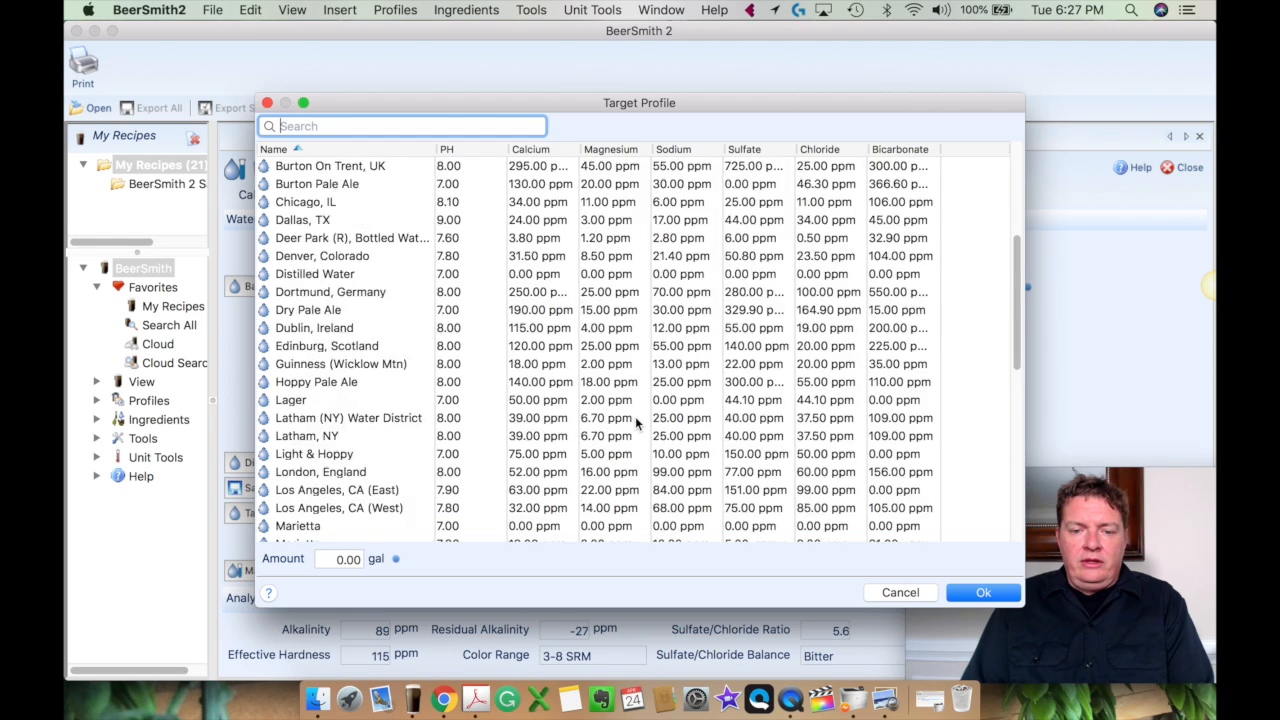
scroll(down, 3)
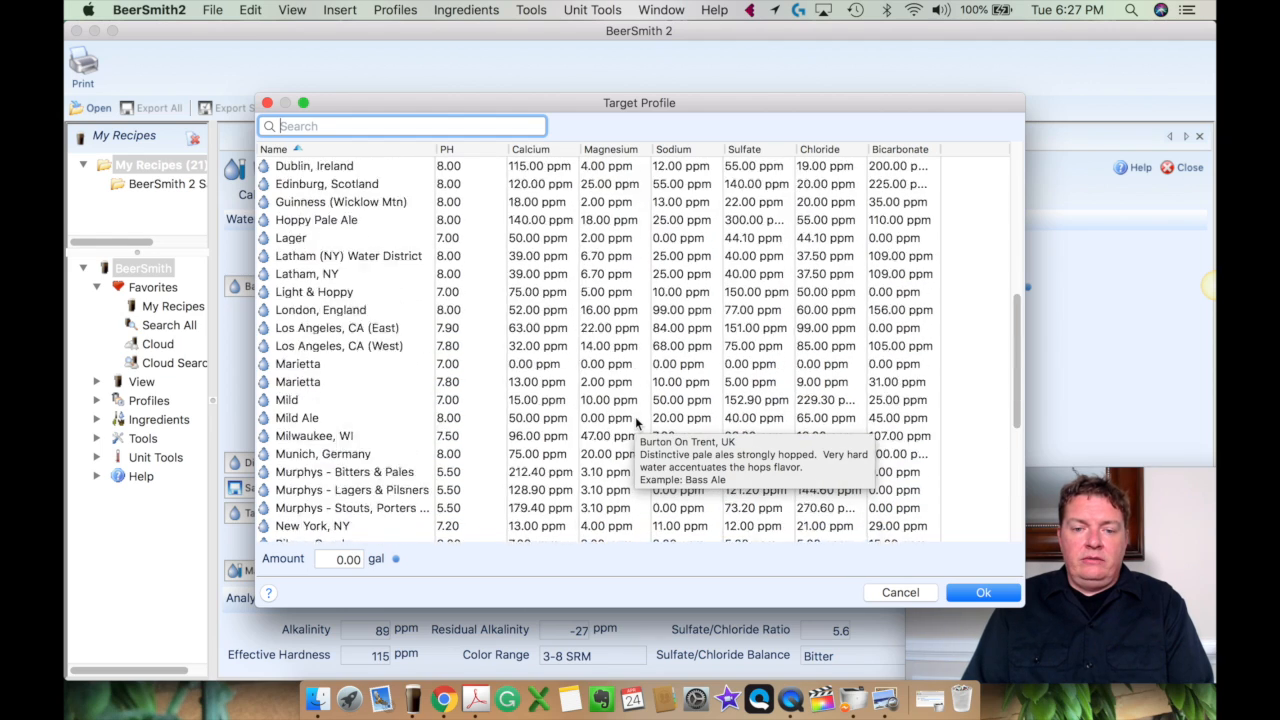
scroll(up, 3)
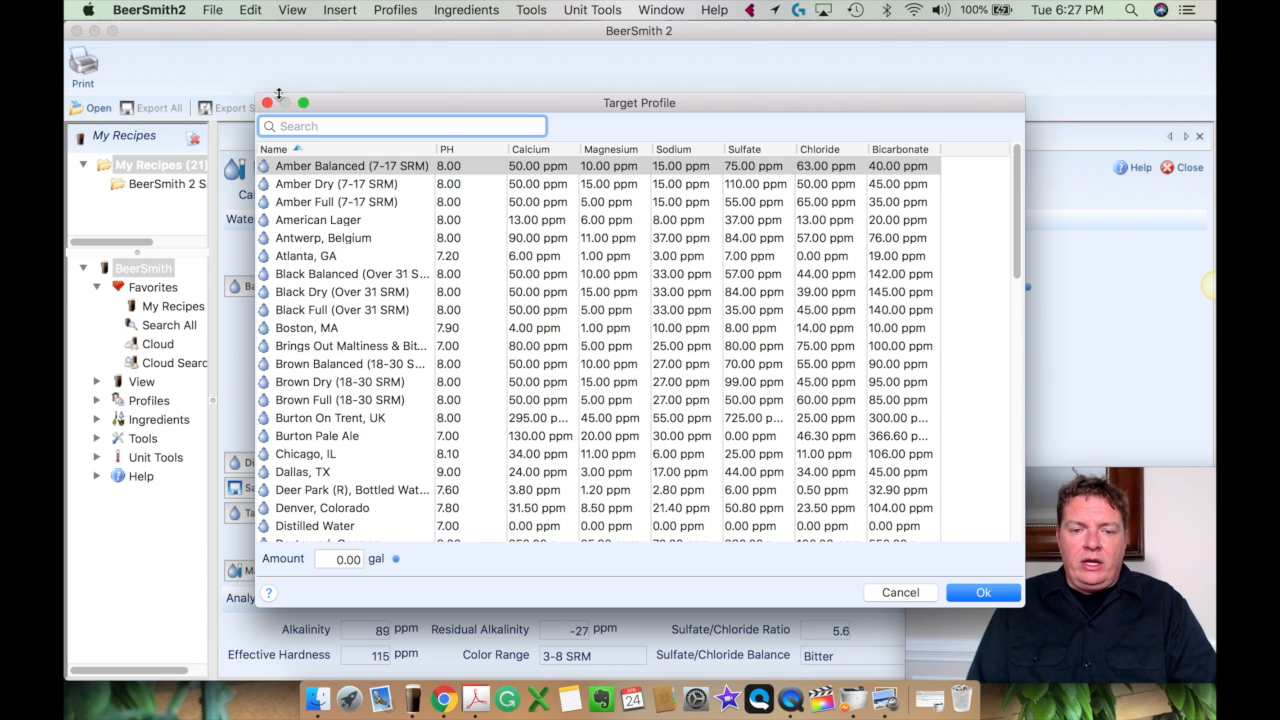
click(982, 592)
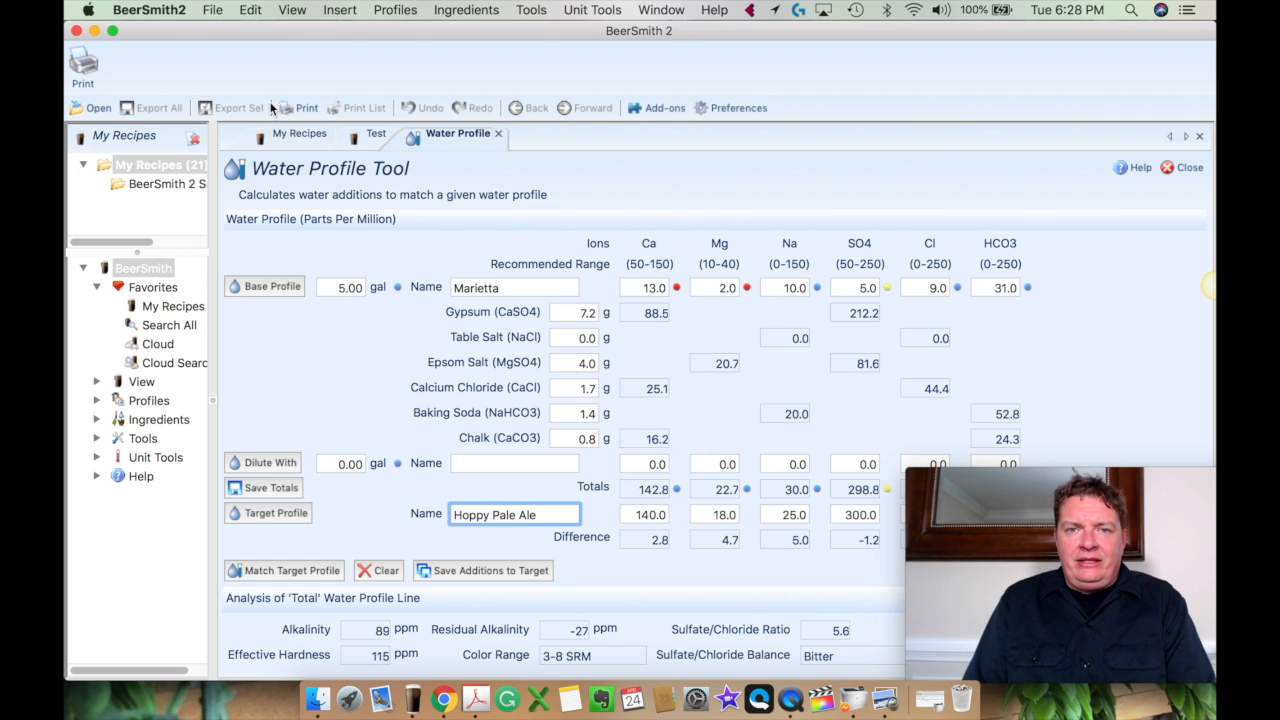
mouse_move(617, 192)
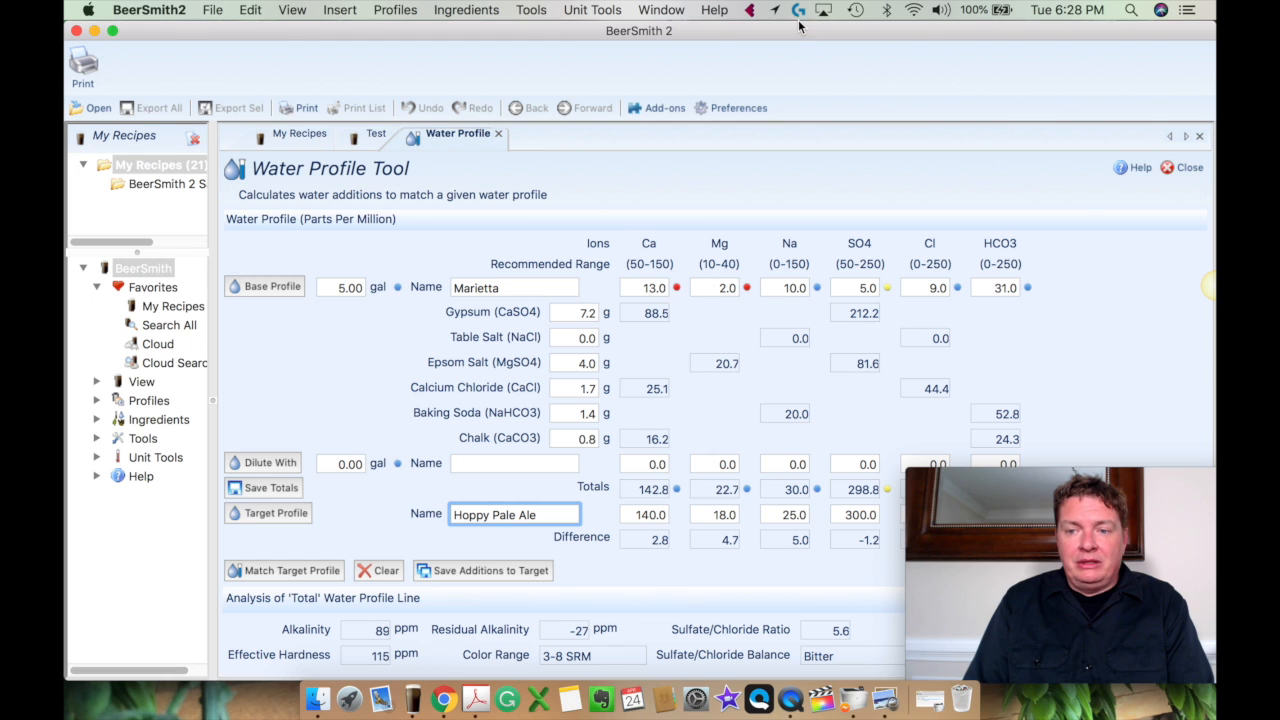
mouse_move(790, 697)
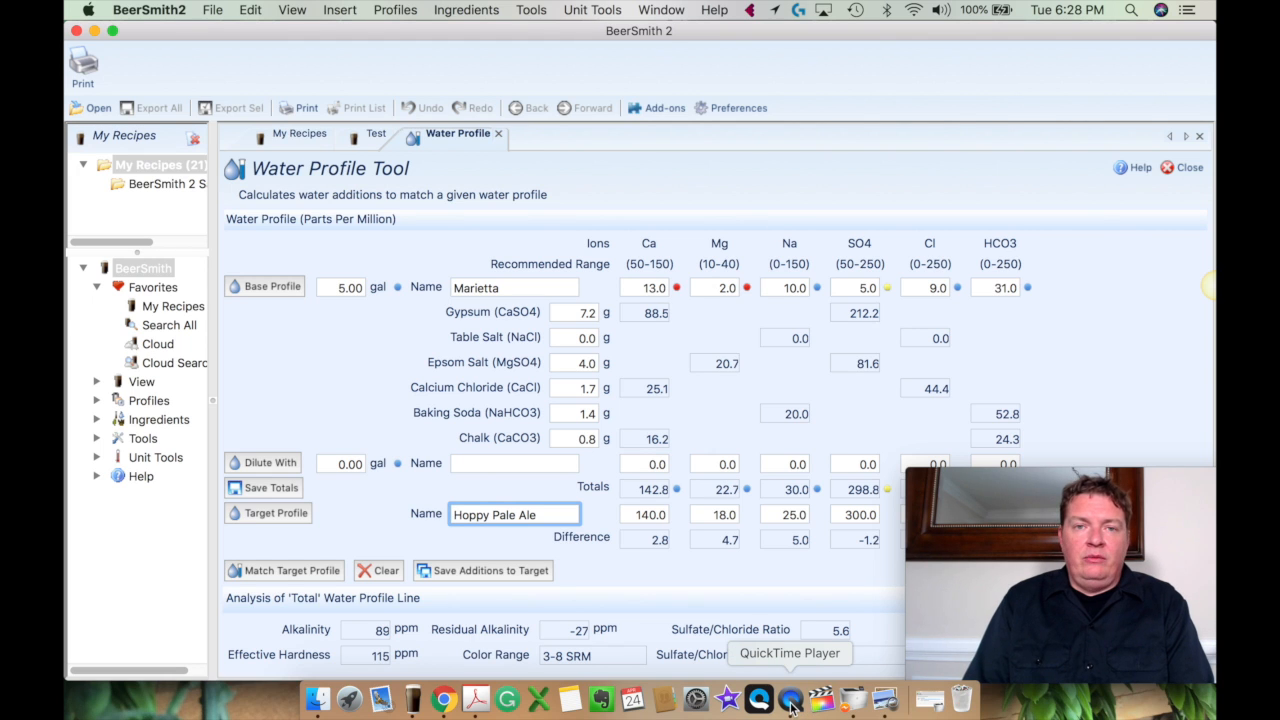